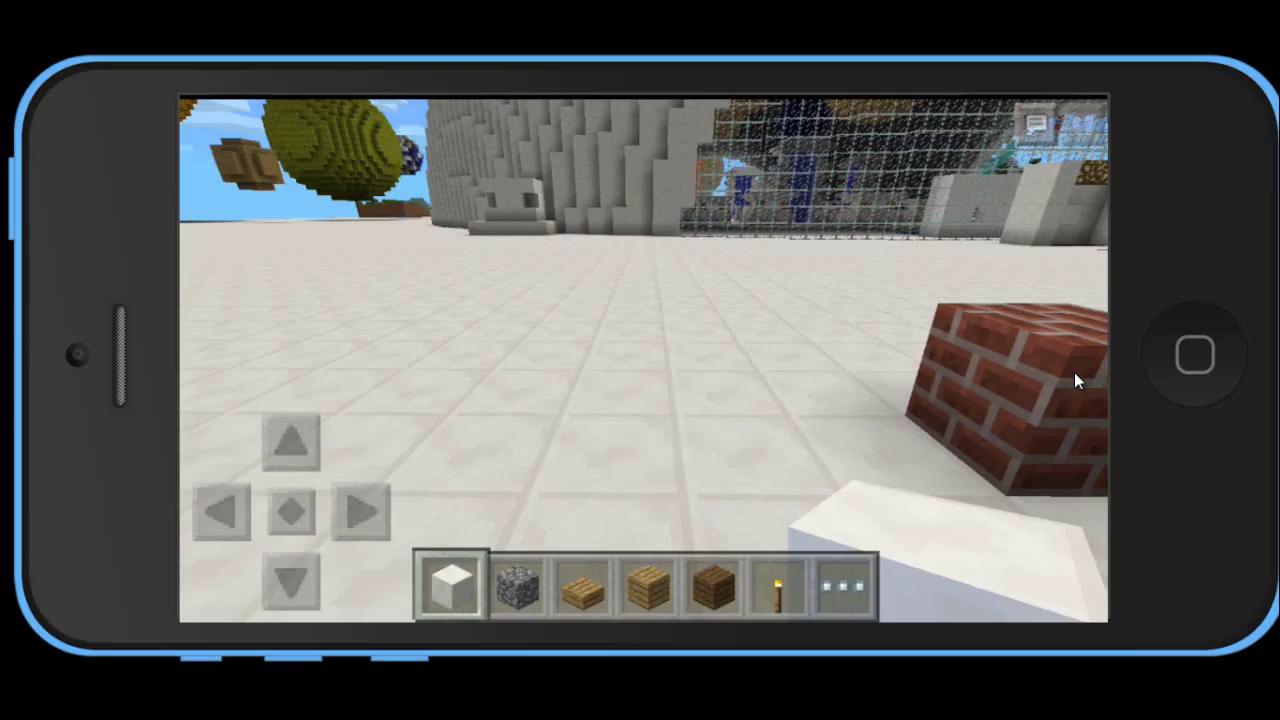
{"action": "mouse_move", "coordinate": [875, 370]}
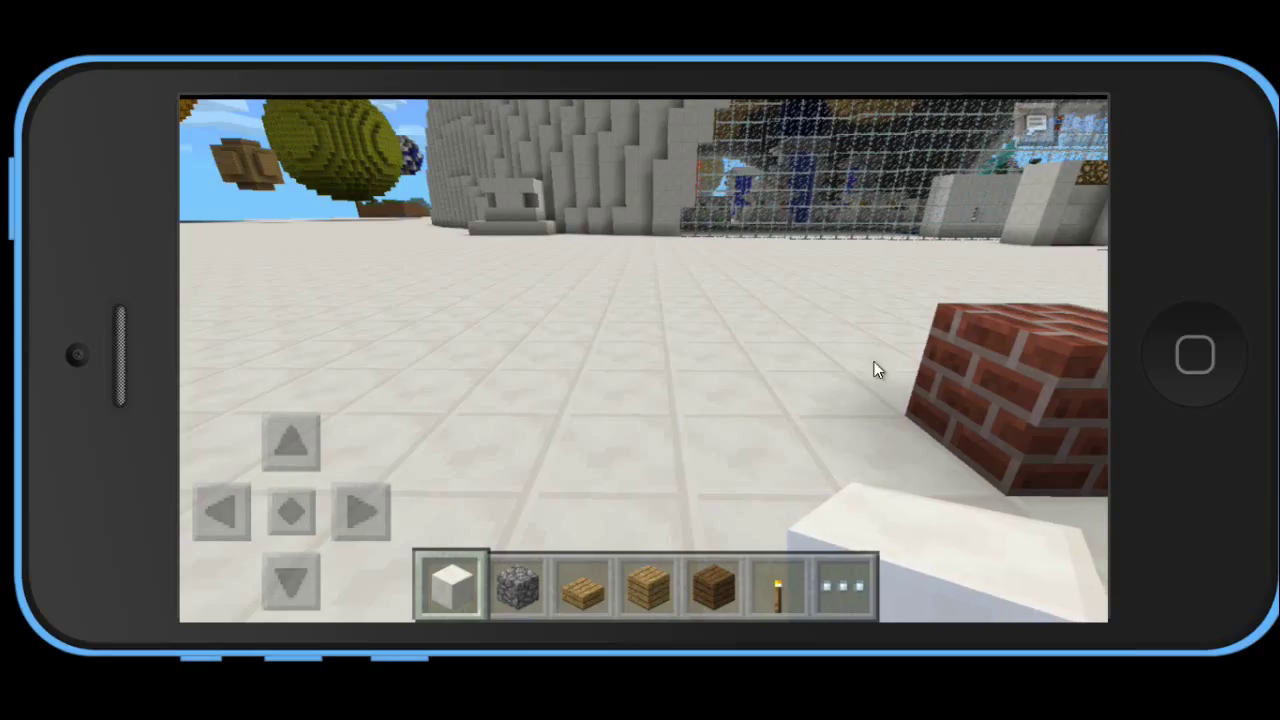
Step: Open Trampoline's config.yml from the Plugins list, showing Block ID 45 and Block Decimal 0
{"action": "right_click", "coordinate": [875, 370]}
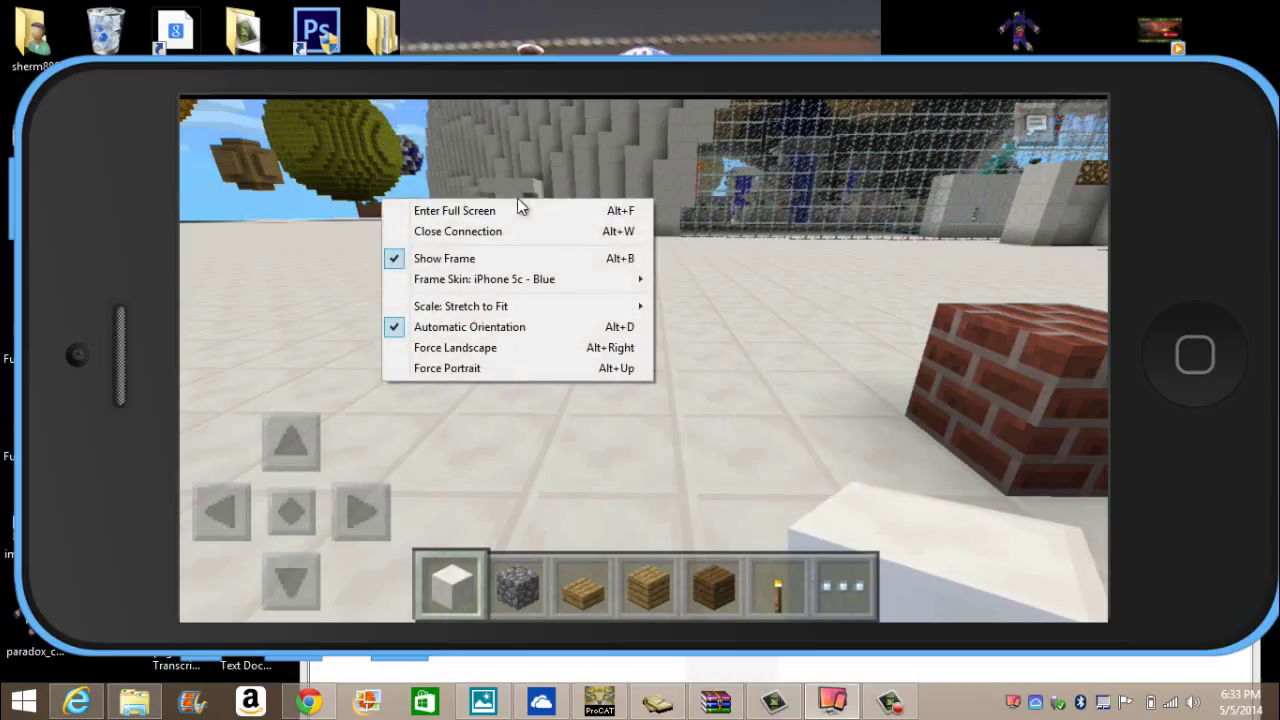
{"action": "mouse_move", "coordinate": [460, 306]}
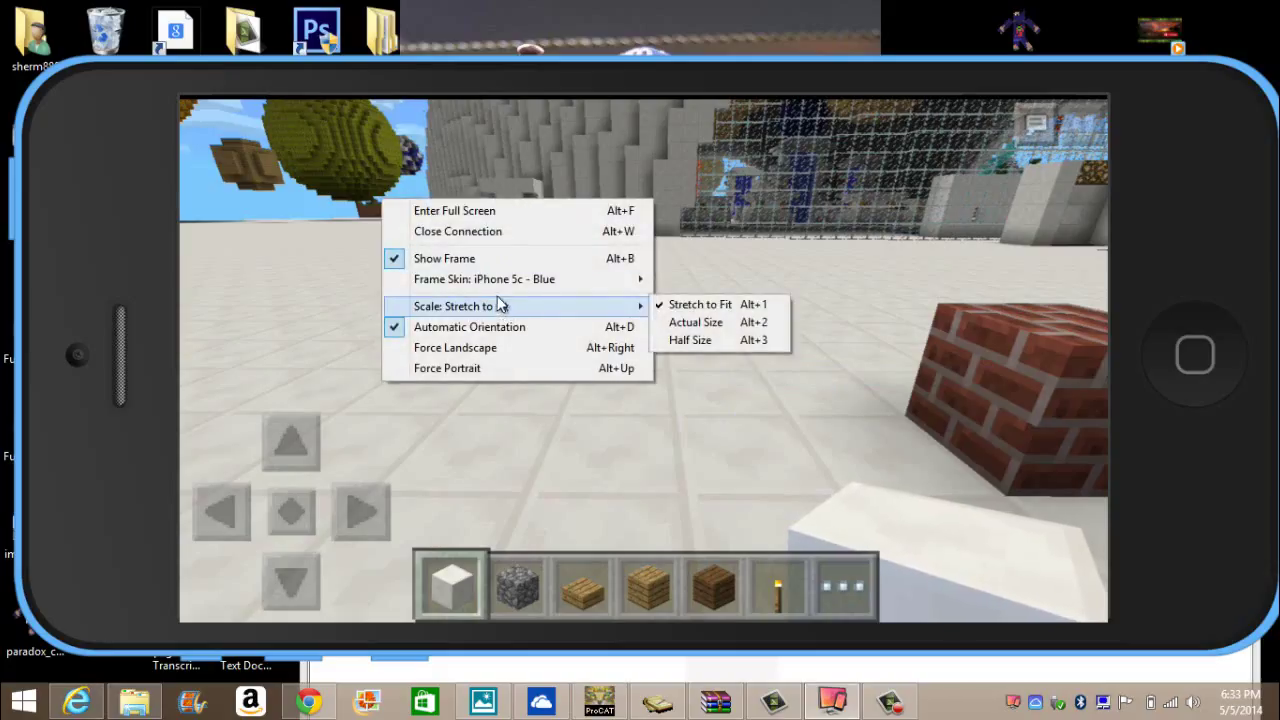
{"action": "left_click", "coordinate": [700, 304]}
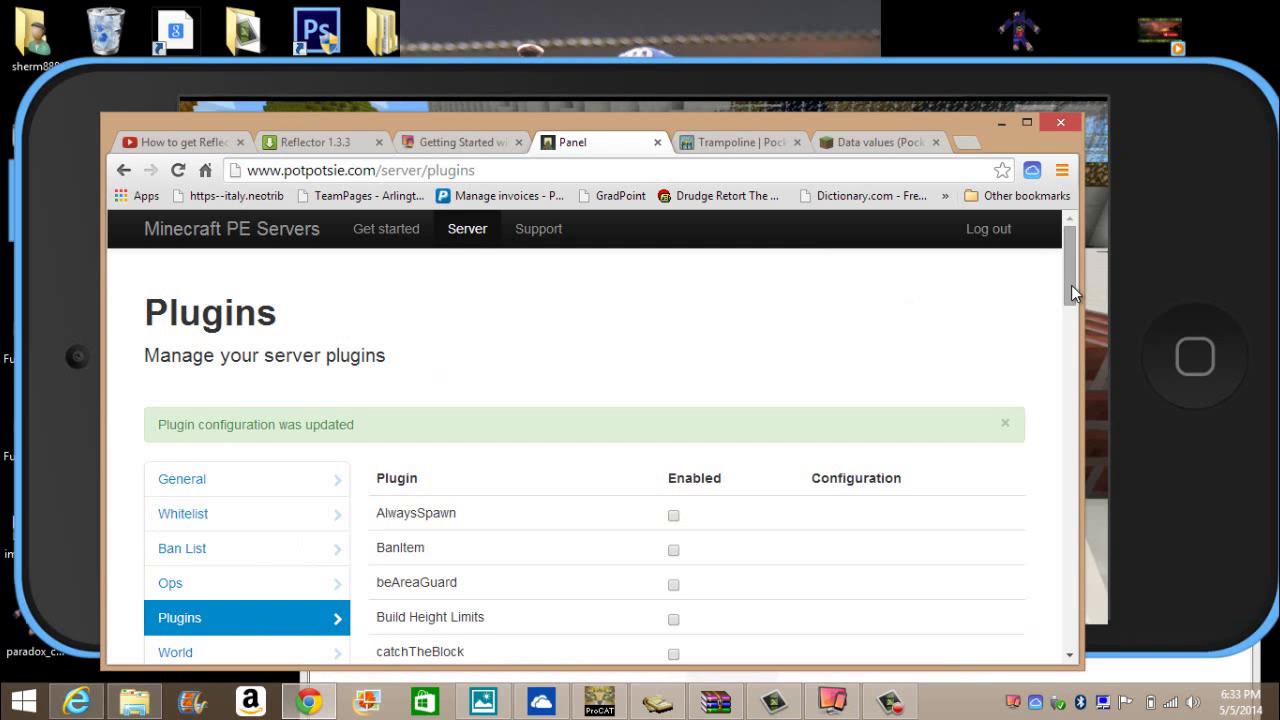
{"action": "scroll", "scroll_direction": "down", "scroll_amount": 3}
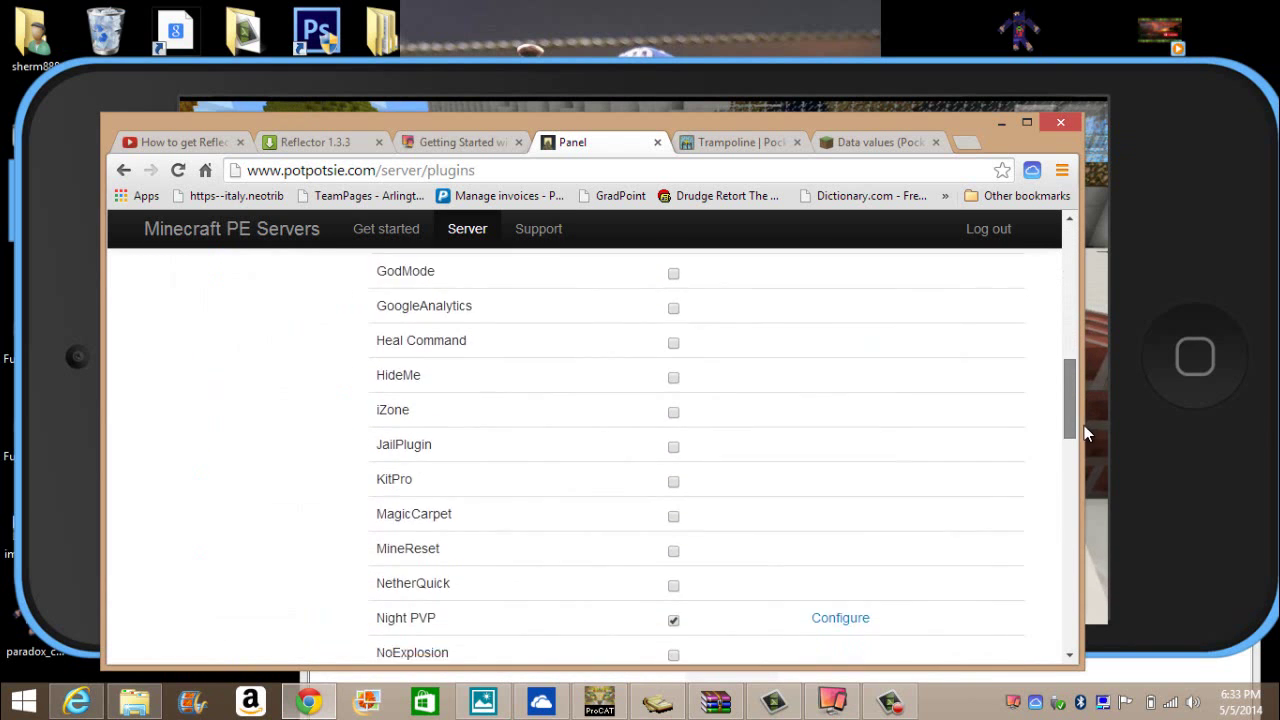
{"action": "scroll", "scroll_direction": "down", "scroll_amount": 3}
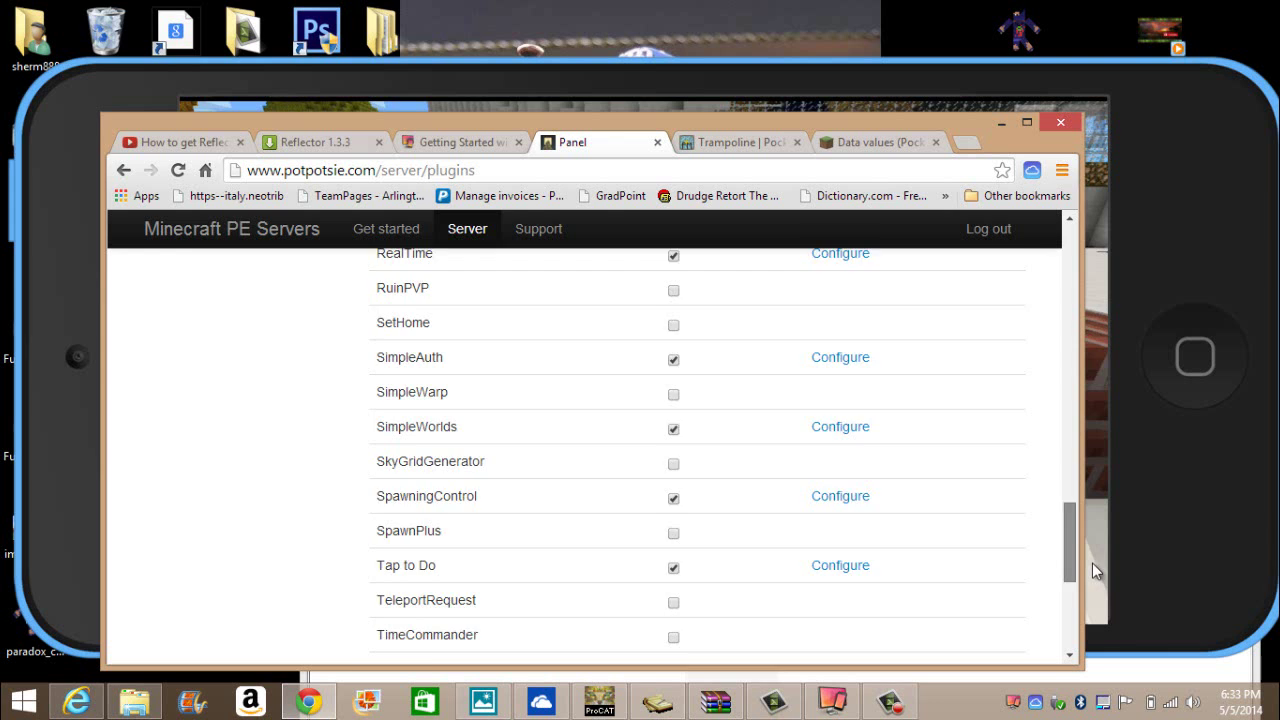
{"action": "scroll", "scroll_direction": "down", "scroll_amount": 3}
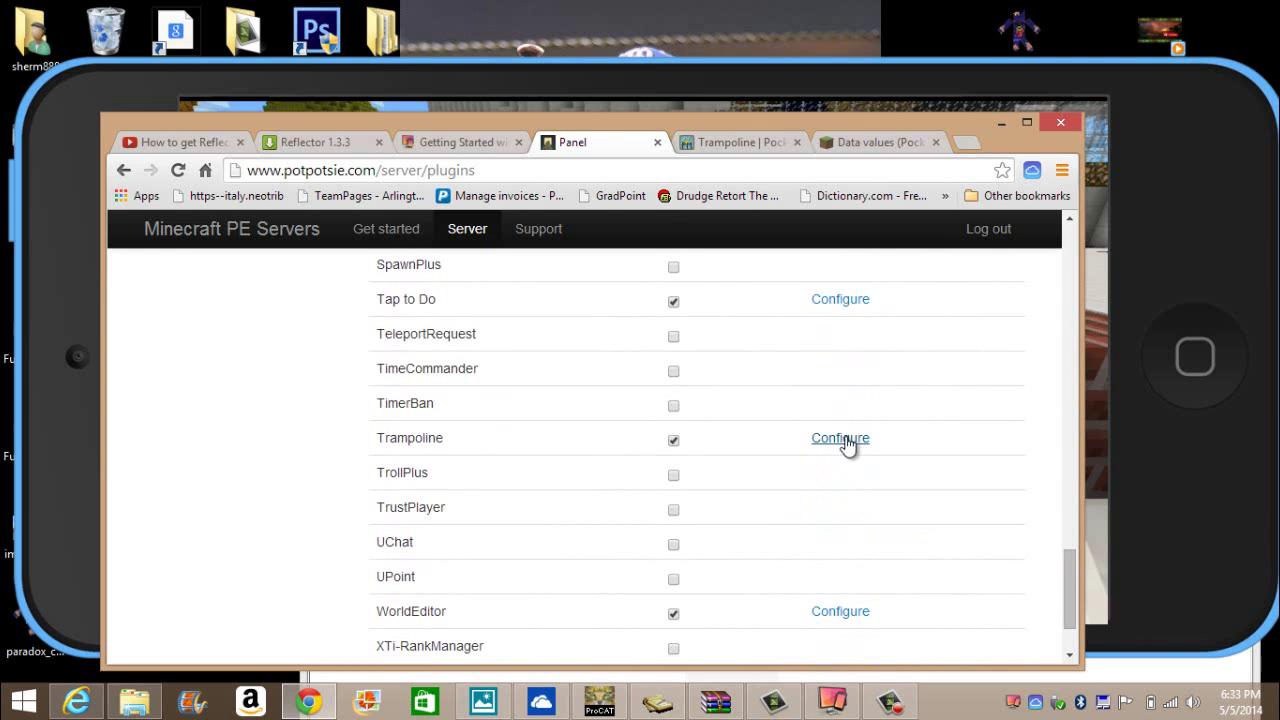
{"action": "left_click", "coordinate": [840, 438]}
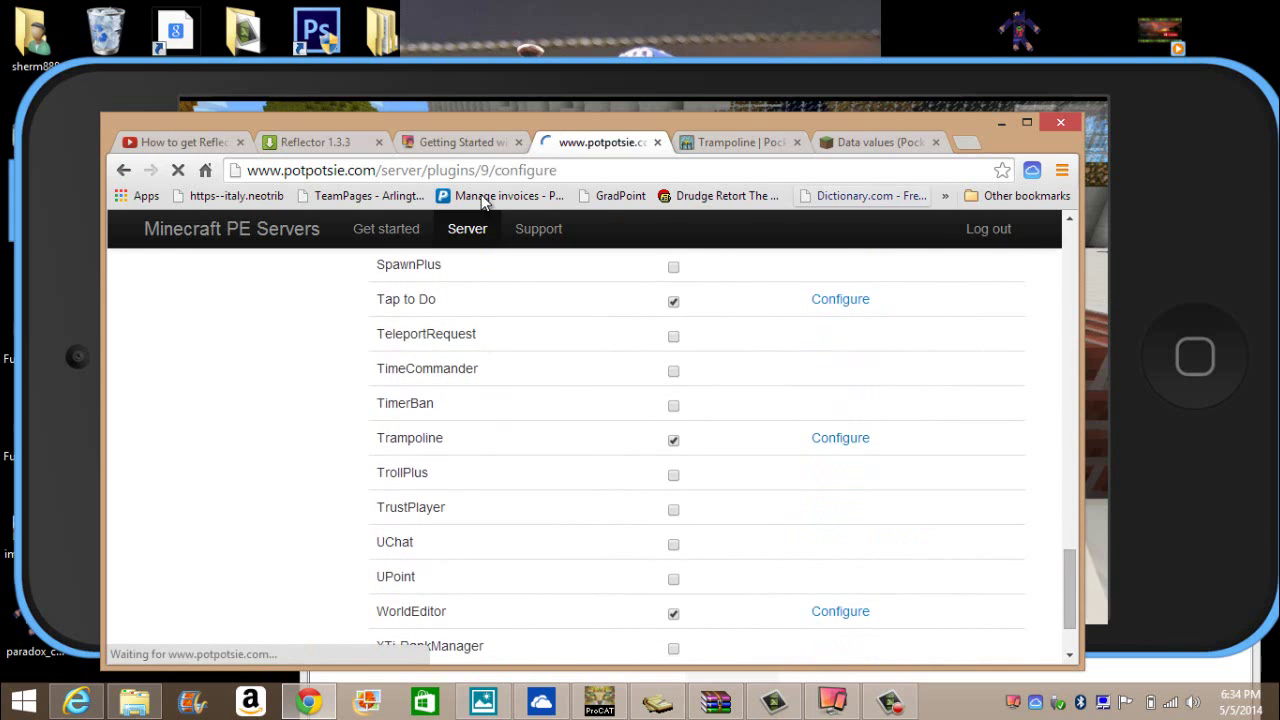
{"action": "left_click", "coordinate": [840, 437]}
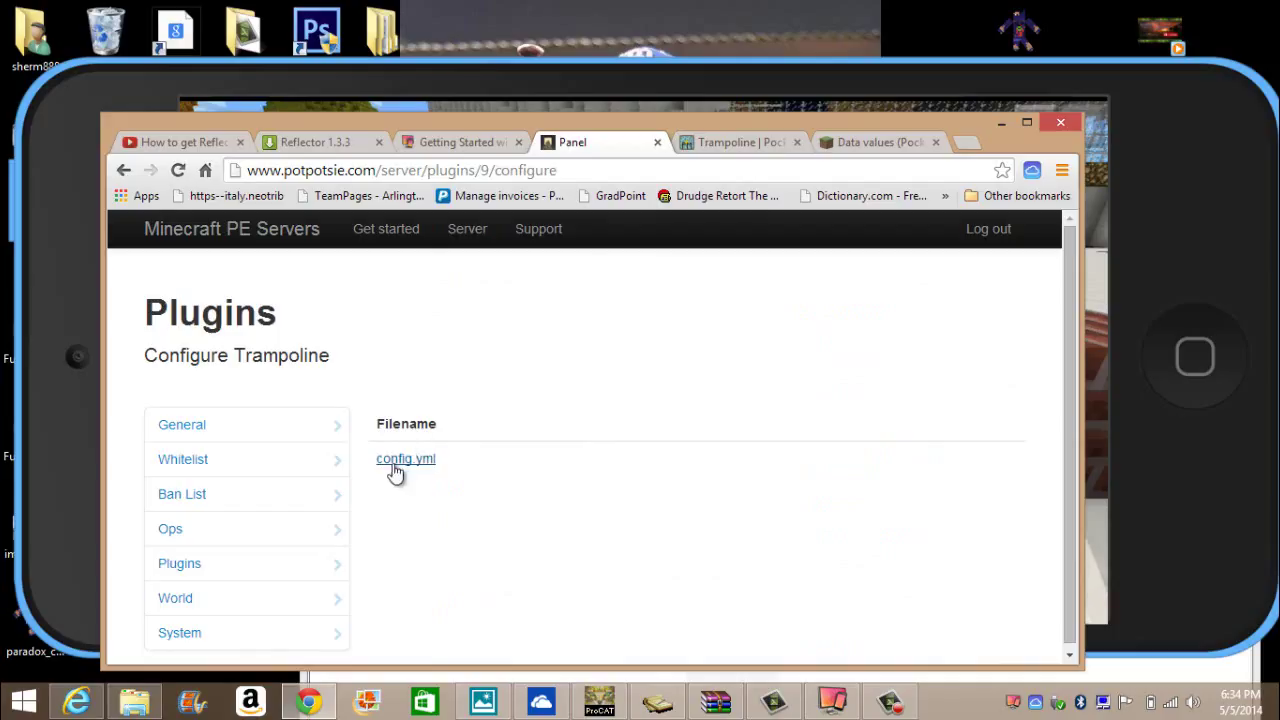
{"action": "left_click", "coordinate": [405, 458]}
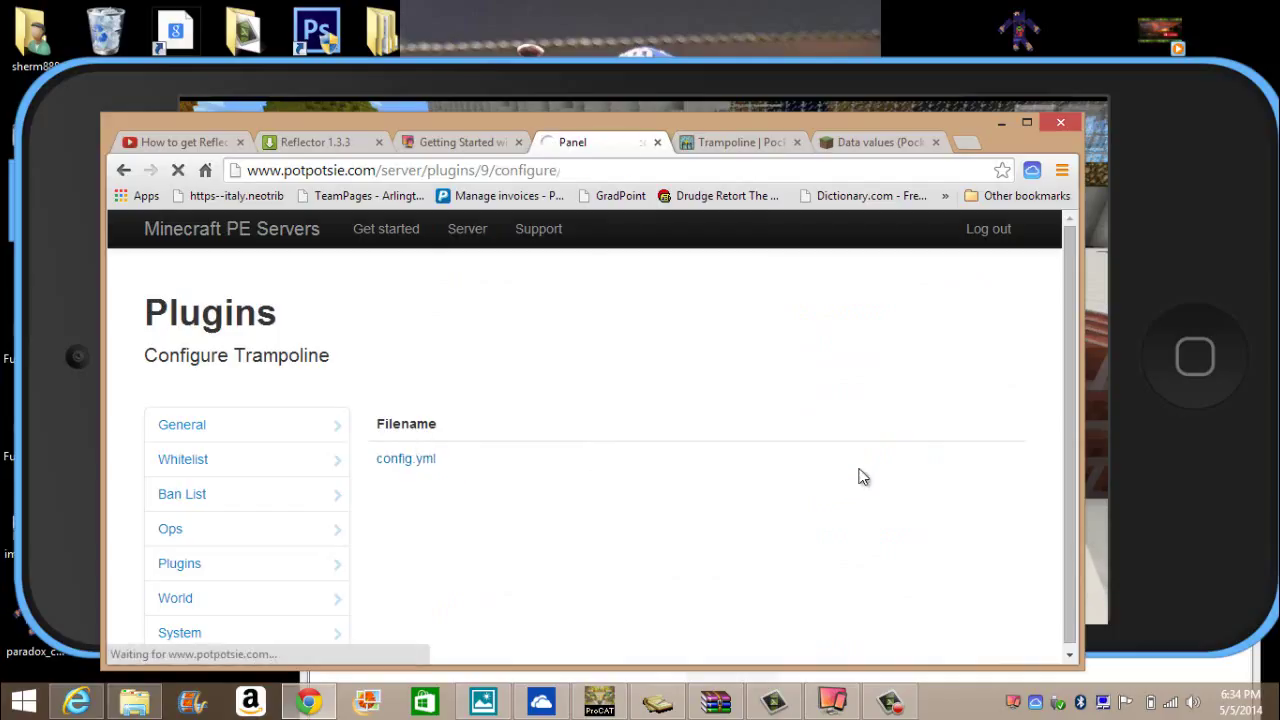
{"action": "left_click", "coordinate": [405, 458]}
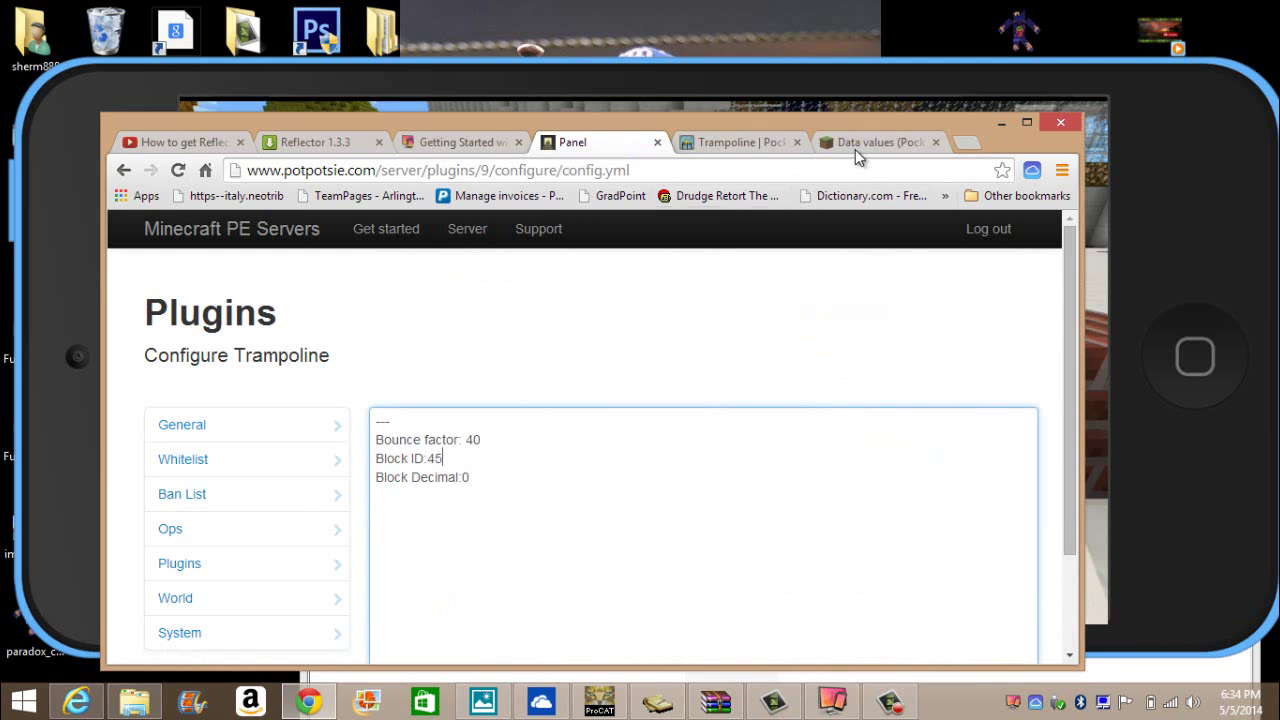
Step: Switch to the Pocket Edition data values page and scroll through its block ID table
{"action": "left_click", "coordinate": [878, 142]}
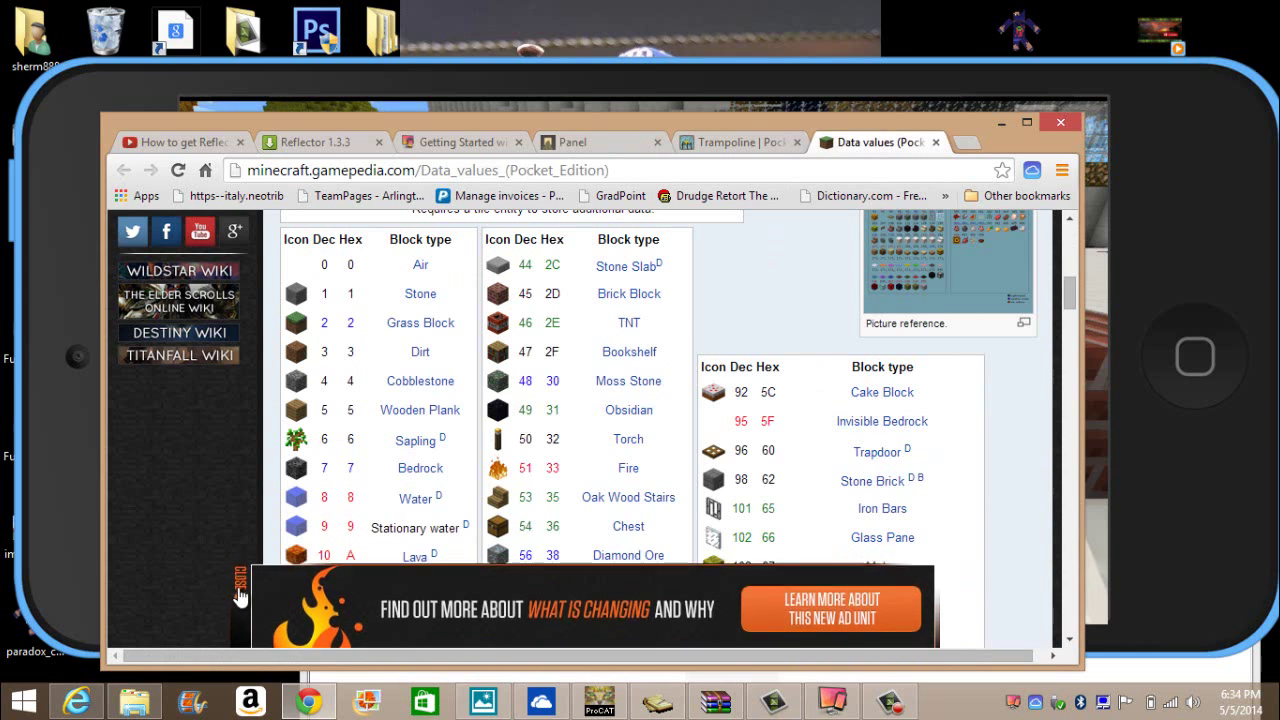
{"action": "scroll", "scroll_direction": "down", "scroll_amount": 3}
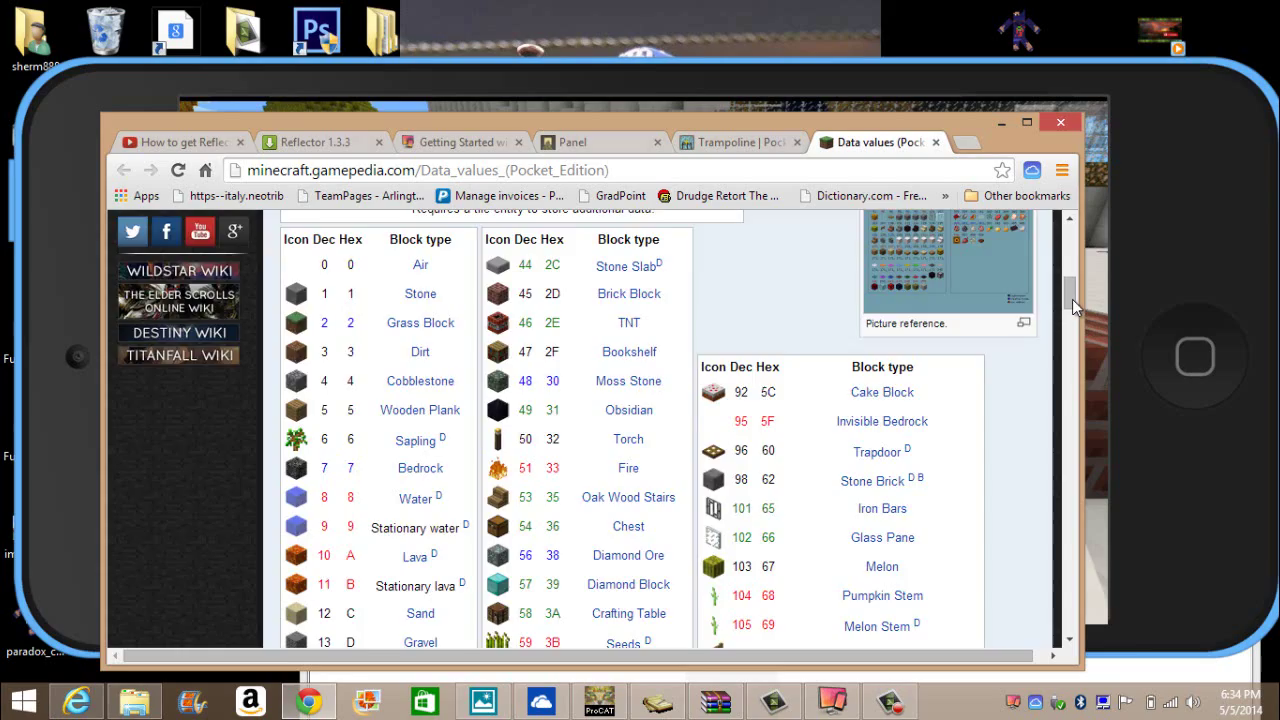
{"action": "scroll", "scroll_direction": "down", "scroll_amount": 3}
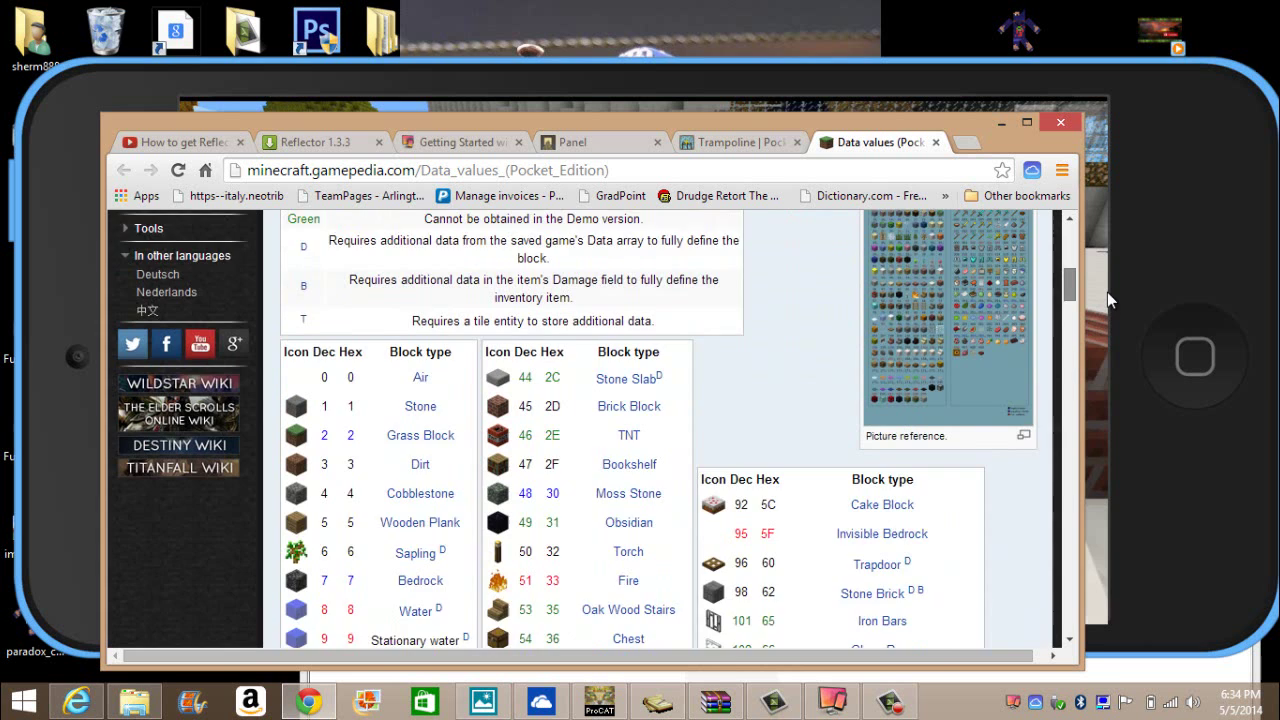
{"action": "scroll", "scroll_direction": "down", "scroll_amount": 3}
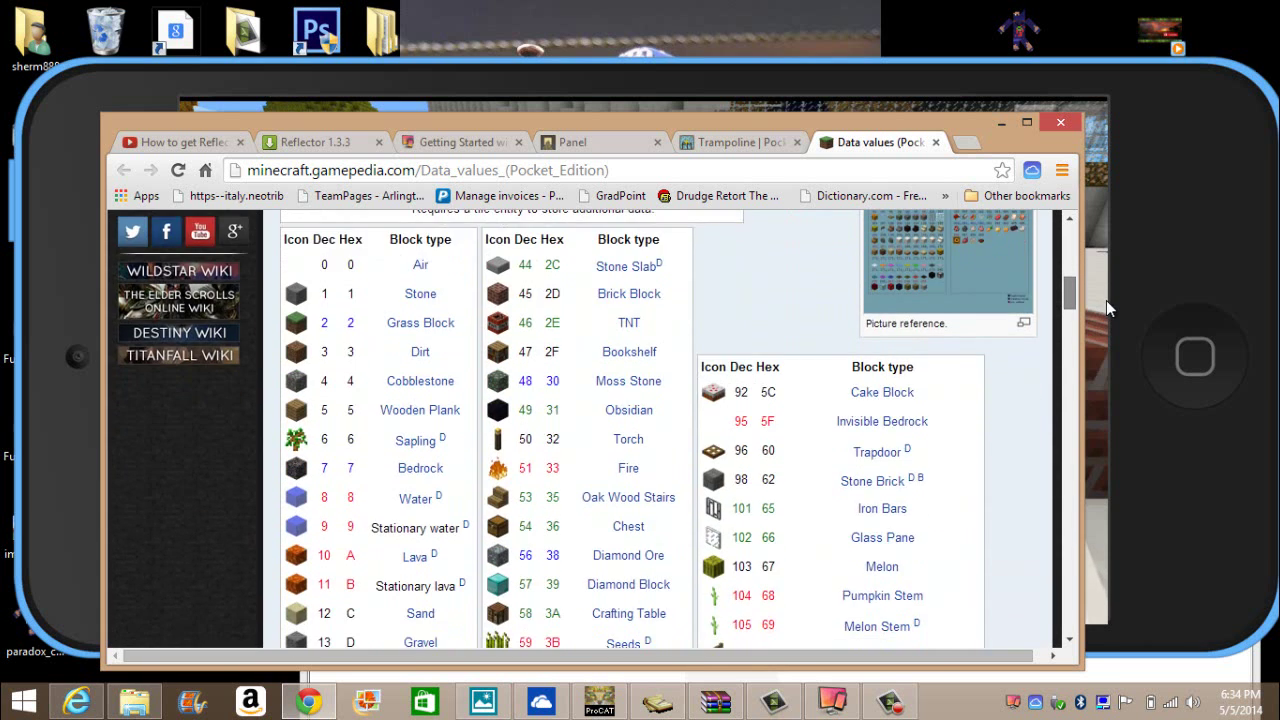
{"action": "scroll", "scroll_direction": "down", "scroll_amount": 3}
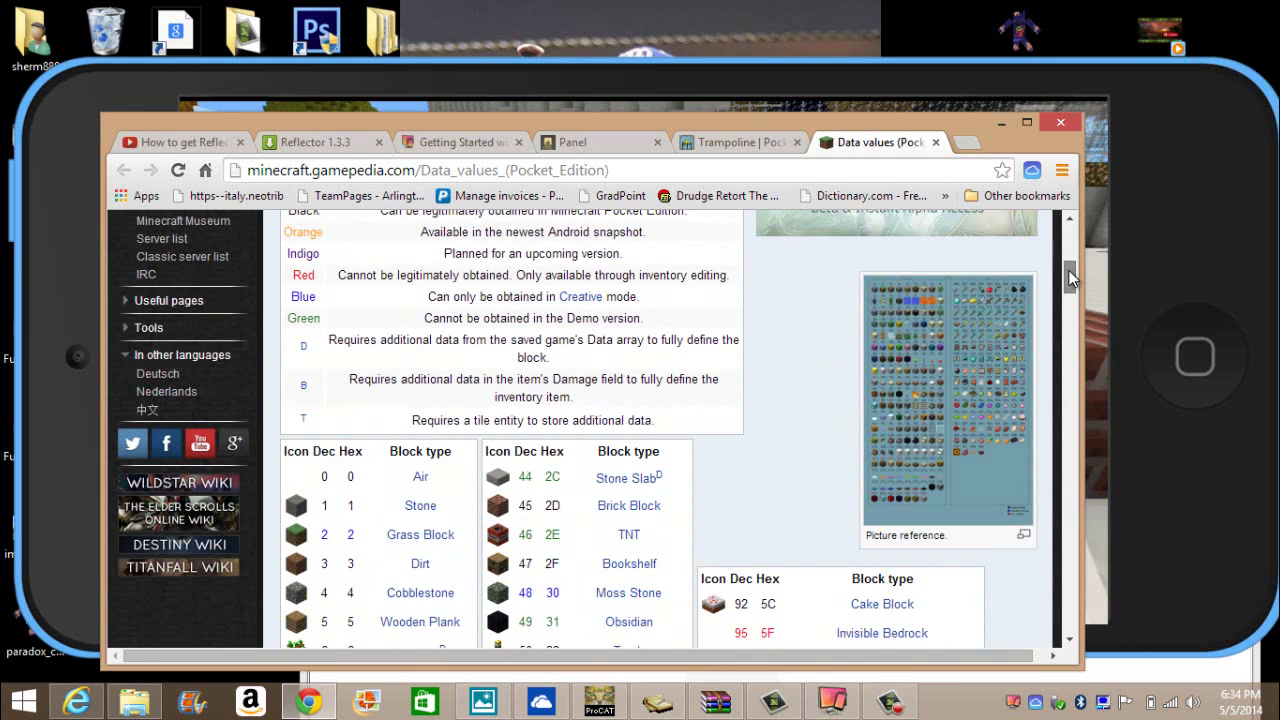
{"action": "mouse_move", "coordinate": [673, 532]}
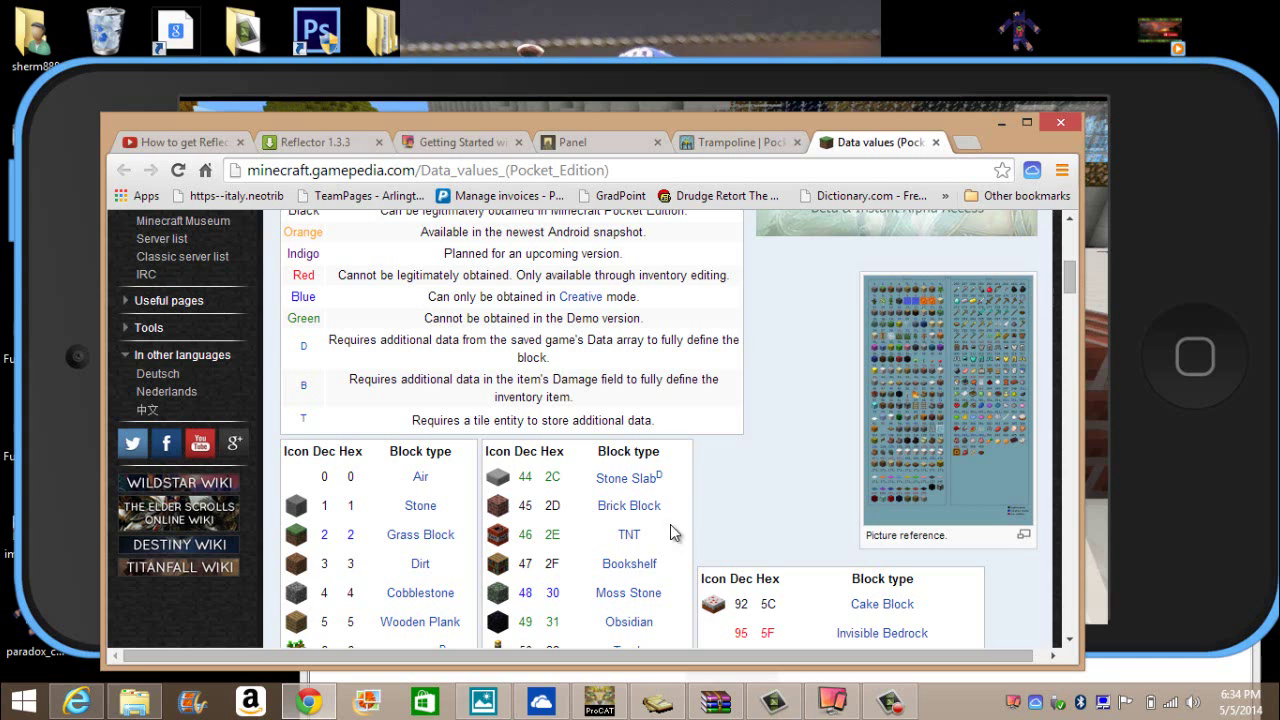
{"action": "scroll", "scroll_direction": "down", "scroll_amount": 3}
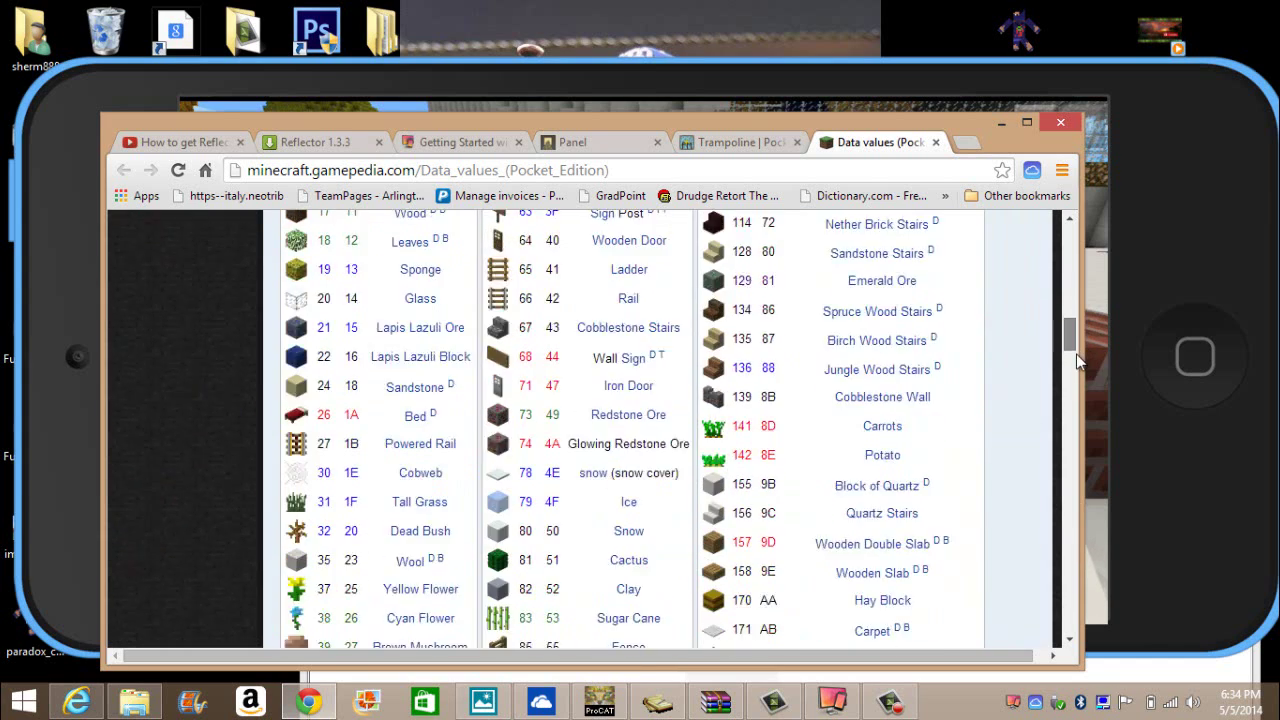
{"action": "scroll", "scroll_direction": "down", "scroll_amount": 3}
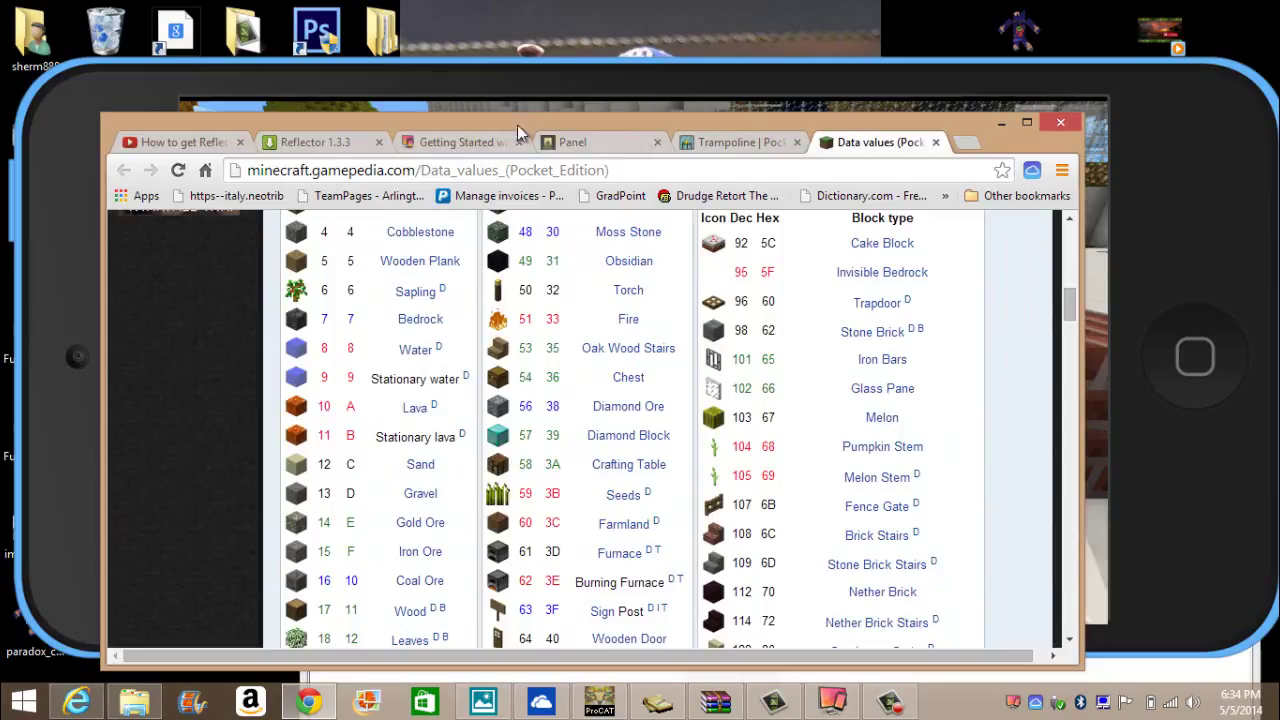
Step: Return to the Trampoline config.yml editor, still at Block ID 45 and Block Decimal 0
{"action": "left_click", "coordinate": [600, 142]}
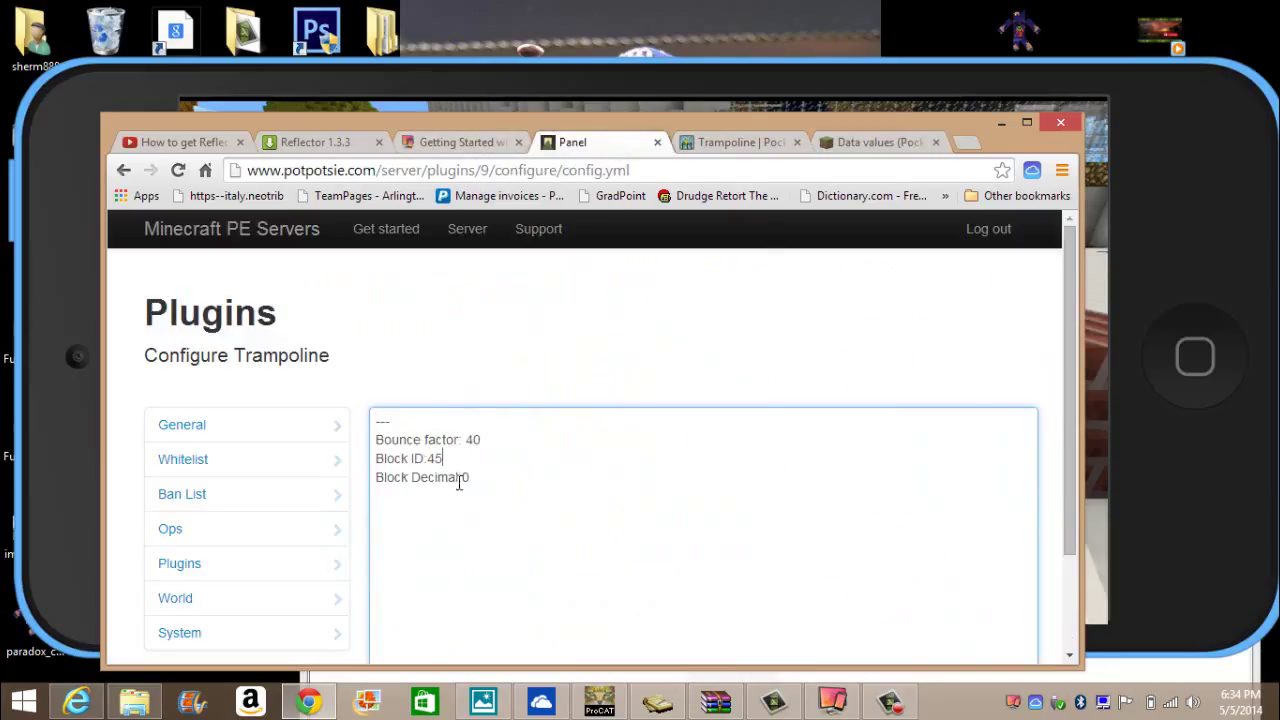
{"action": "mouse_move", "coordinate": [720, 195]}
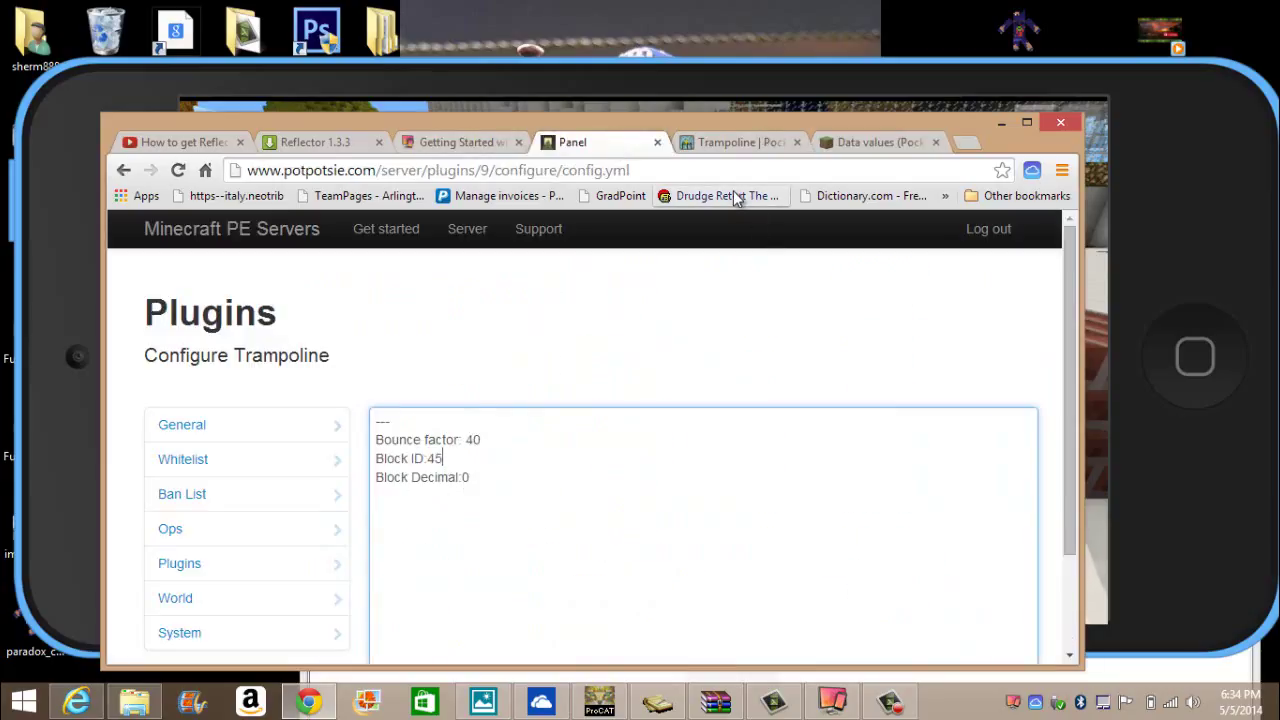
{"action": "mouse_move", "coordinate": [718, 195]}
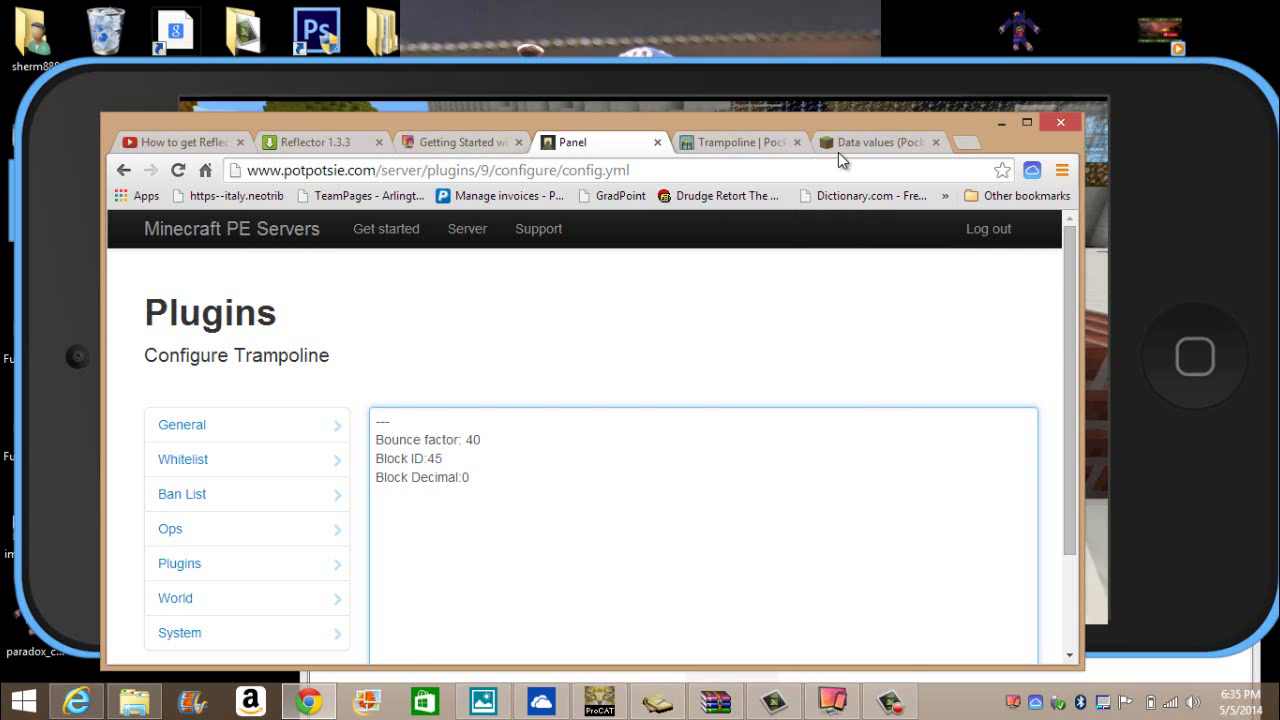
Step: Open the Wool article from the Pocket Edition data values table
{"action": "left_click", "coordinate": [878, 142]}
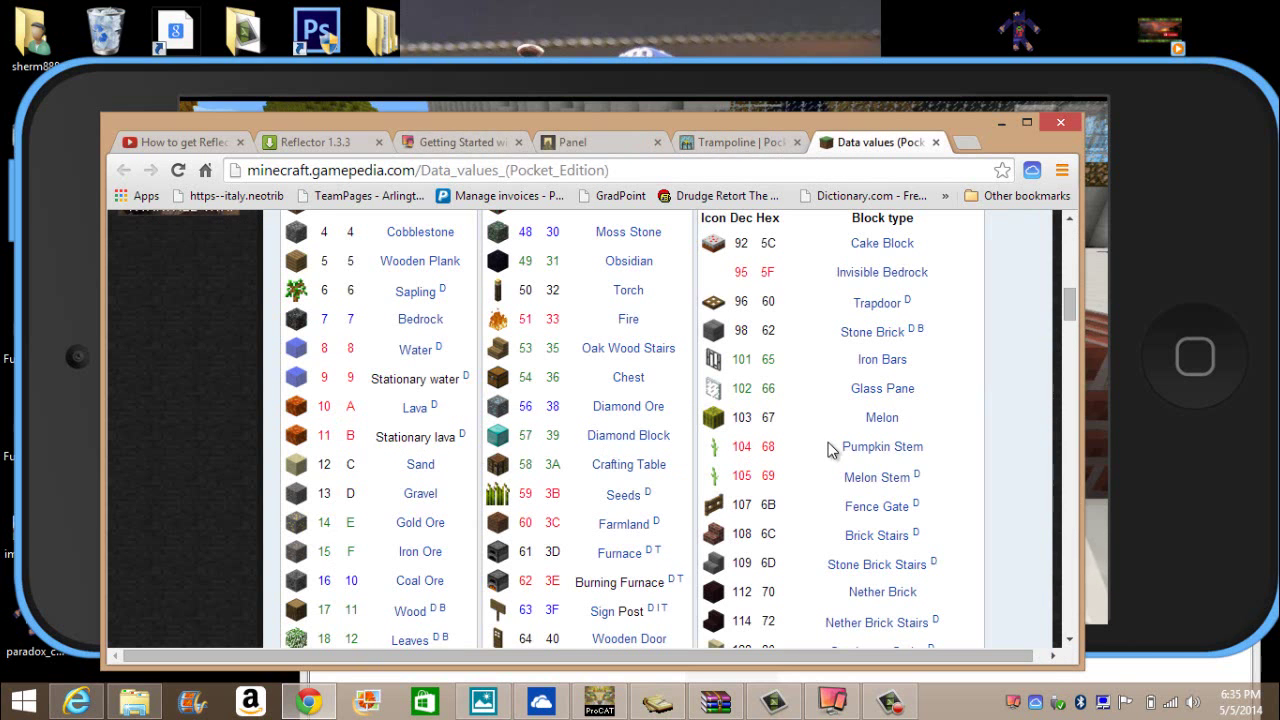
{"action": "scroll", "scroll_direction": "down", "scroll_amount": 3}
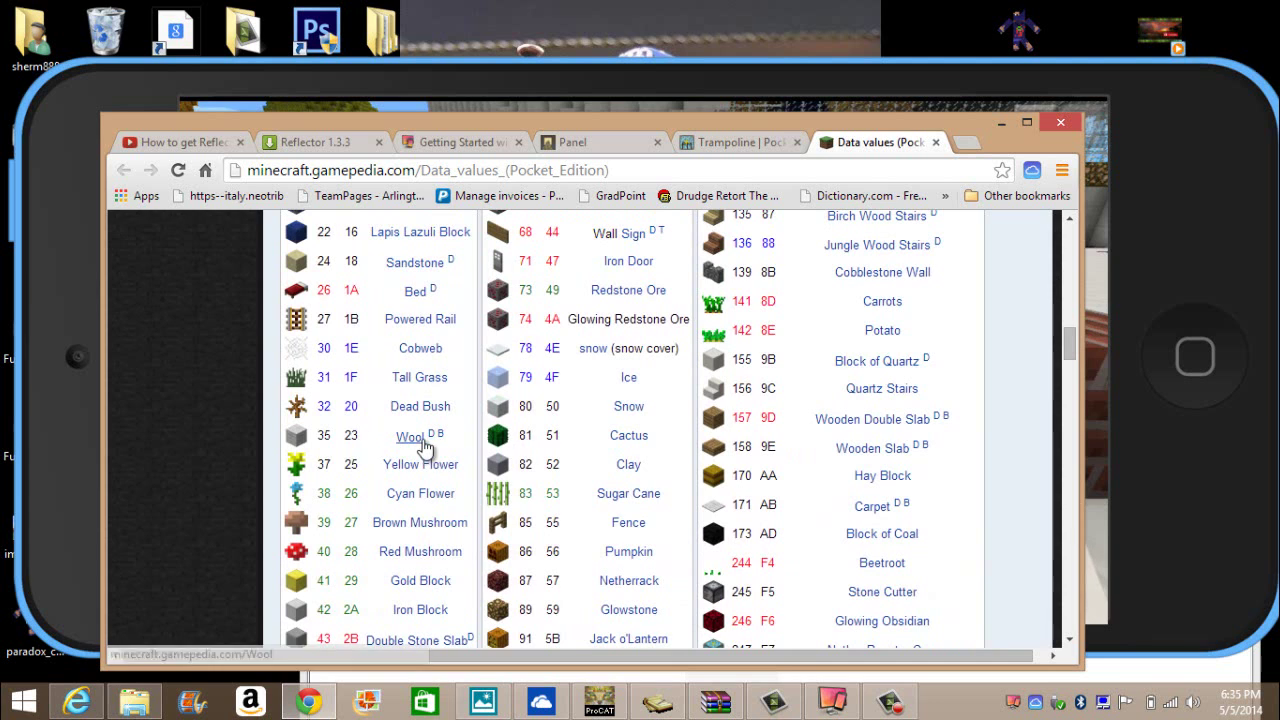
{"action": "left_click", "coordinate": [411, 436]}
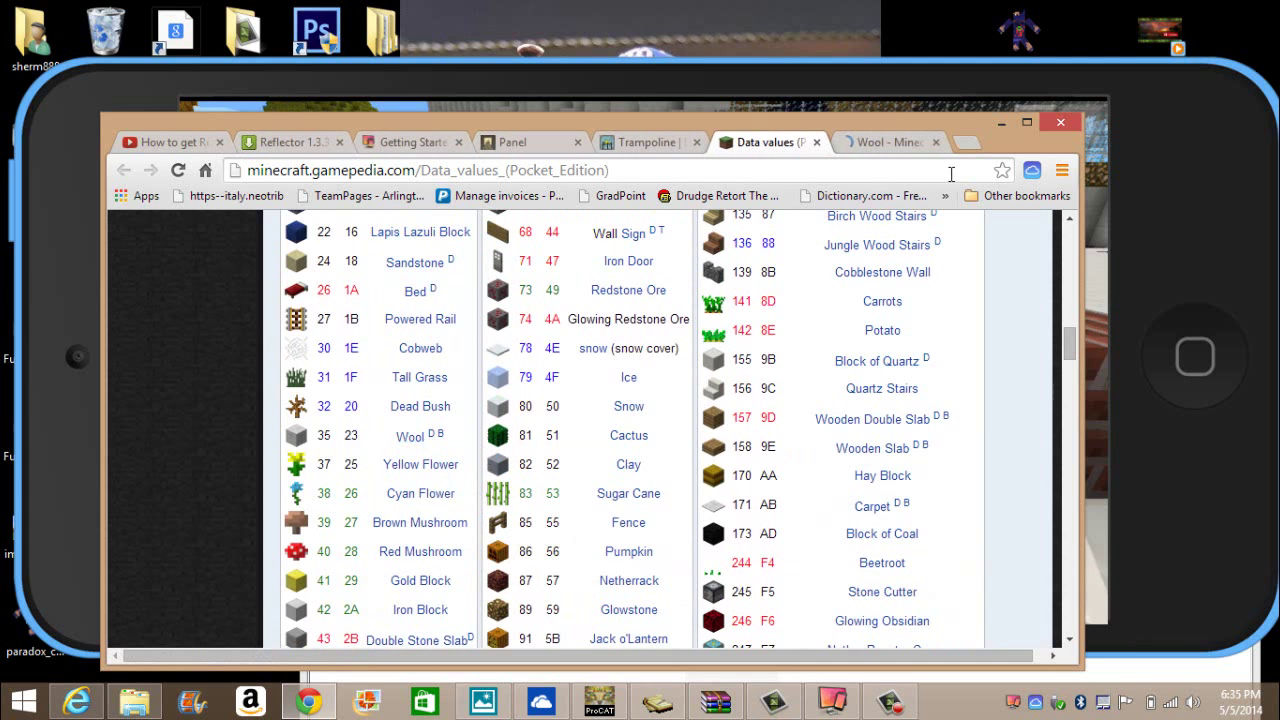
Step: Confirm wool's data value 35 in the infobox, then return to the data values table
{"action": "left_click", "coordinate": [885, 142]}
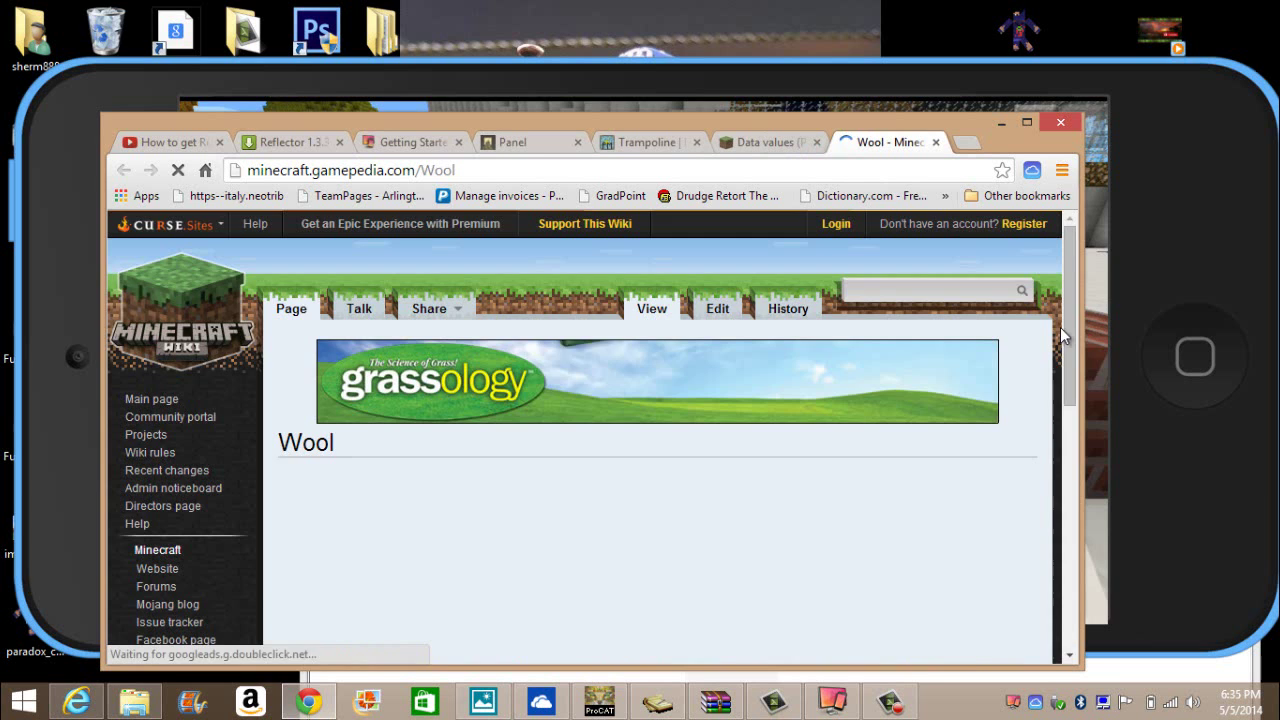
{"action": "scroll", "scroll_direction": "down", "scroll_amount": 3}
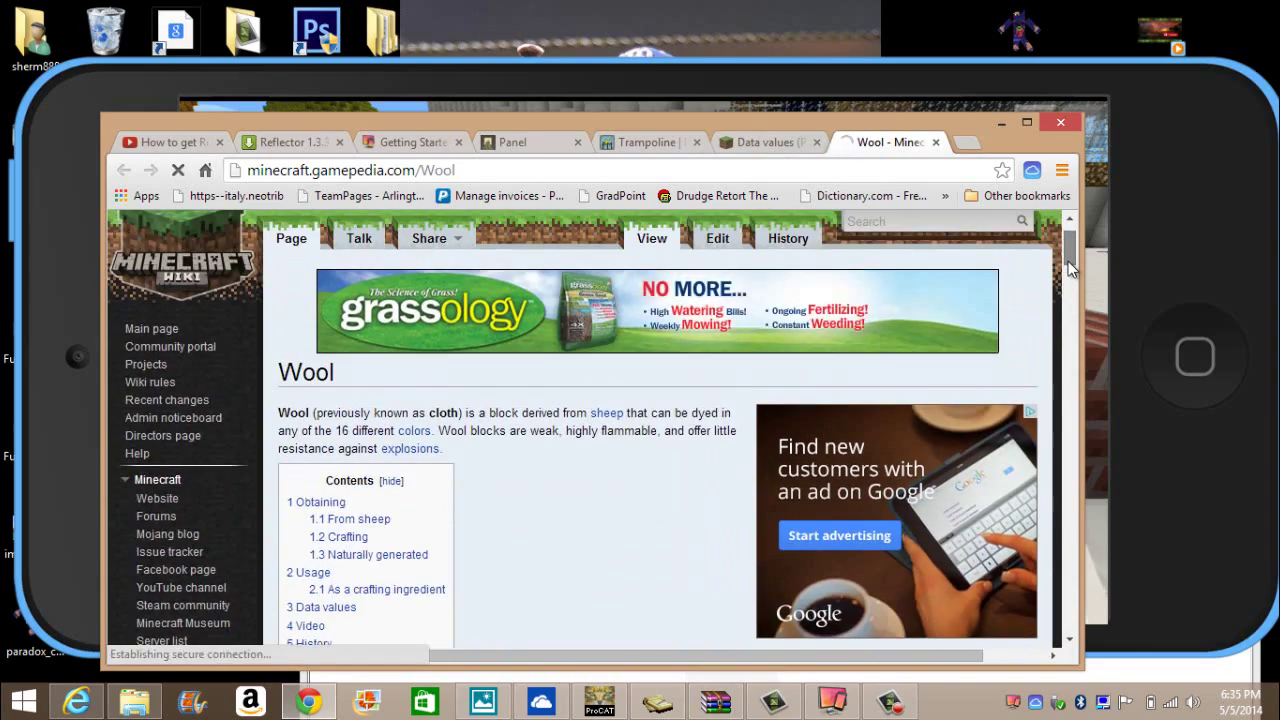
{"action": "scroll", "scroll_direction": "down", "scroll_amount": 3}
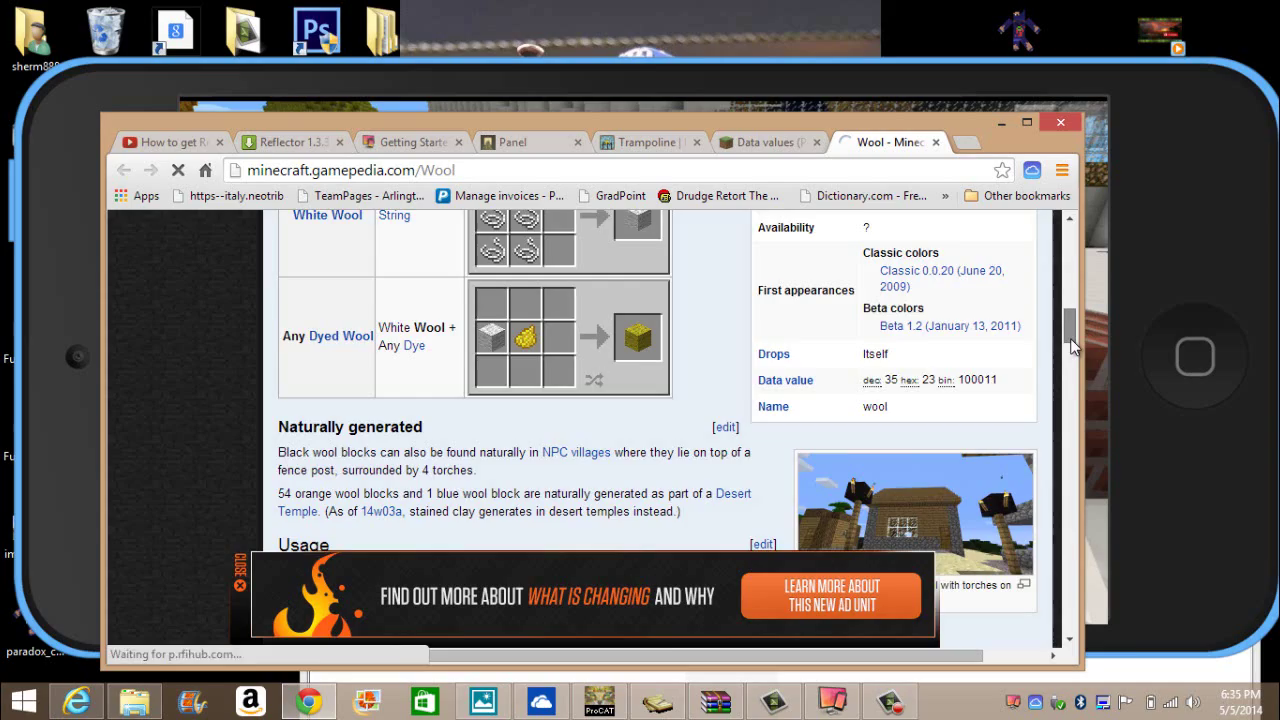
{"action": "scroll", "scroll_direction": "down", "scroll_amount": 3}
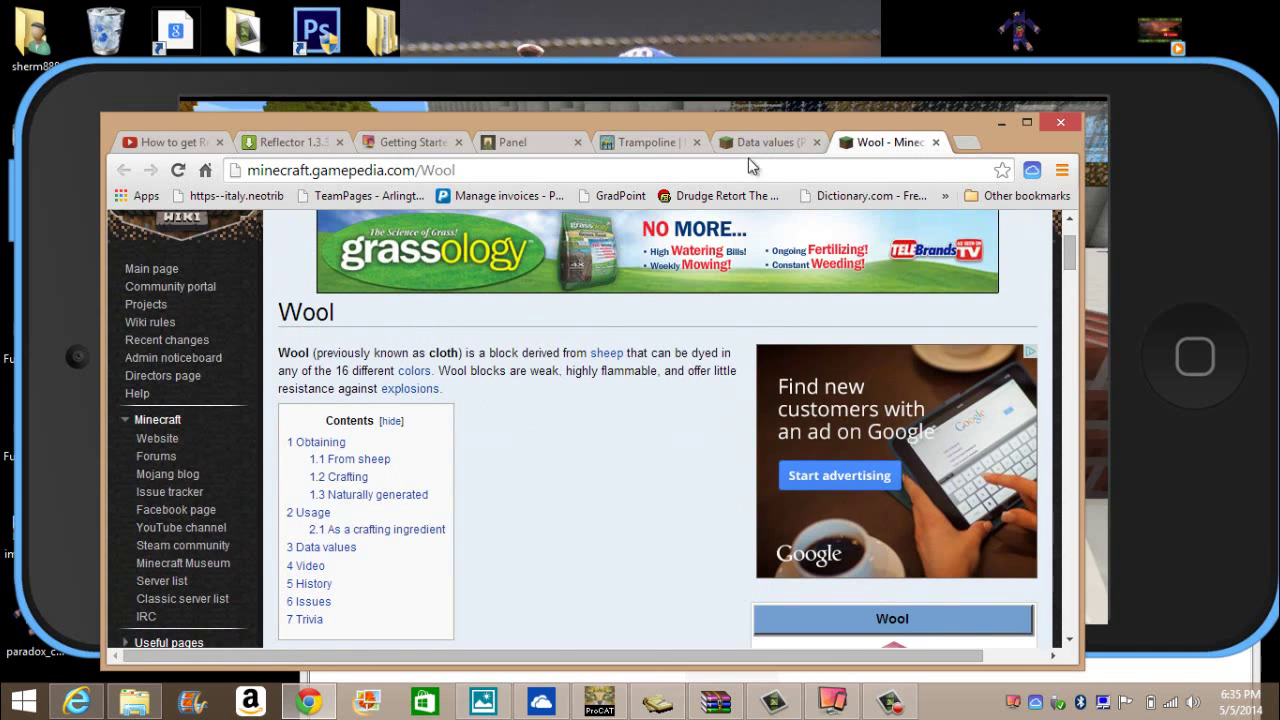
{"action": "left_click", "coordinate": [765, 142]}
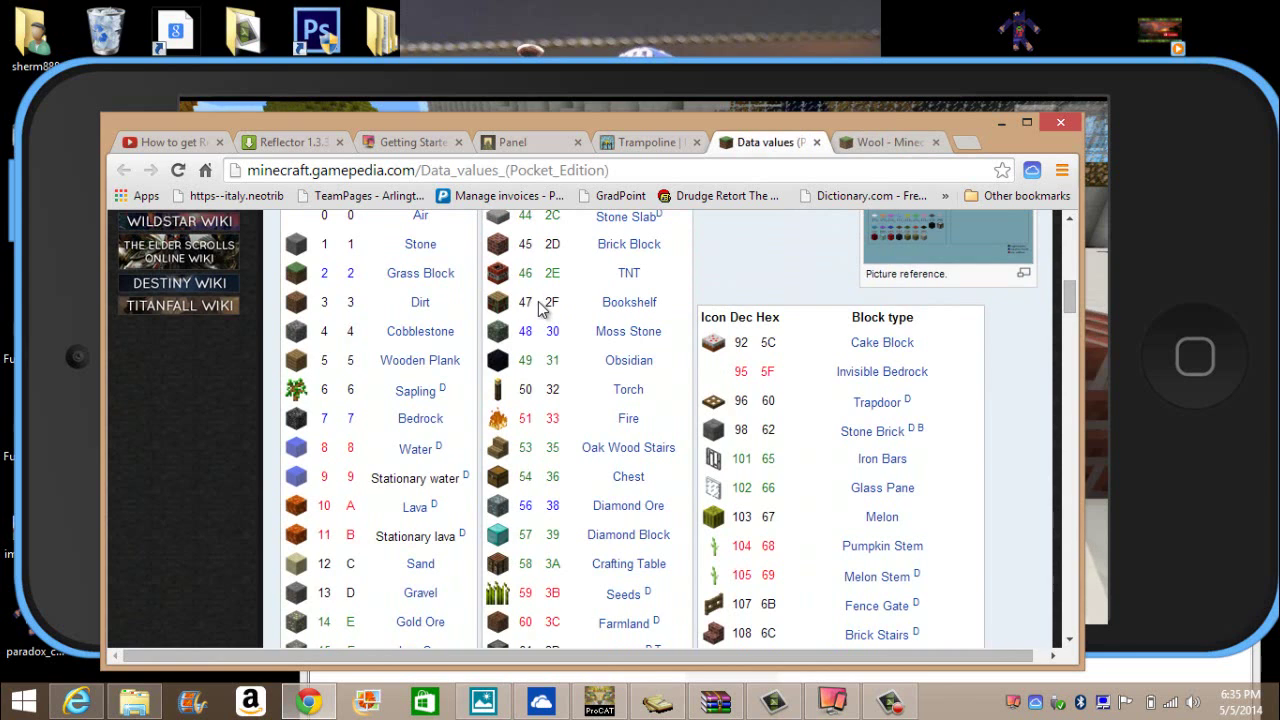
Step: Replace the Block ID value 45 with 47, keeping Block Decimal at 0
{"action": "left_click", "coordinate": [512, 142]}
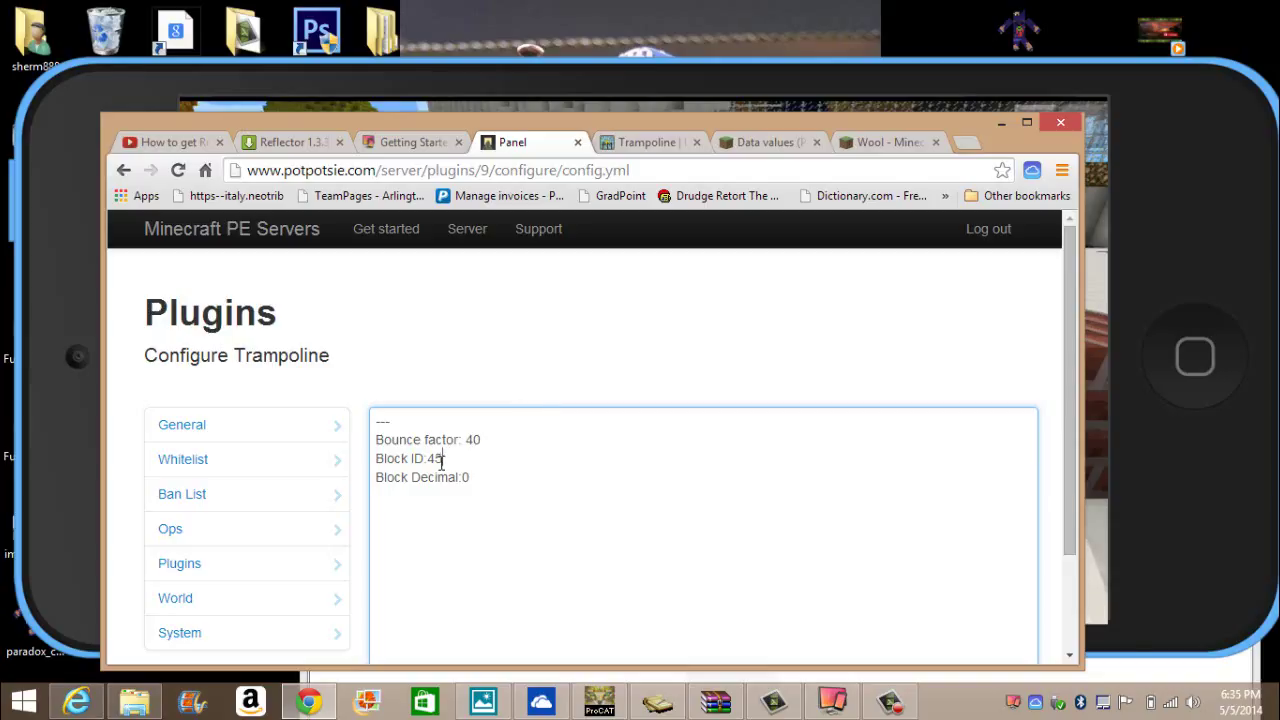
{"action": "key", "text": "backspace"}
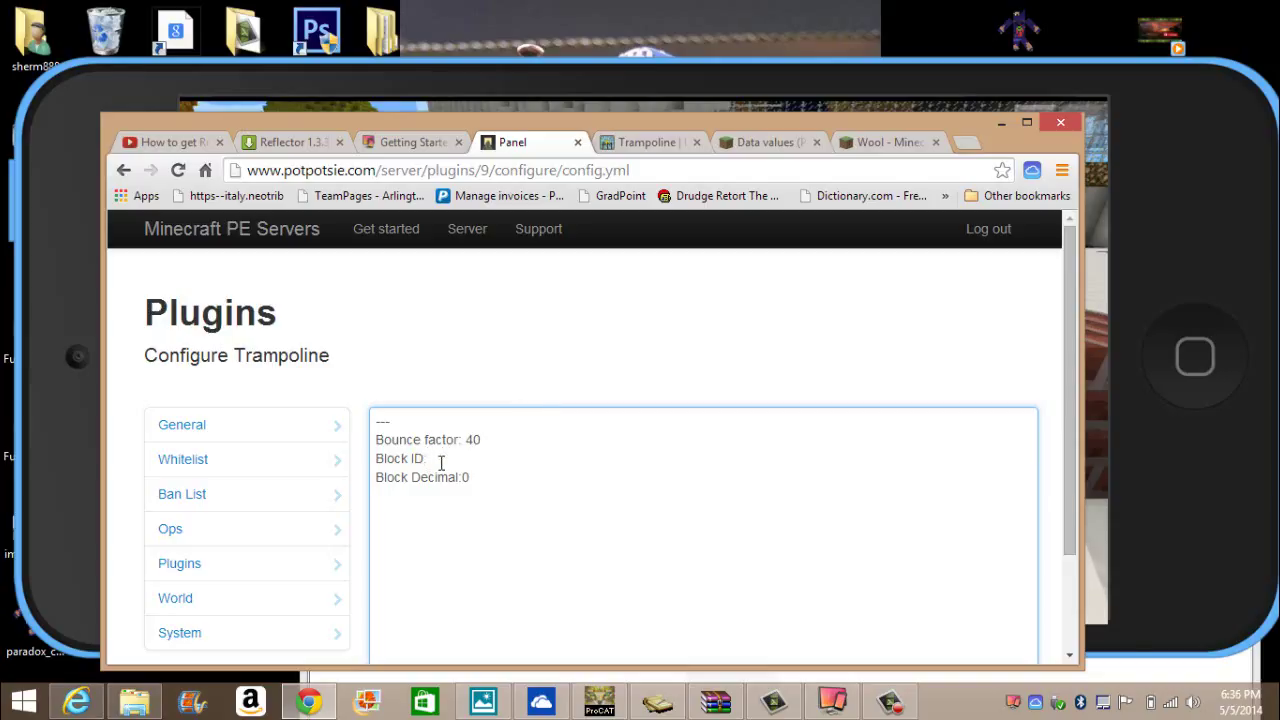
{"action": "type", "text": "47"}
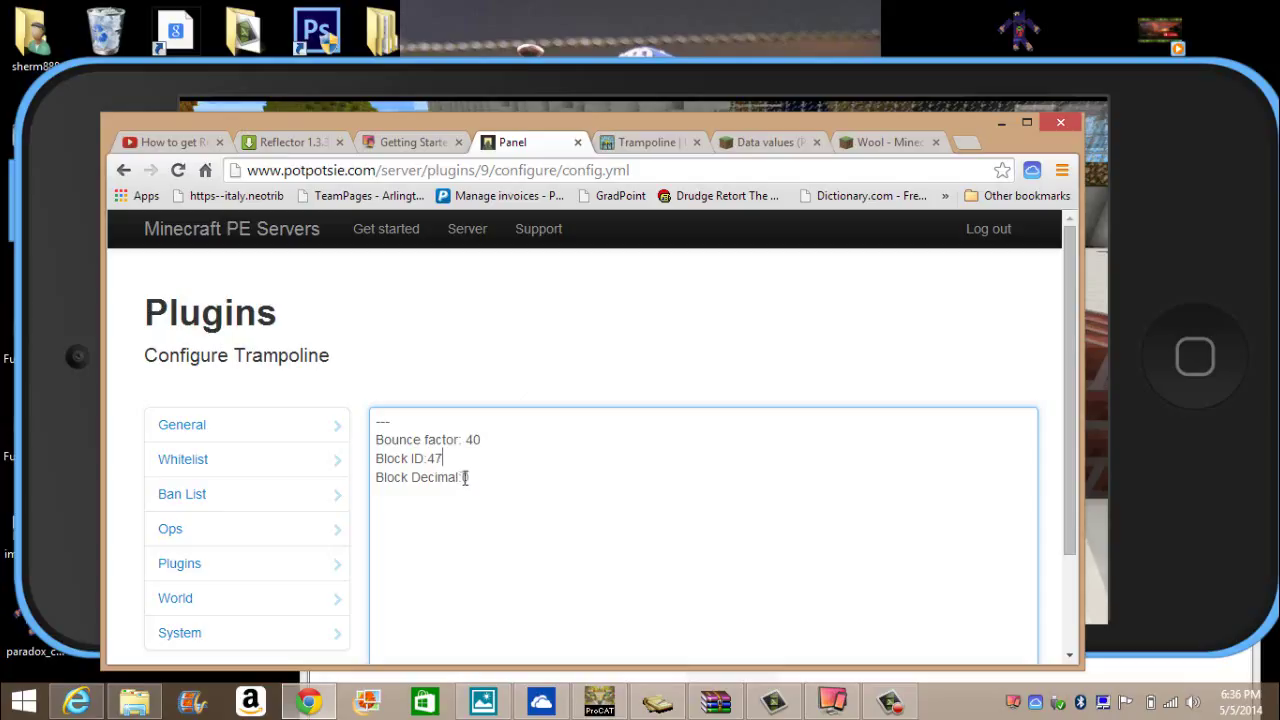
{"action": "type", "text": "0"}
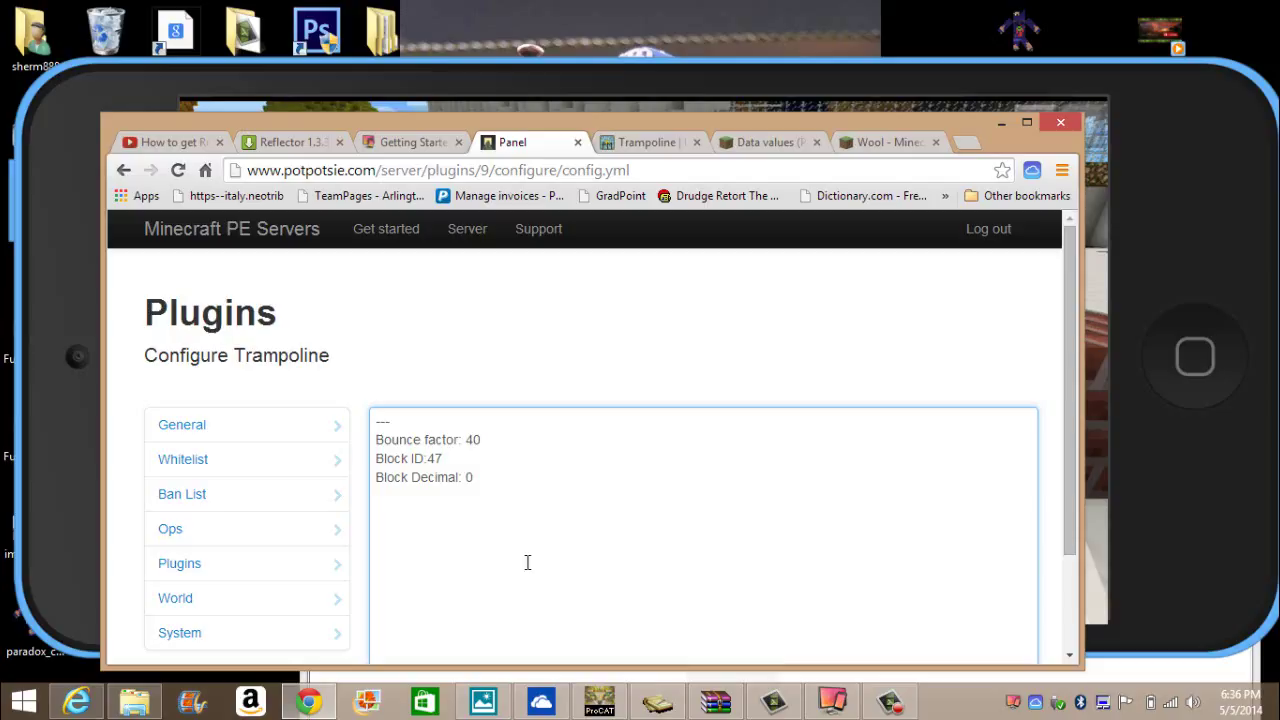
{"action": "mouse_move", "coordinate": [543, 491]}
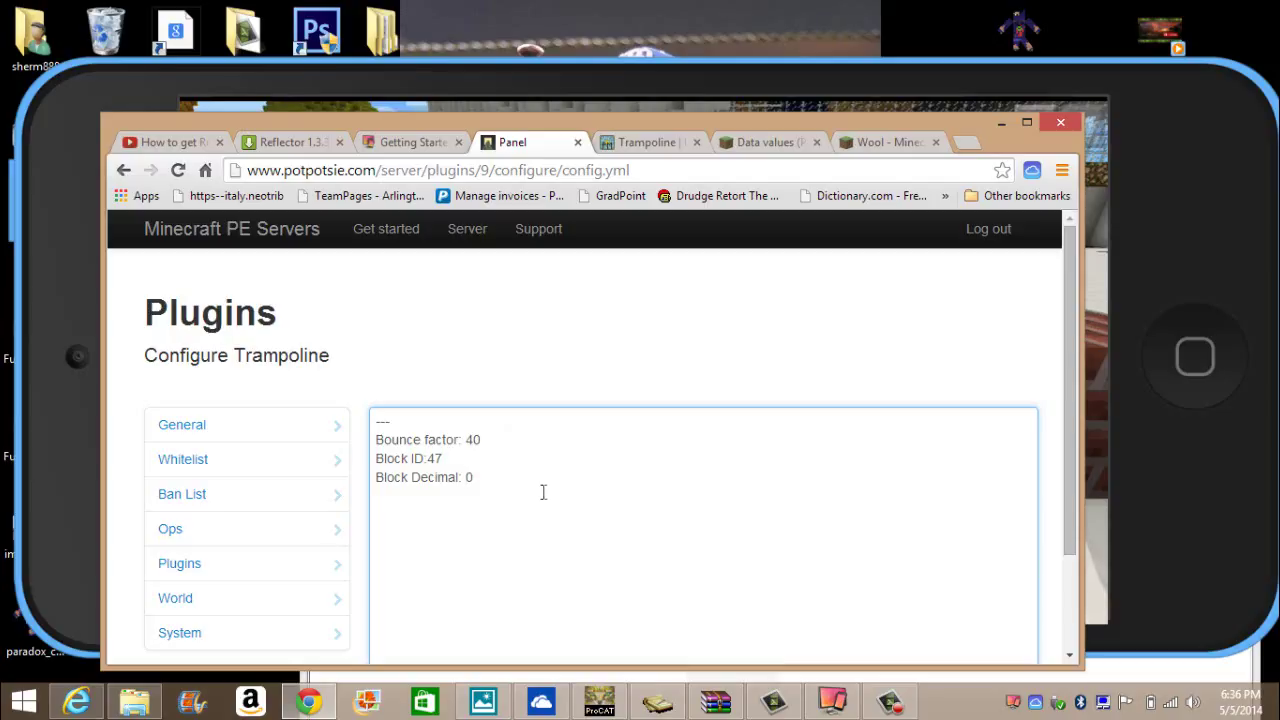
{"action": "mouse_move", "coordinate": [487, 493]}
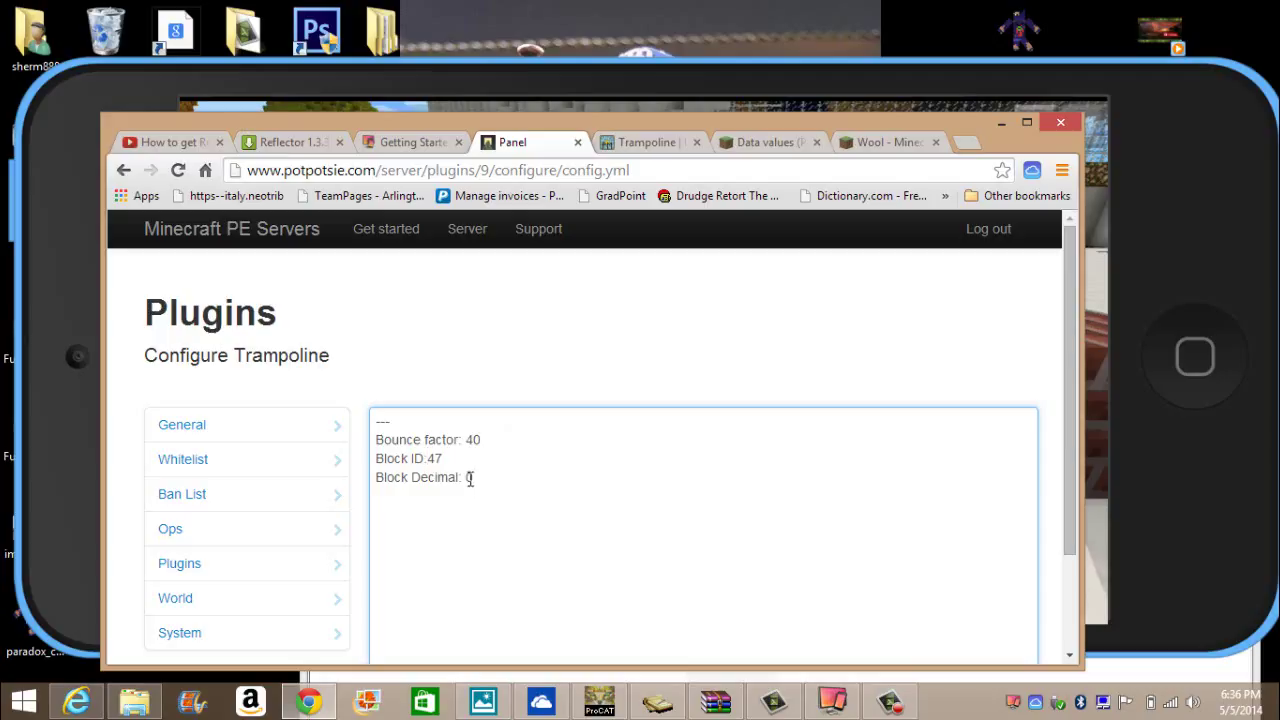
{"action": "type", "text": "0"}
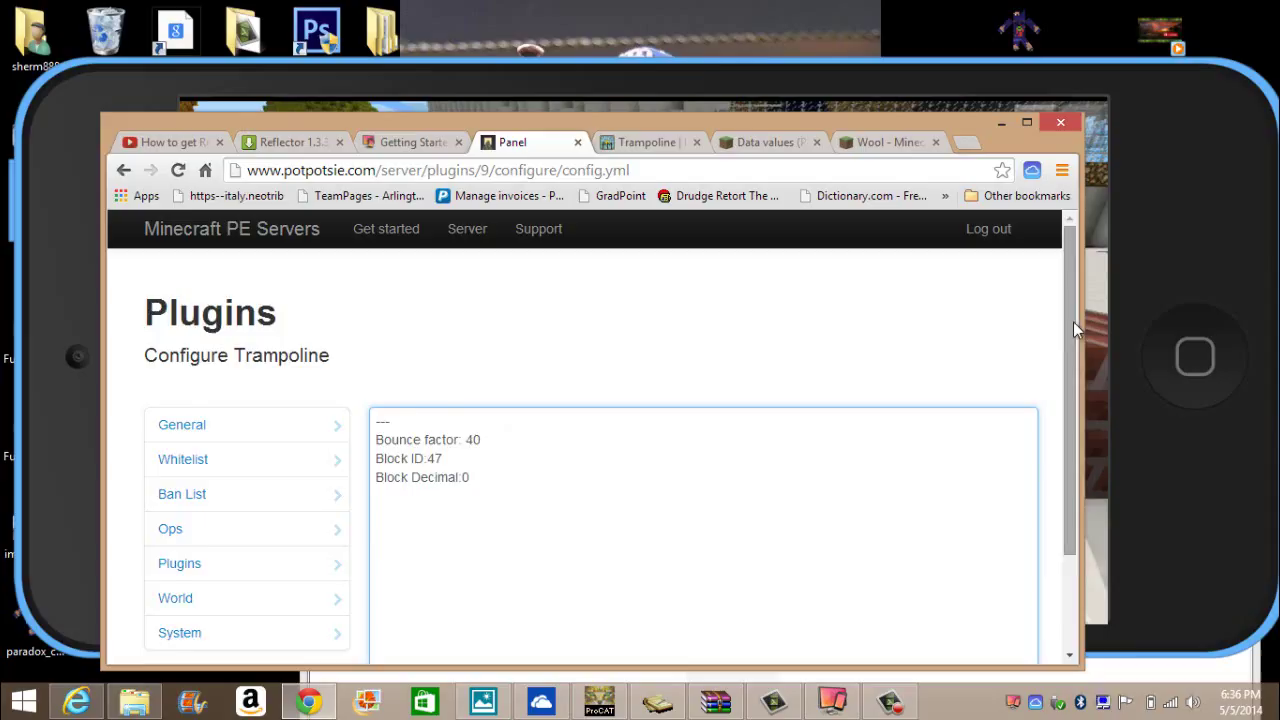
{"action": "scroll", "scroll_direction": "down", "scroll_amount": 3}
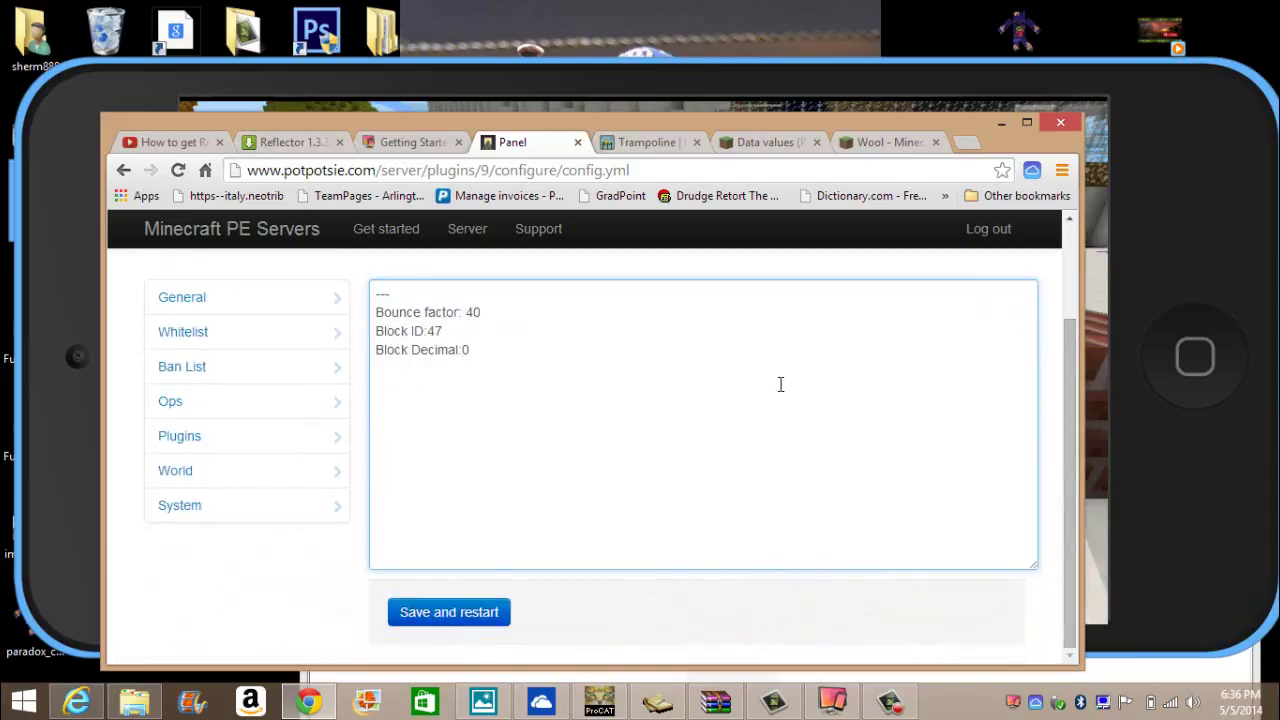
Step: Save the Trampoline config with Block ID 47 and restart the server
{"action": "left_click", "coordinate": [448, 612]}
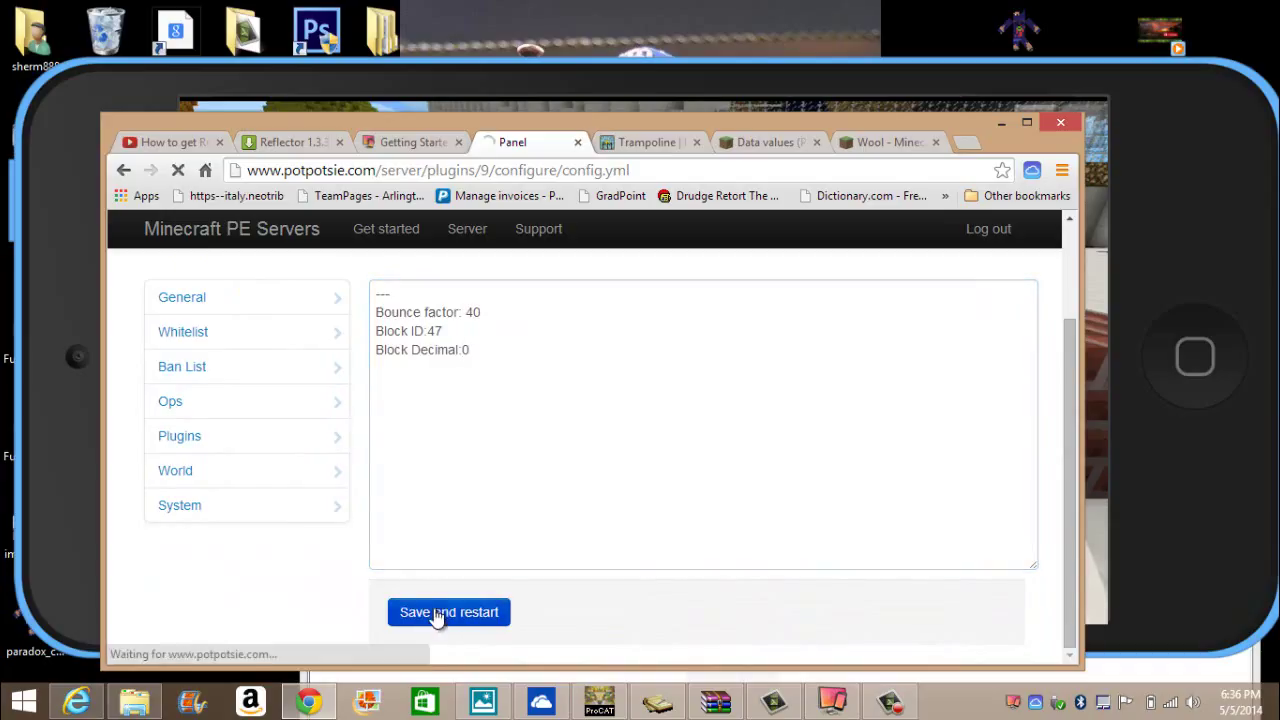
{"action": "left_click", "coordinate": [448, 612]}
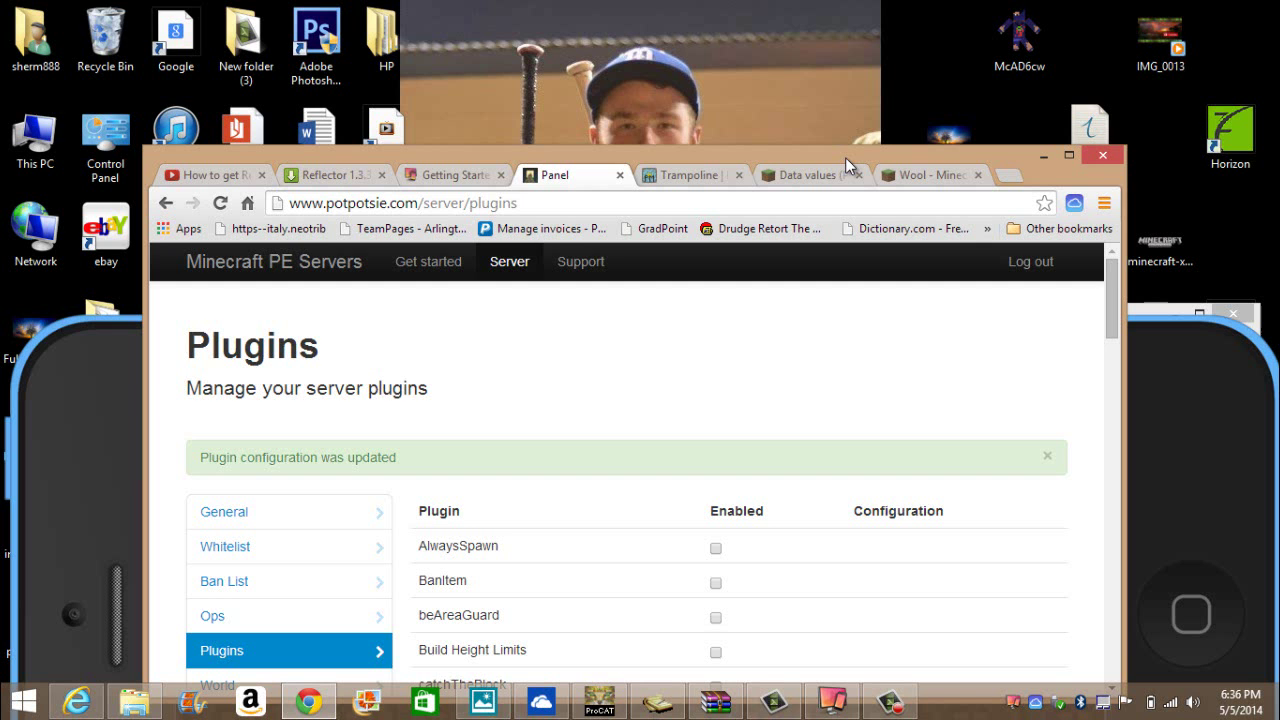
{"action": "mouse_move", "coordinate": [365, 155]}
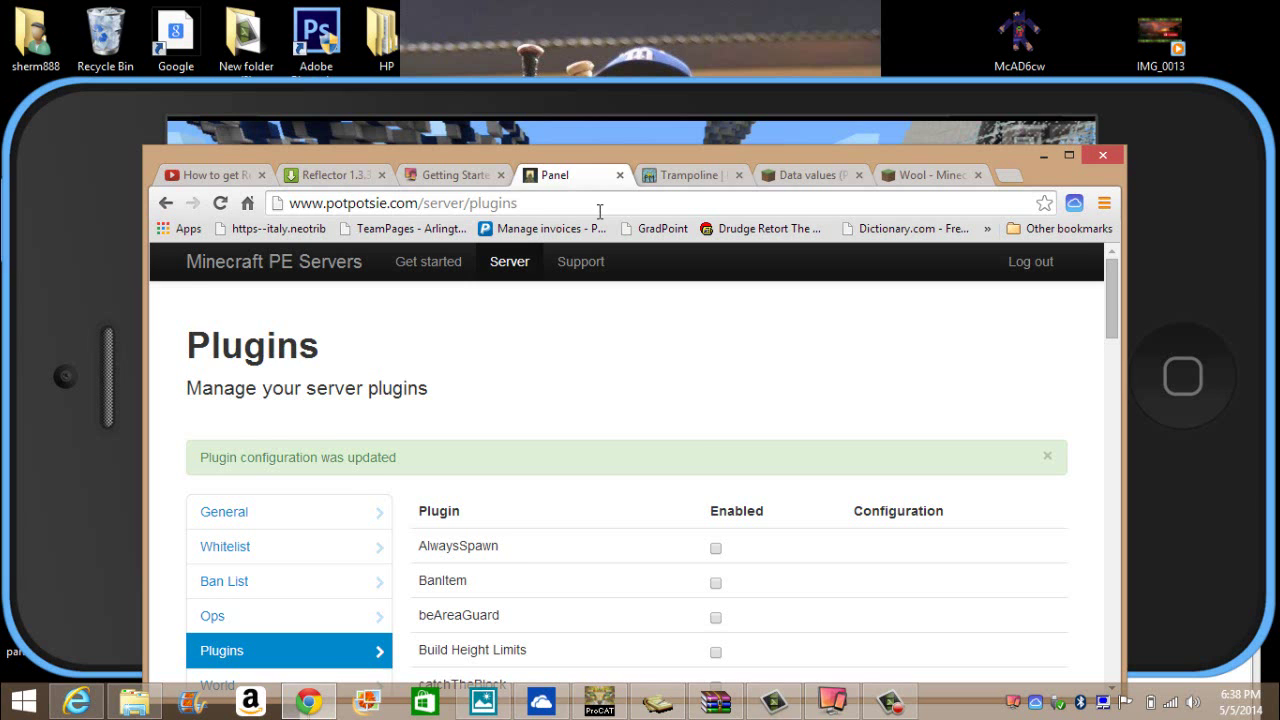
Step: Glance at the data values table, then open Trampoline's Configure page from the plugin list
{"action": "left_click", "coordinate": [805, 175]}
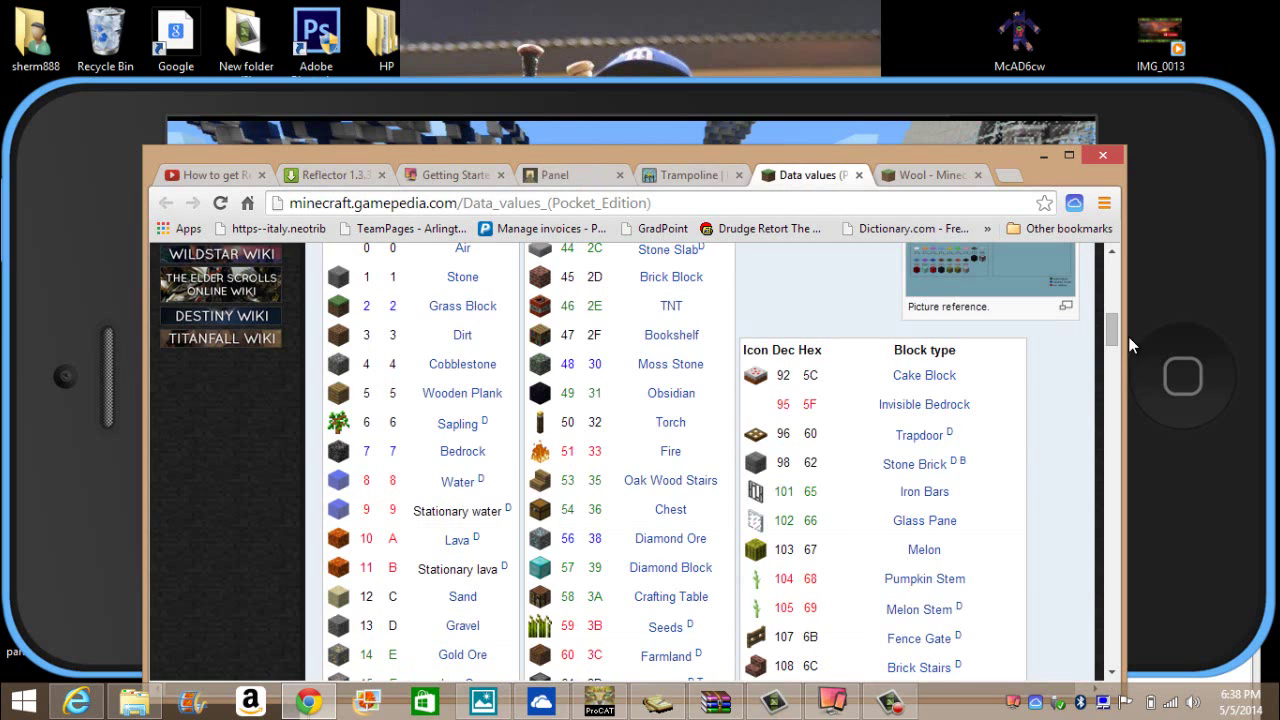
{"action": "scroll", "scroll_direction": "down", "scroll_amount": 3}
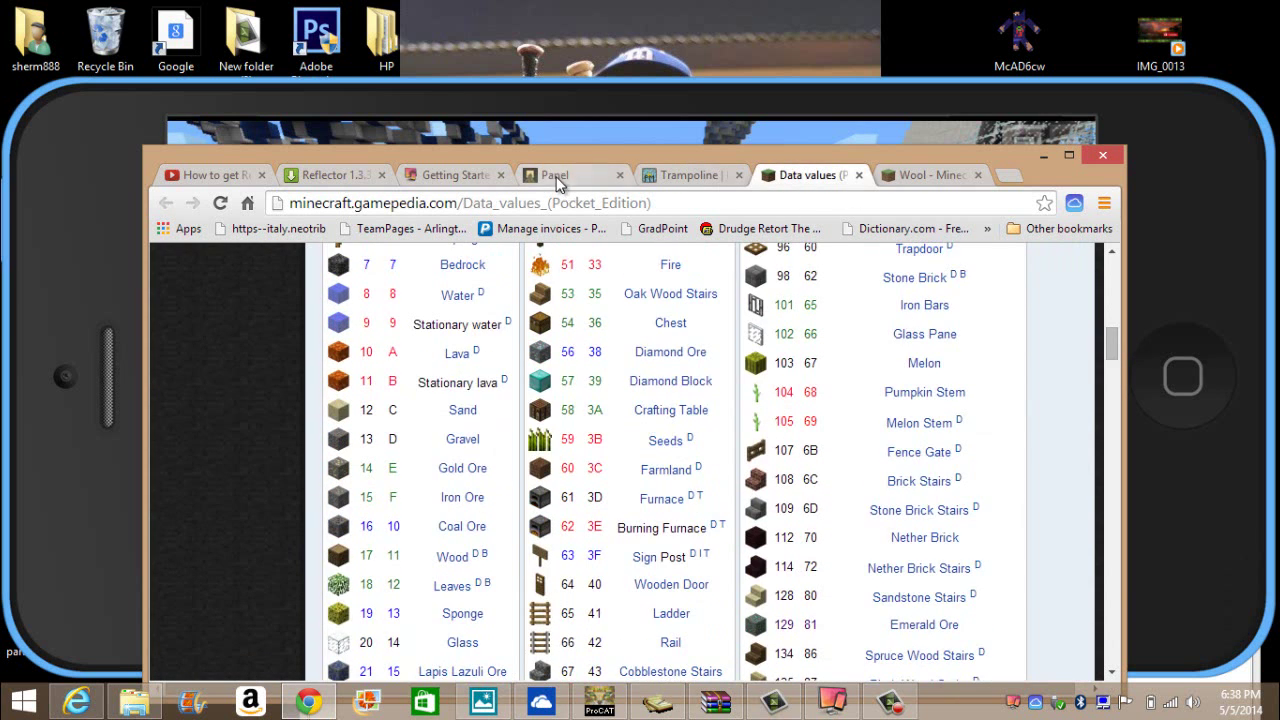
{"action": "left_click", "coordinate": [555, 175]}
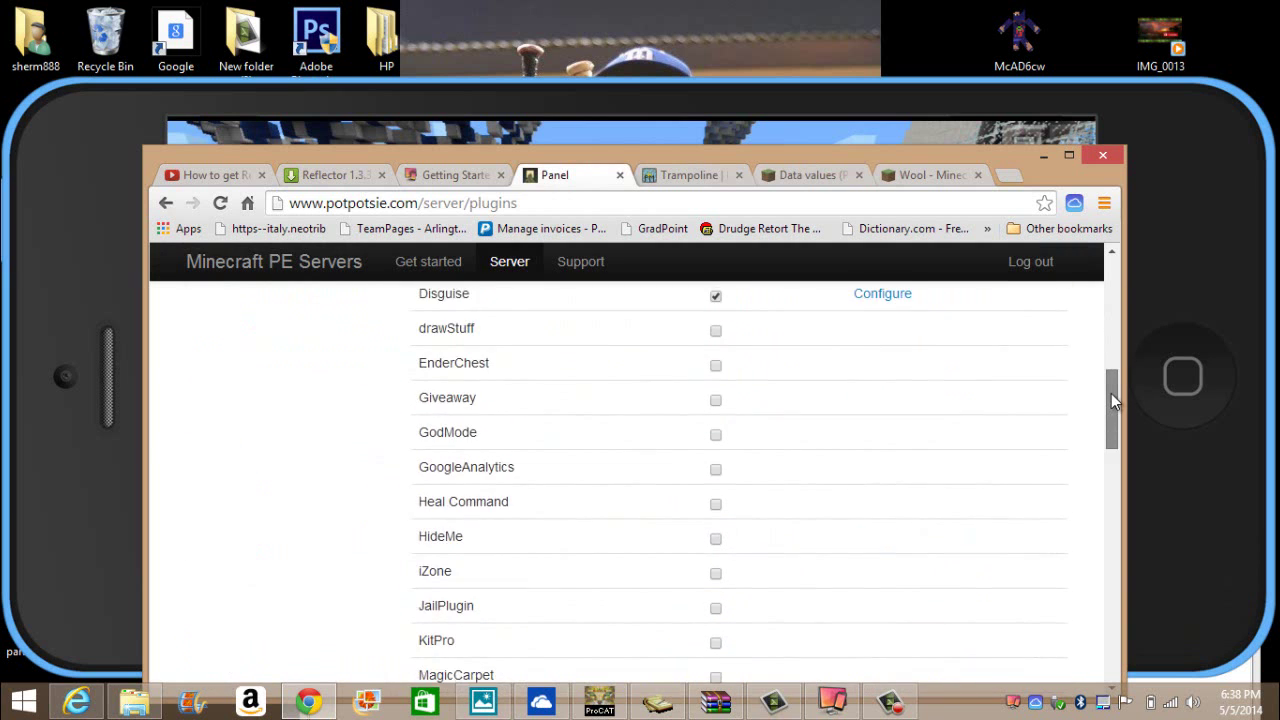
{"action": "scroll", "scroll_direction": "down", "scroll_amount": 3}
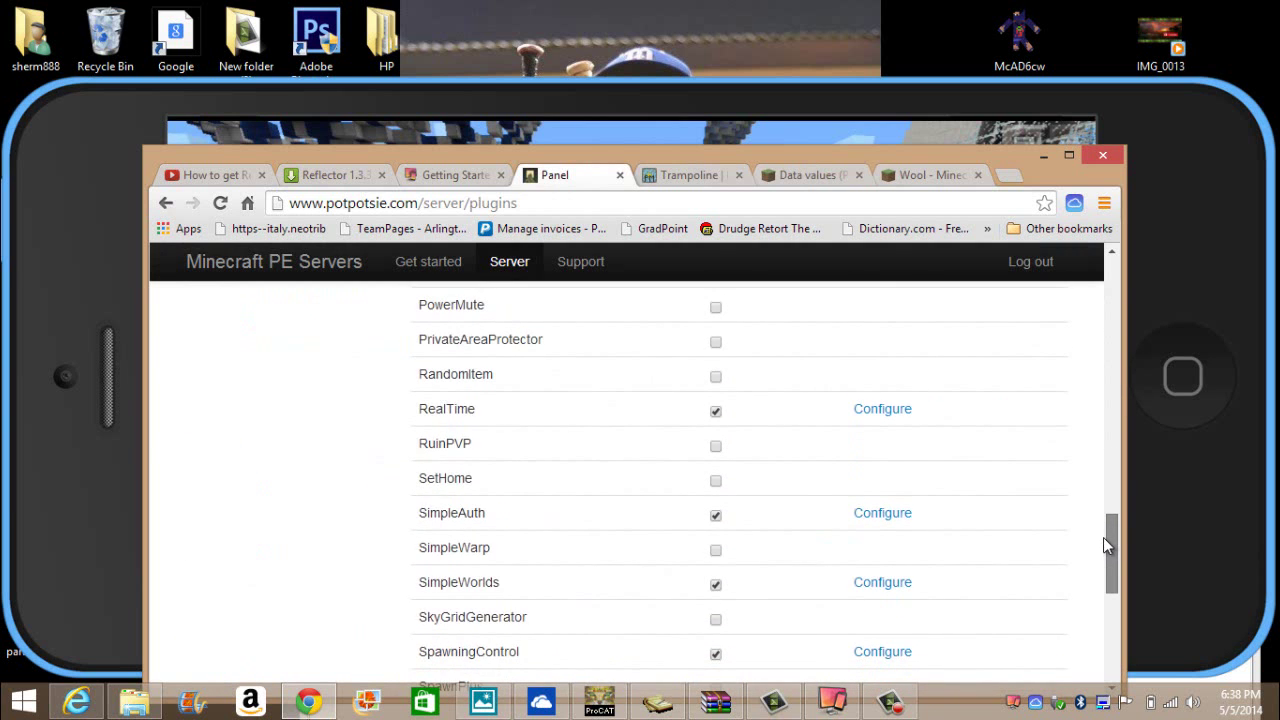
{"action": "scroll", "scroll_direction": "down", "scroll_amount": 3}
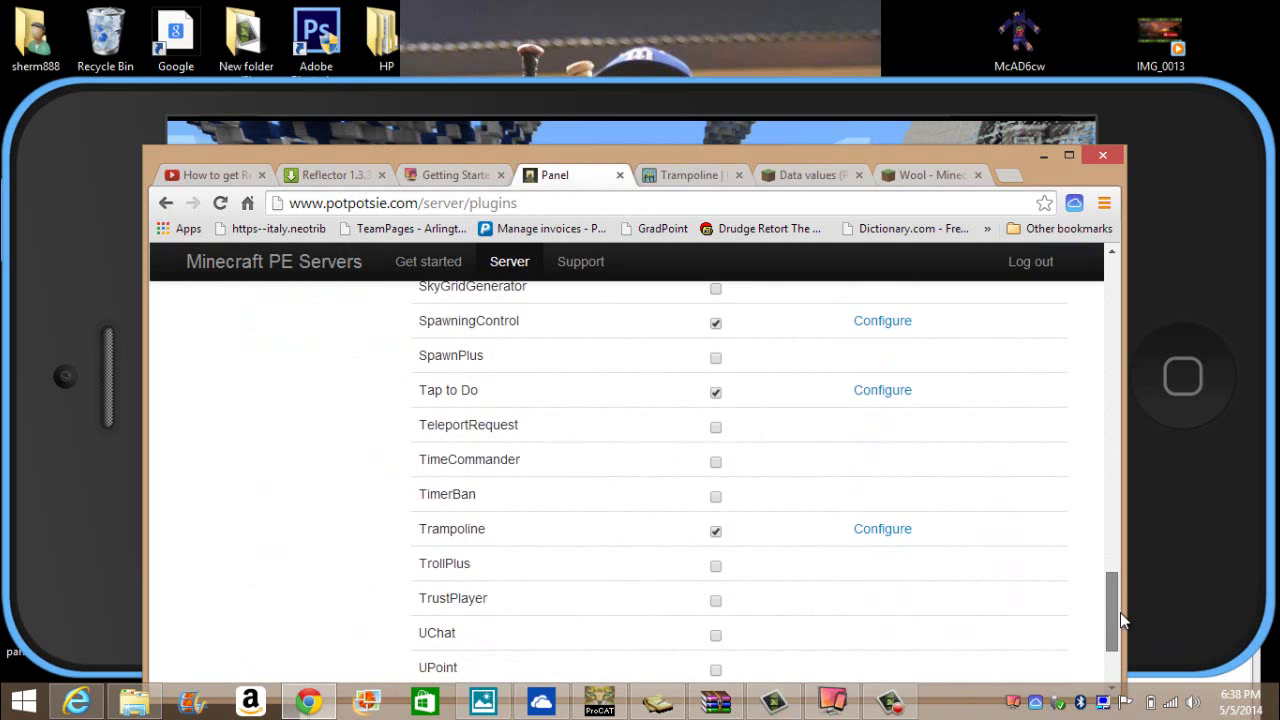
{"action": "scroll", "scroll_direction": "down", "scroll_amount": 3}
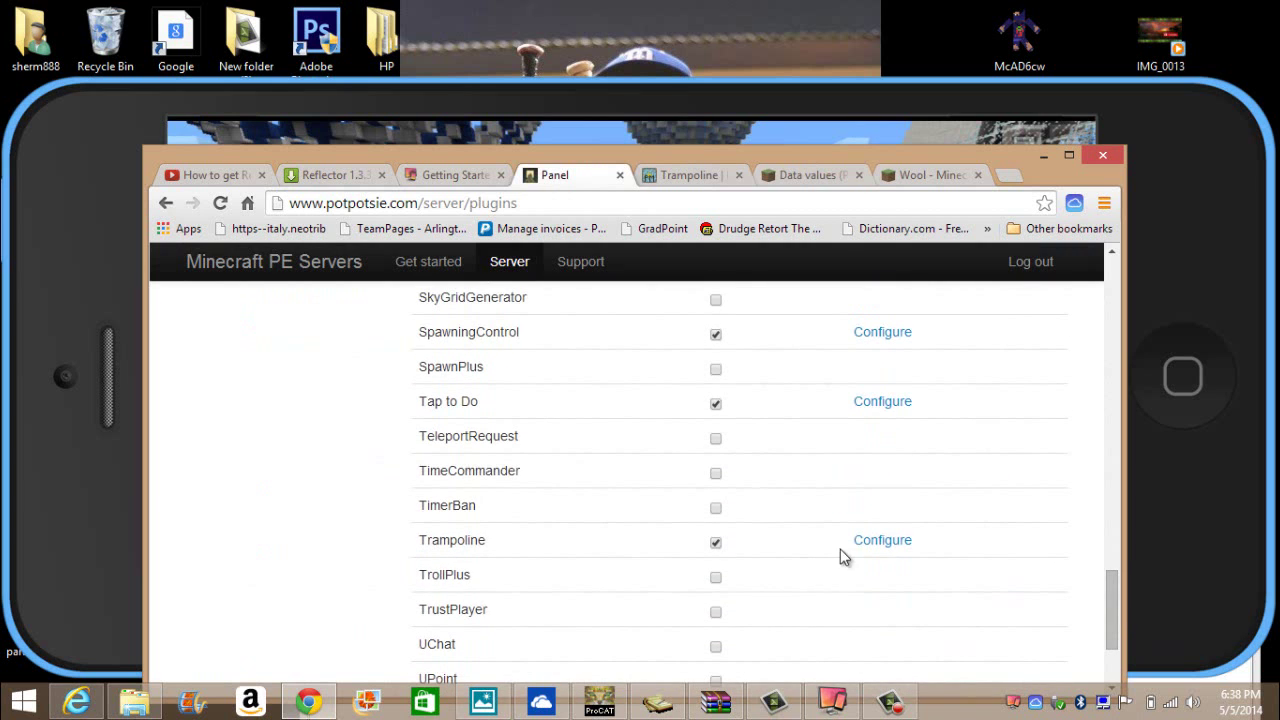
{"action": "left_click", "coordinate": [882, 540]}
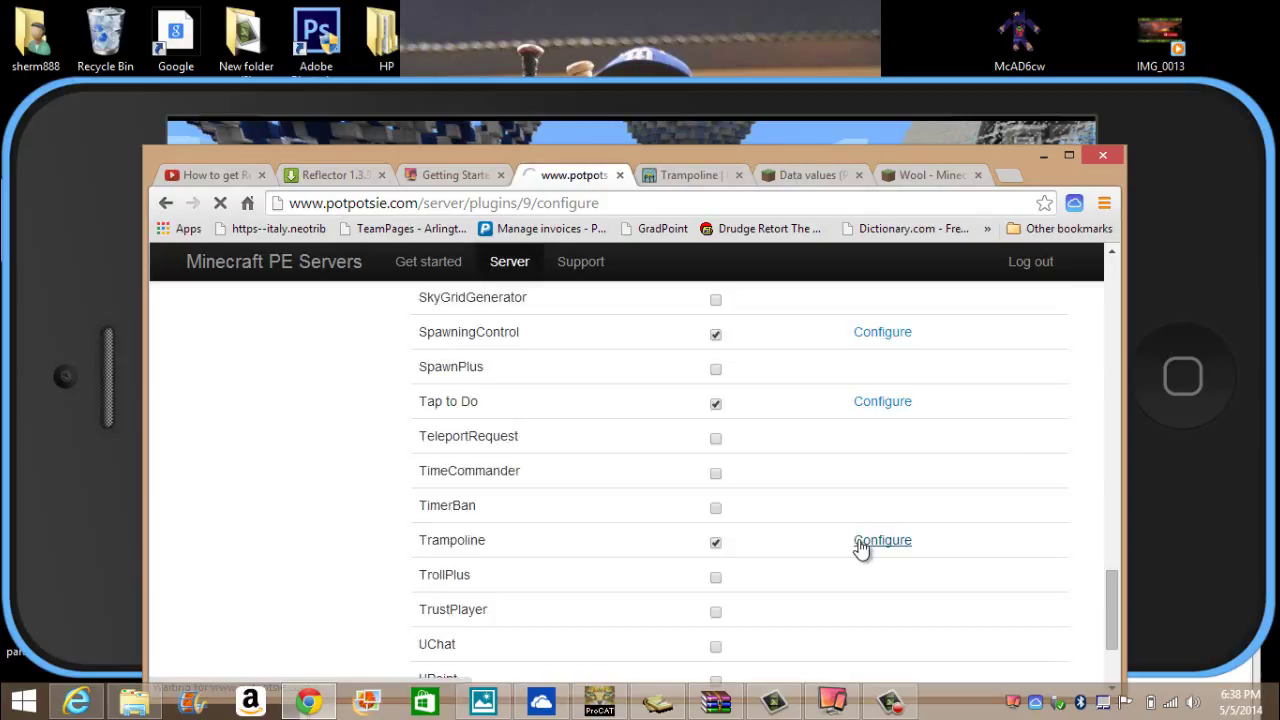
Step: Open config.yml and change Block ID from 47 to 35
{"action": "left_click", "coordinate": [882, 540]}
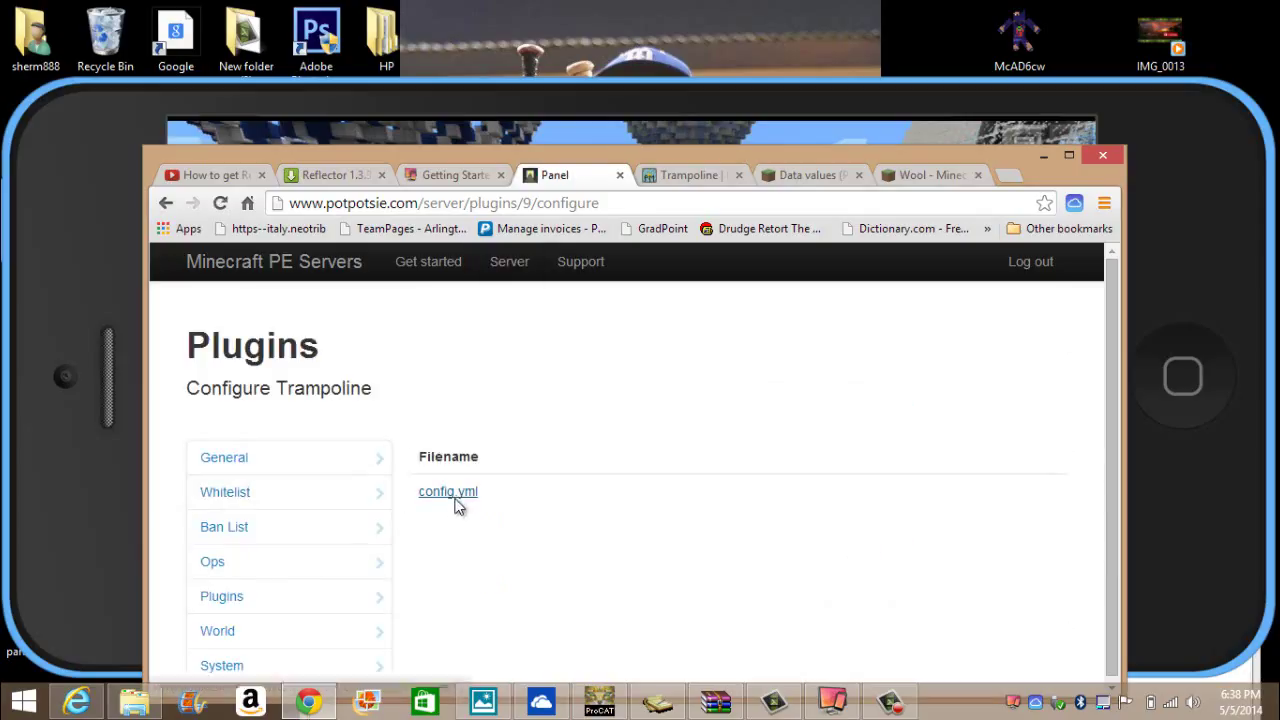
{"action": "left_click", "coordinate": [448, 491]}
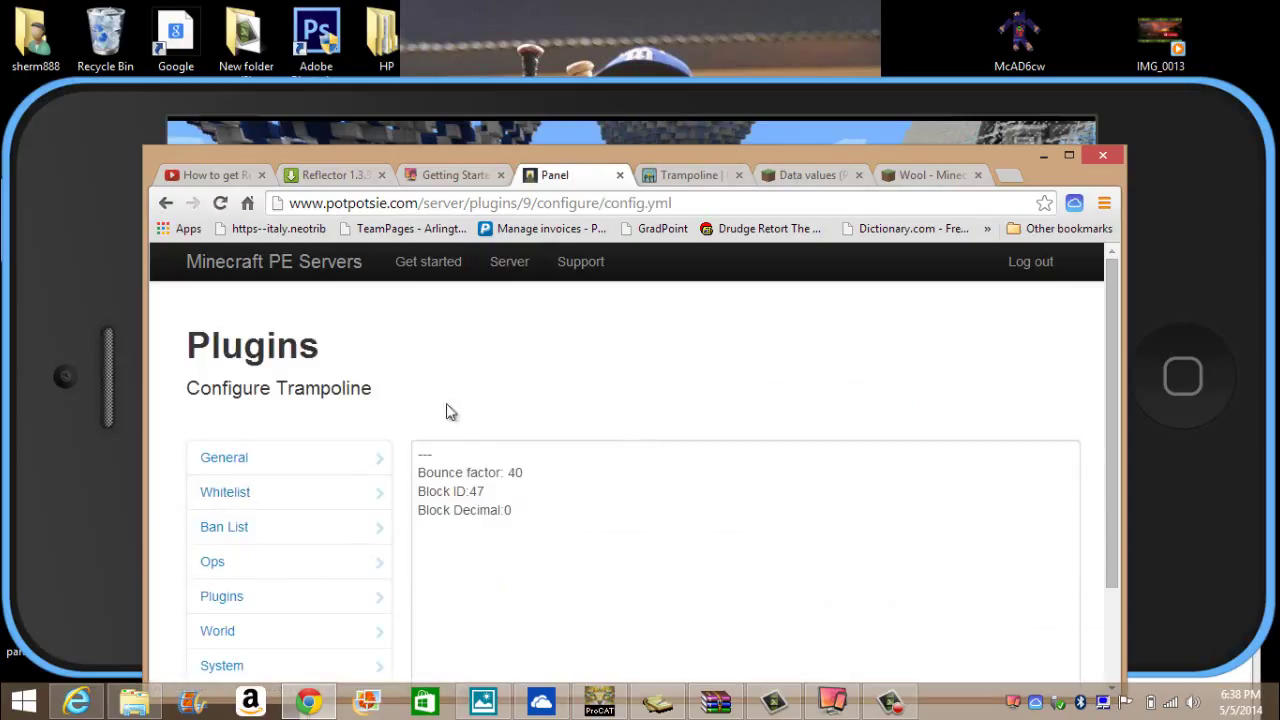
{"action": "double_click", "coordinate": [477, 491]}
{"action": "type", "text": "35"}
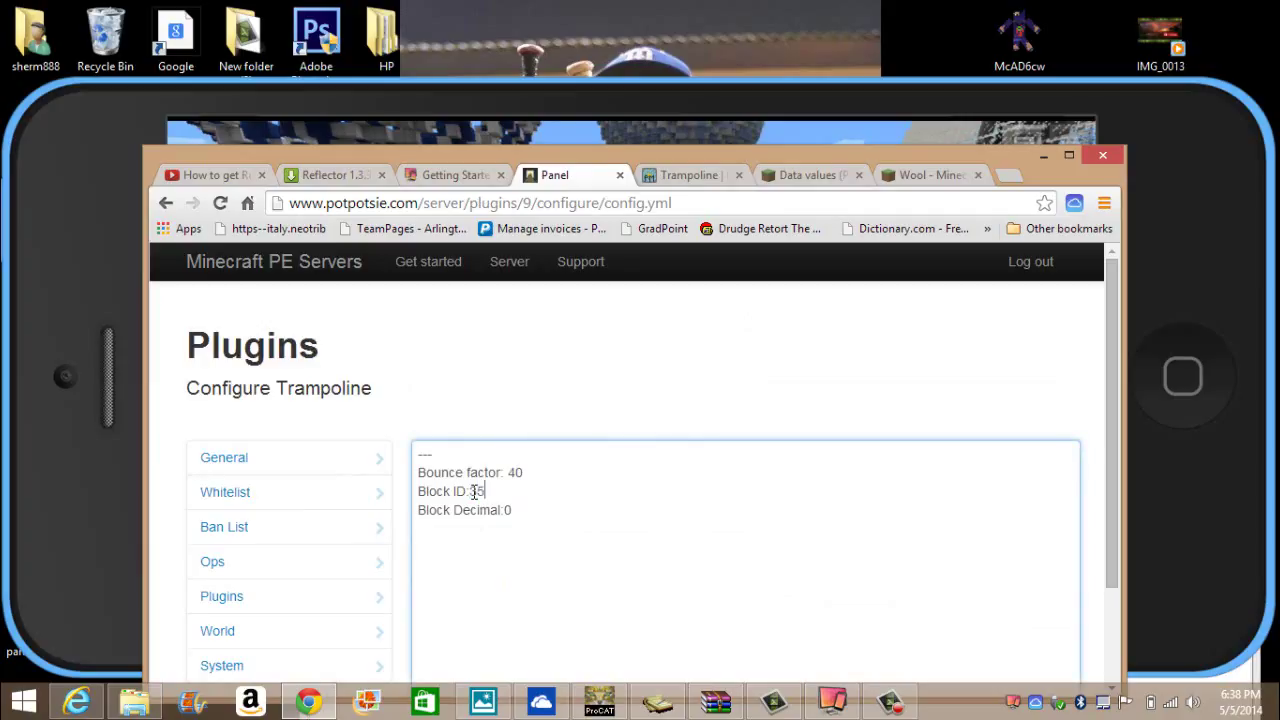
{"action": "type", "text": "3"}
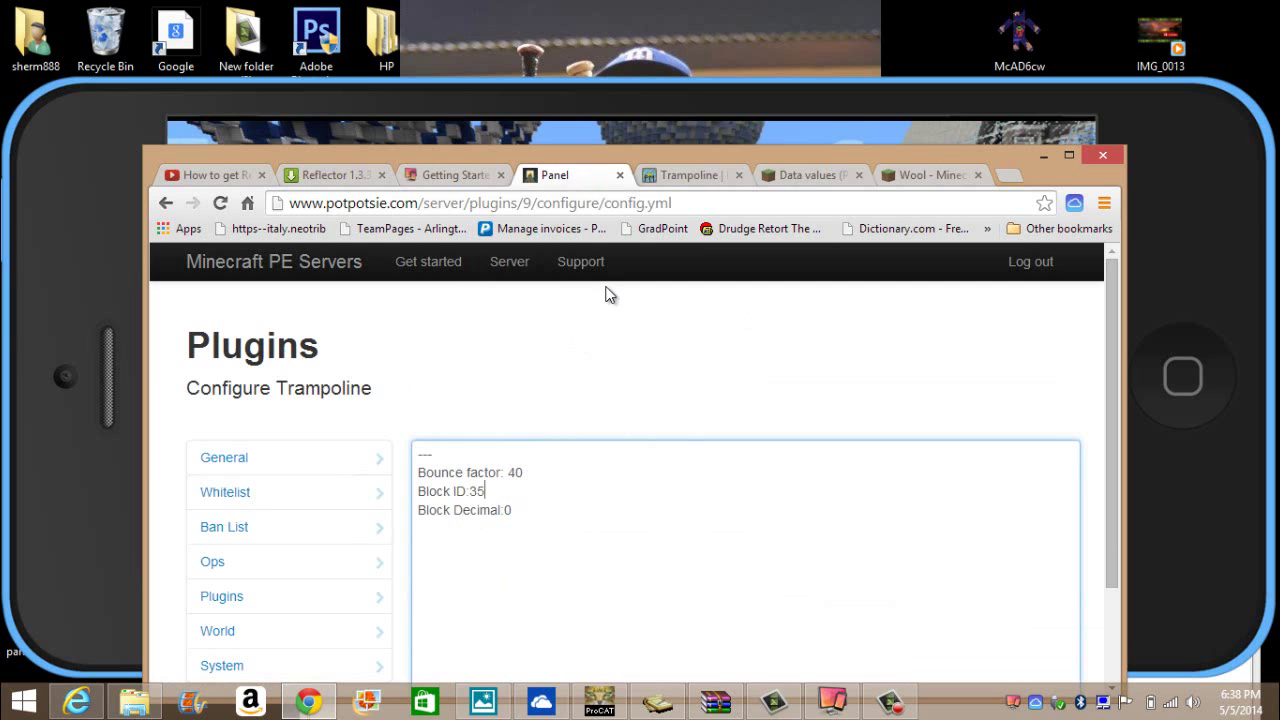
{"action": "left_click", "coordinate": [690, 175]}
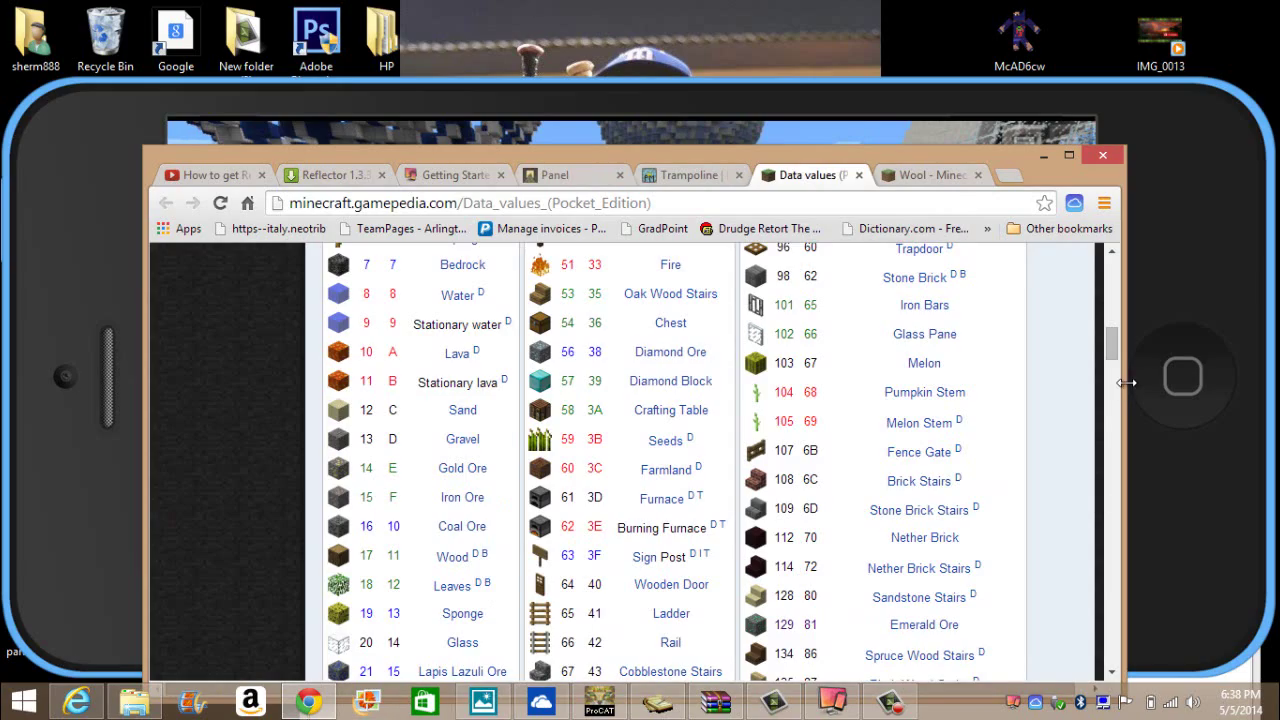
Step: Scroll through the Pocket Edition block tables, then switch to the Wool article
{"action": "scroll", "scroll_direction": "down", "scroll_amount": 3}
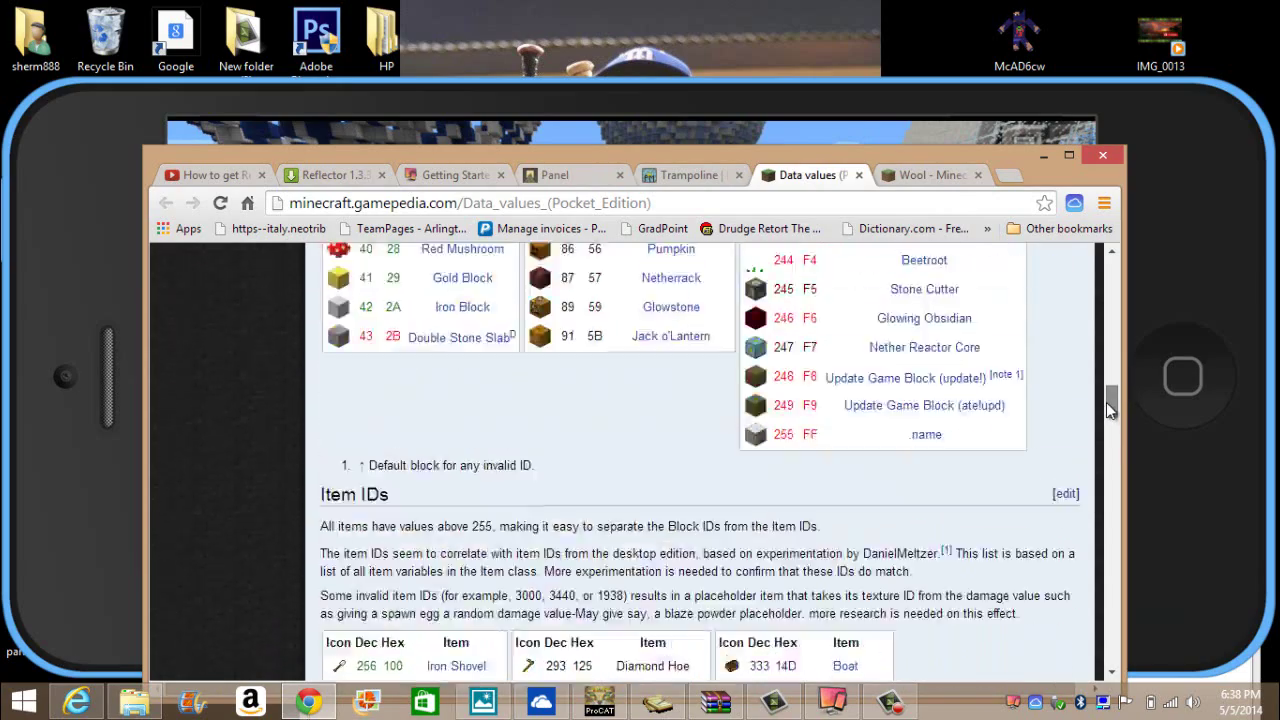
{"action": "scroll", "scroll_direction": "down", "scroll_amount": 3}
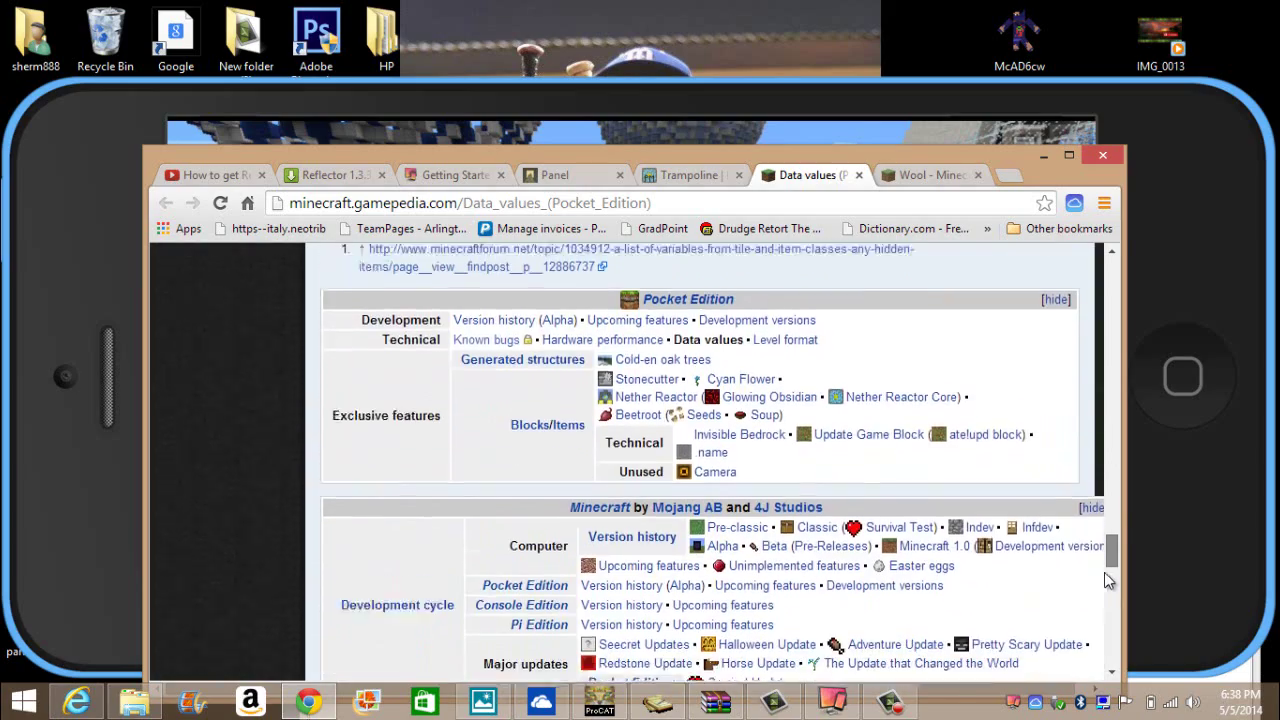
{"action": "scroll", "scroll_direction": "down", "scroll_amount": 3}
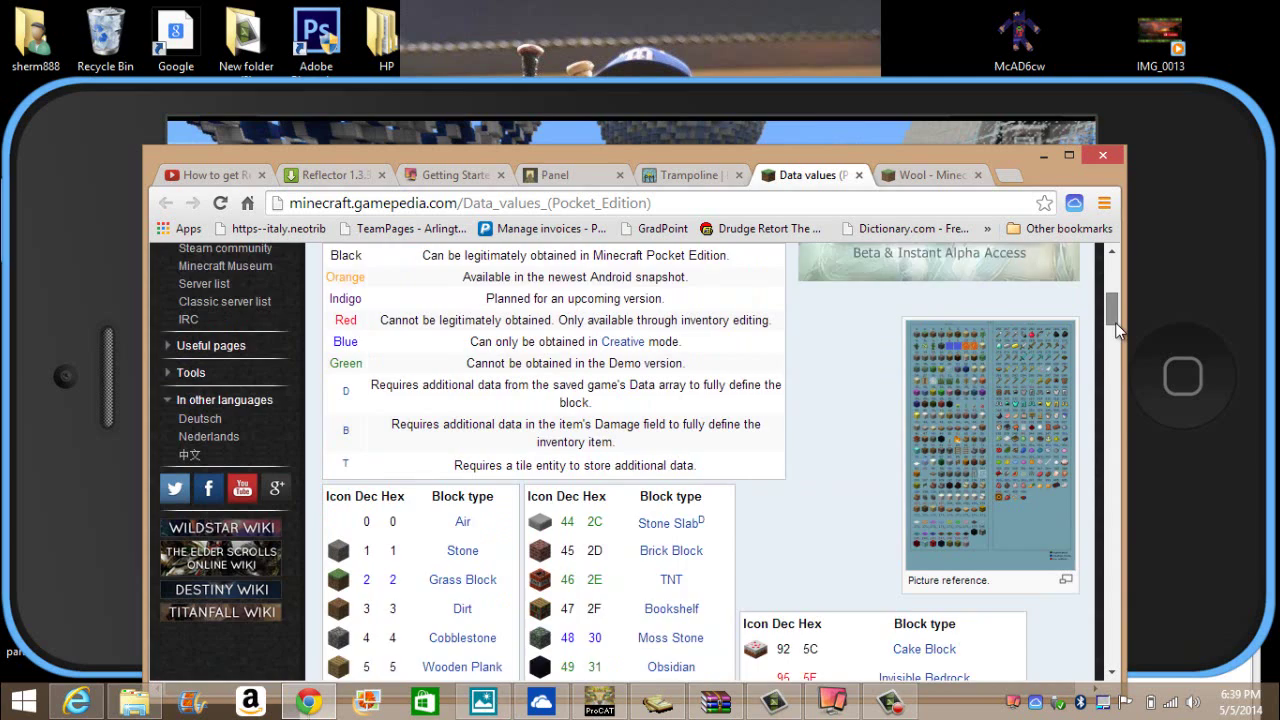
{"action": "scroll", "scroll_direction": "down", "scroll_amount": 3}
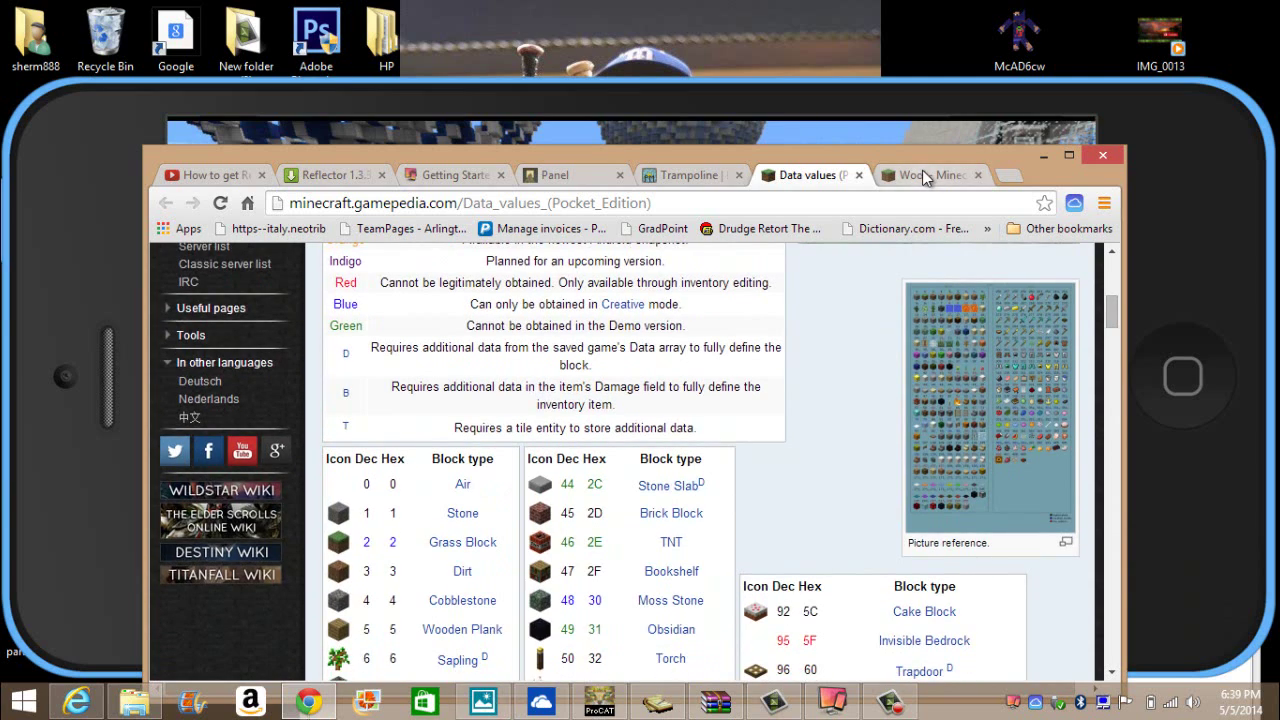
{"action": "left_click", "coordinate": [915, 175]}
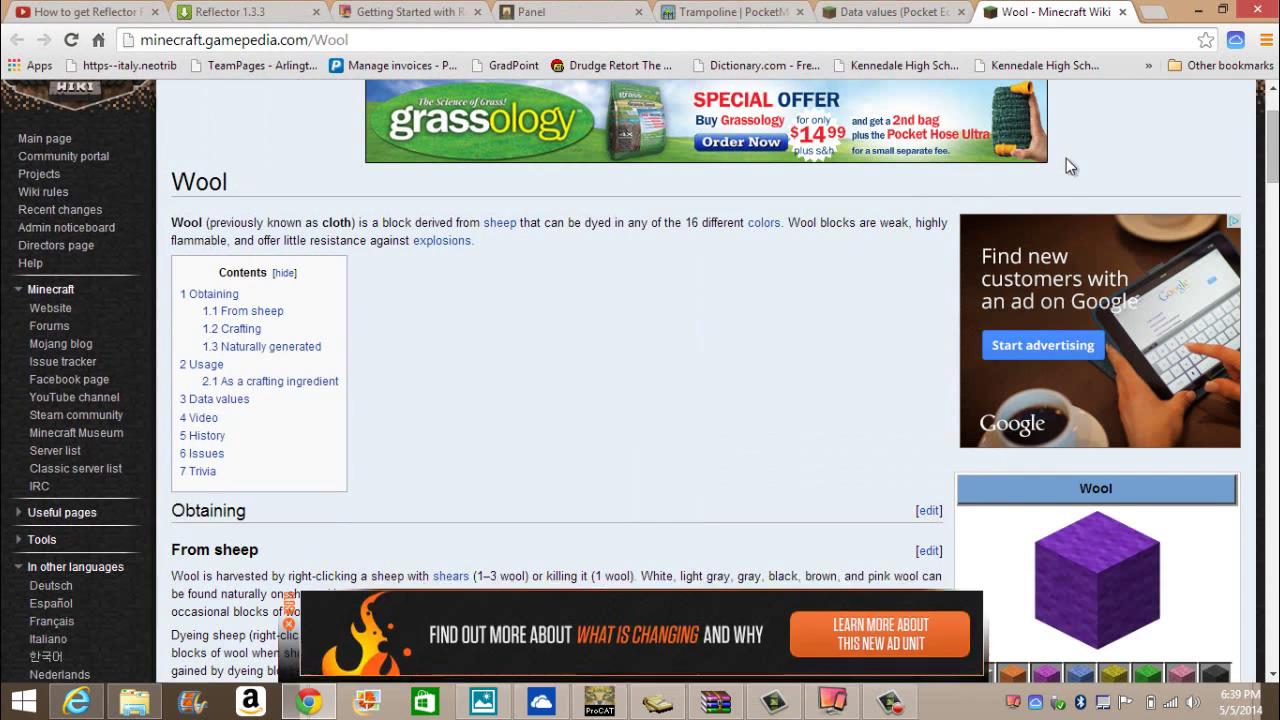
Step: Read the wool colour data values, noting cyan wool is 9, and return to the panel
{"action": "scroll", "scroll_direction": "down", "scroll_amount": 3}
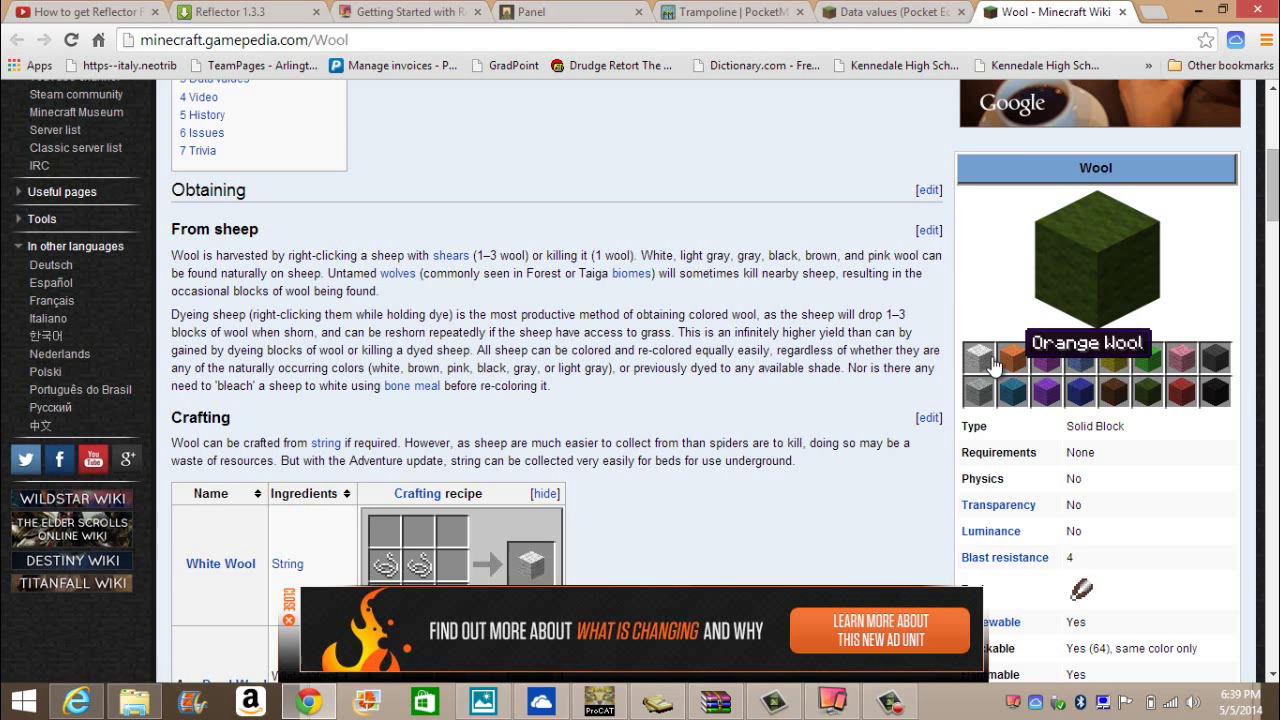
{"action": "left_click", "coordinate": [987, 357]}
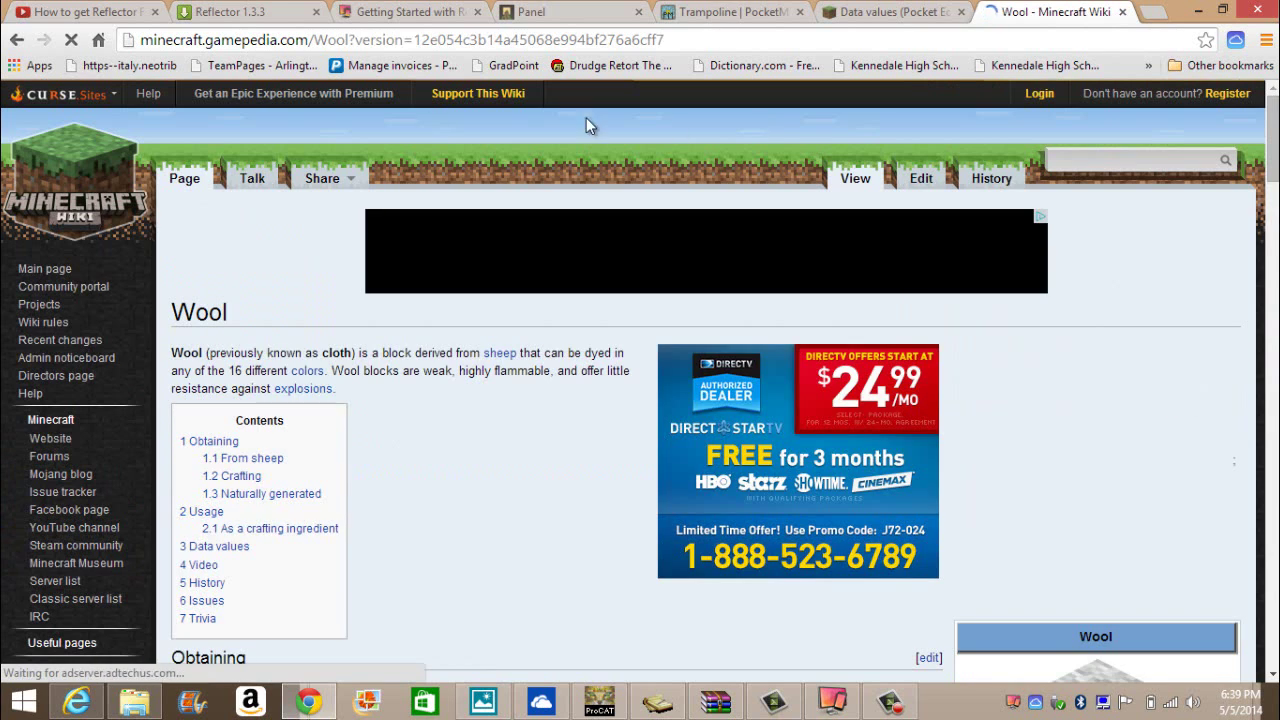
{"action": "scroll", "scroll_direction": "down", "scroll_amount": 3}
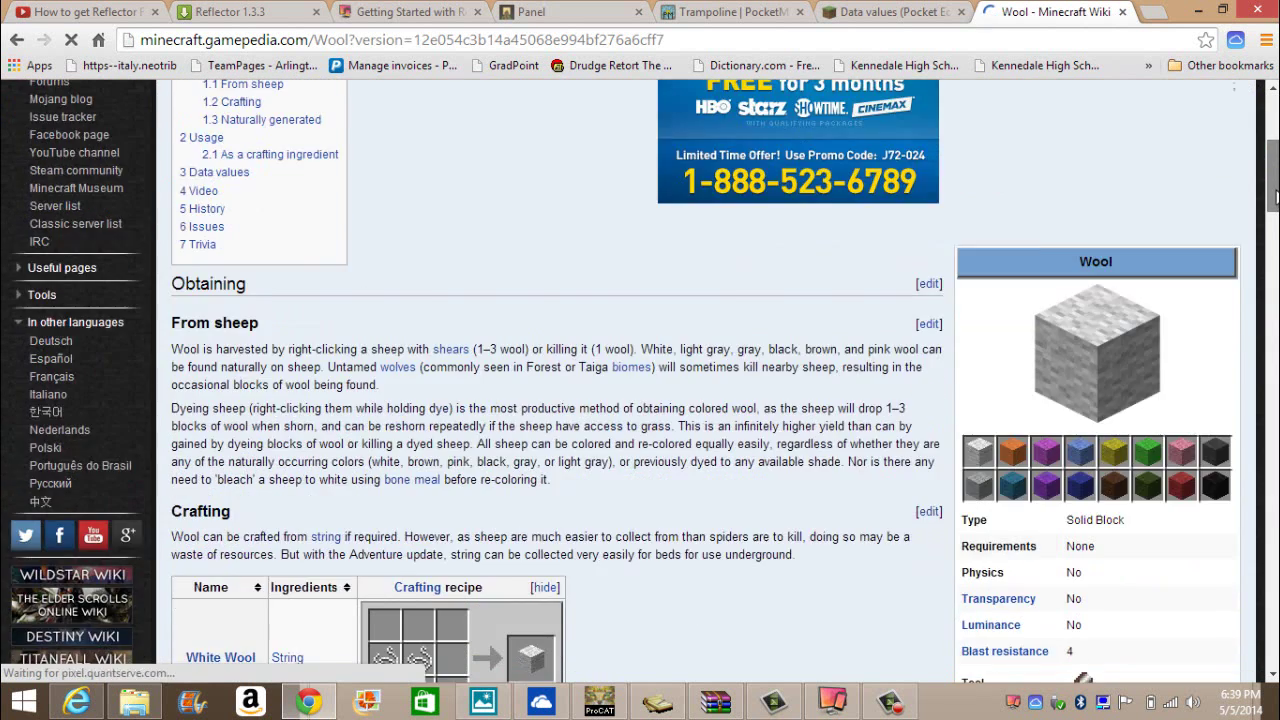
{"action": "scroll", "scroll_direction": "down", "scroll_amount": 3}
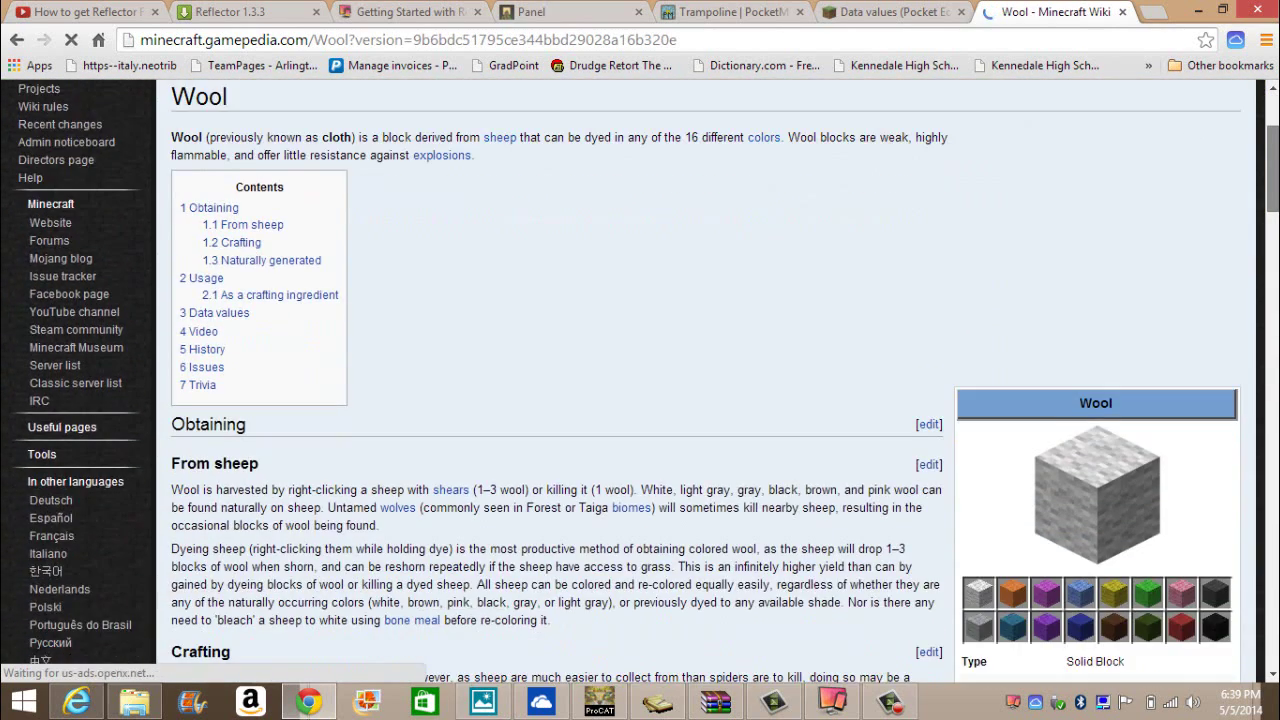
{"action": "scroll", "scroll_direction": "down", "scroll_amount": 3}
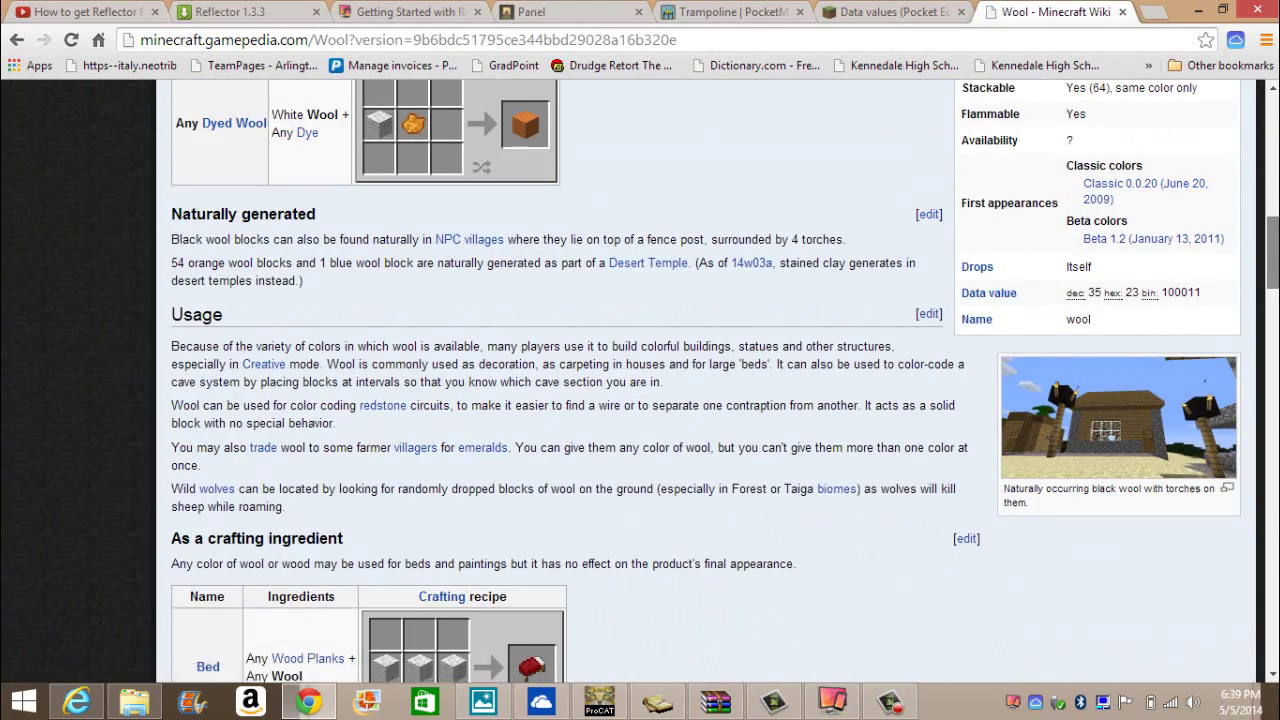
{"action": "scroll", "scroll_direction": "down", "scroll_amount": 3}
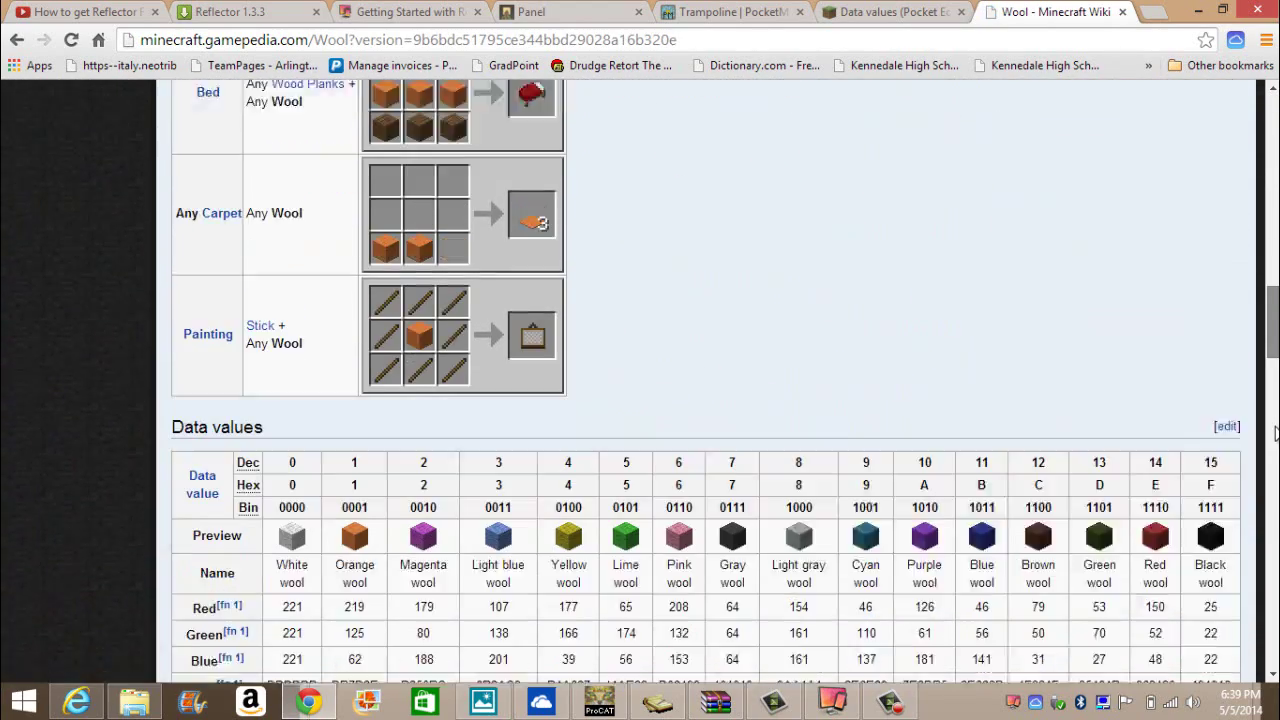
{"action": "scroll", "scroll_direction": "down", "scroll_amount": 3}
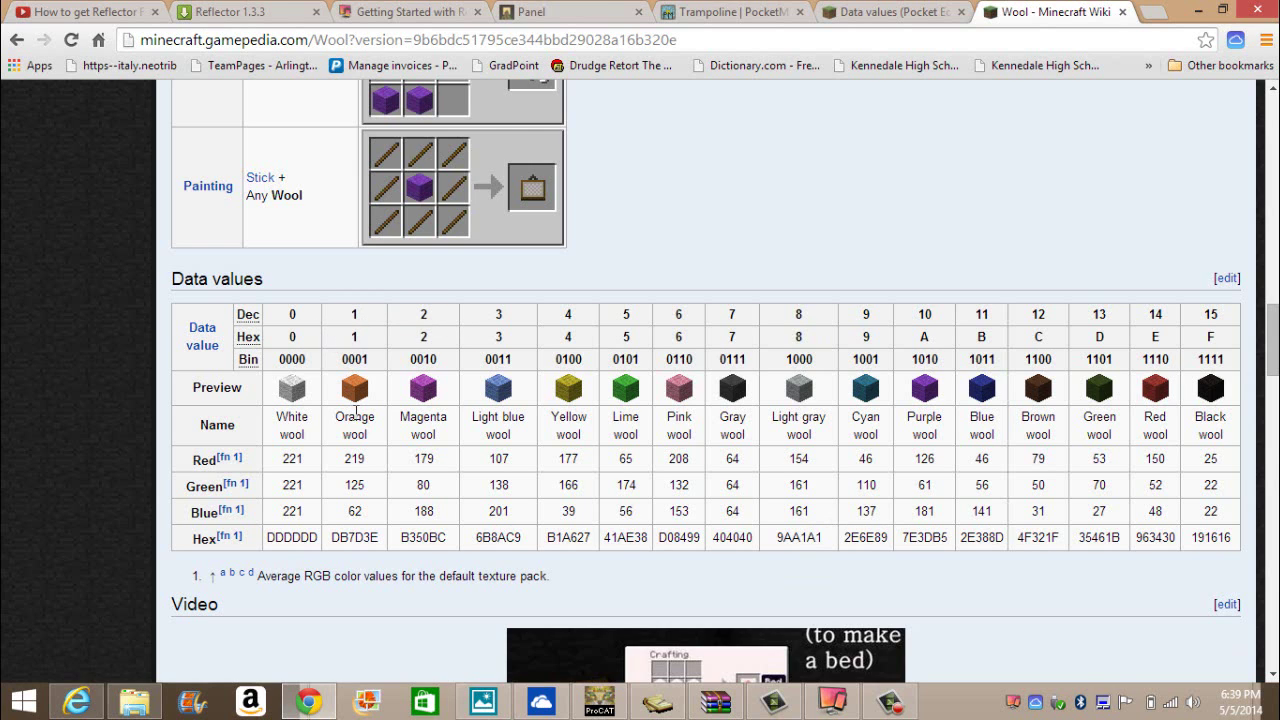
{"action": "left_click", "coordinate": [570, 11]}
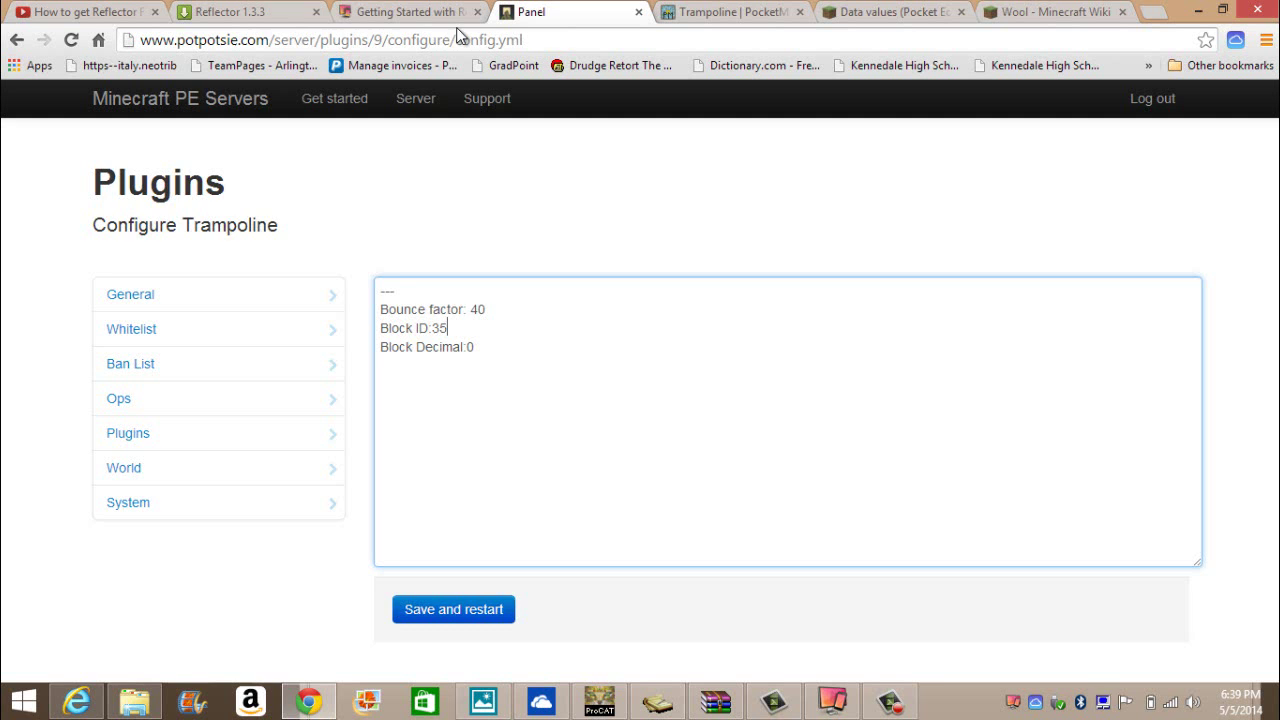
Step: Check the Reflector guide, Wool and Pocket Edition data values tabs, then return to the config
{"action": "left_click", "coordinate": [400, 11]}
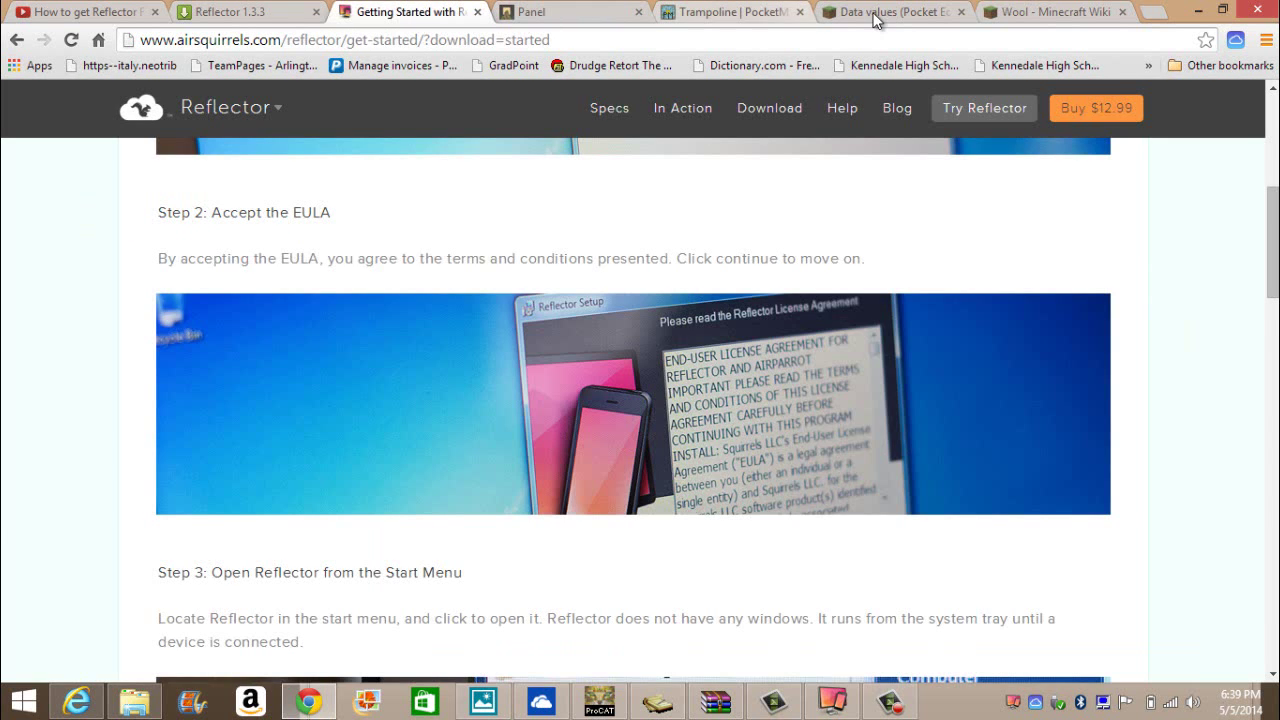
{"action": "left_click", "coordinate": [1050, 11]}
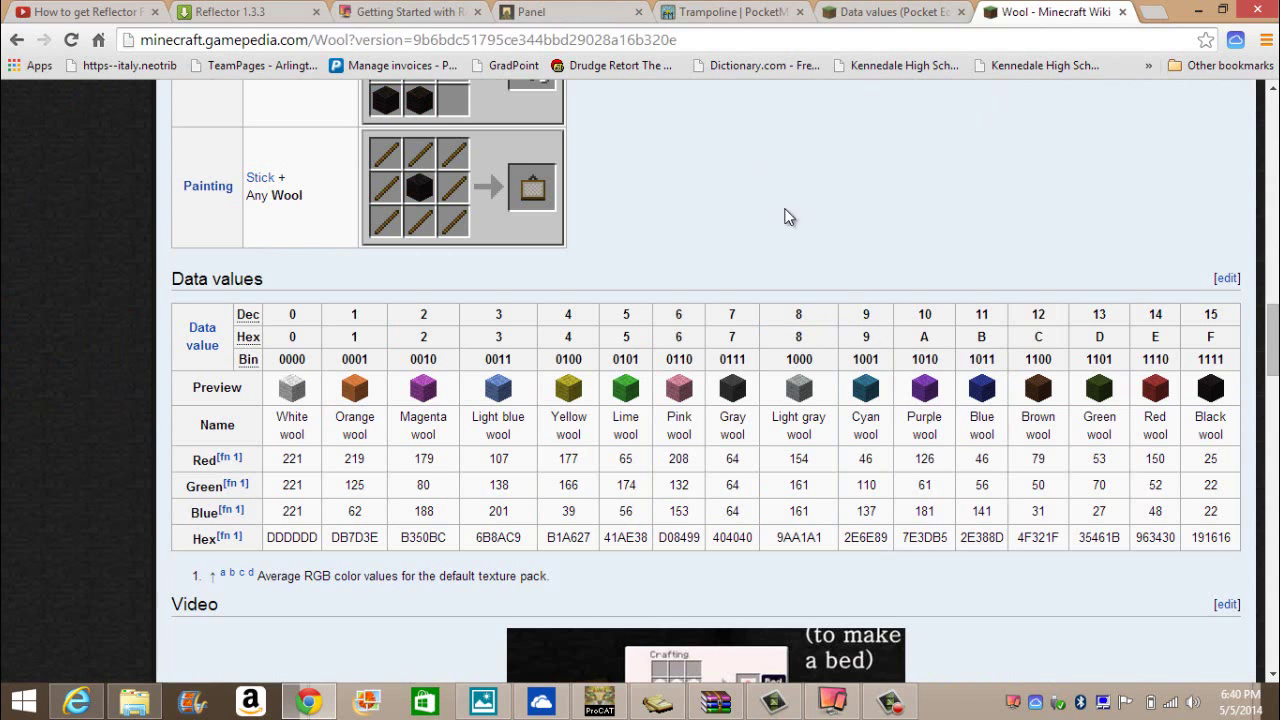
{"action": "left_click", "coordinate": [890, 11]}
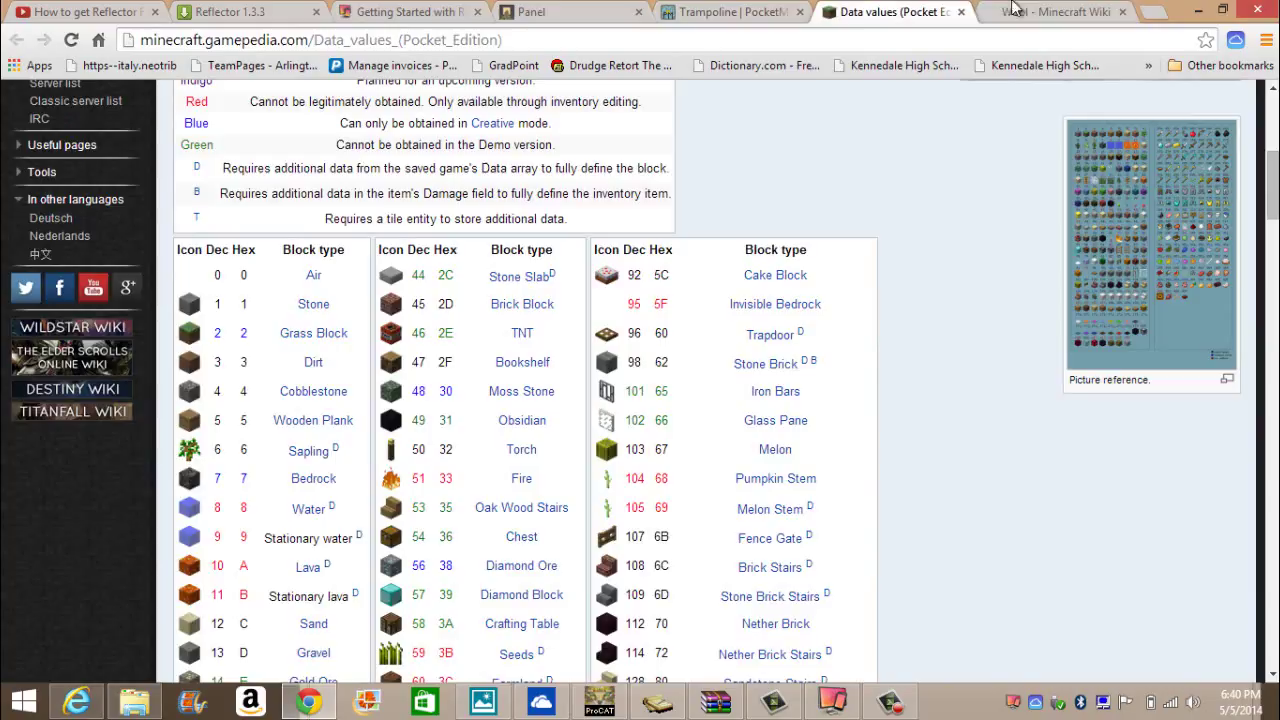
{"action": "left_click", "coordinate": [571, 11]}
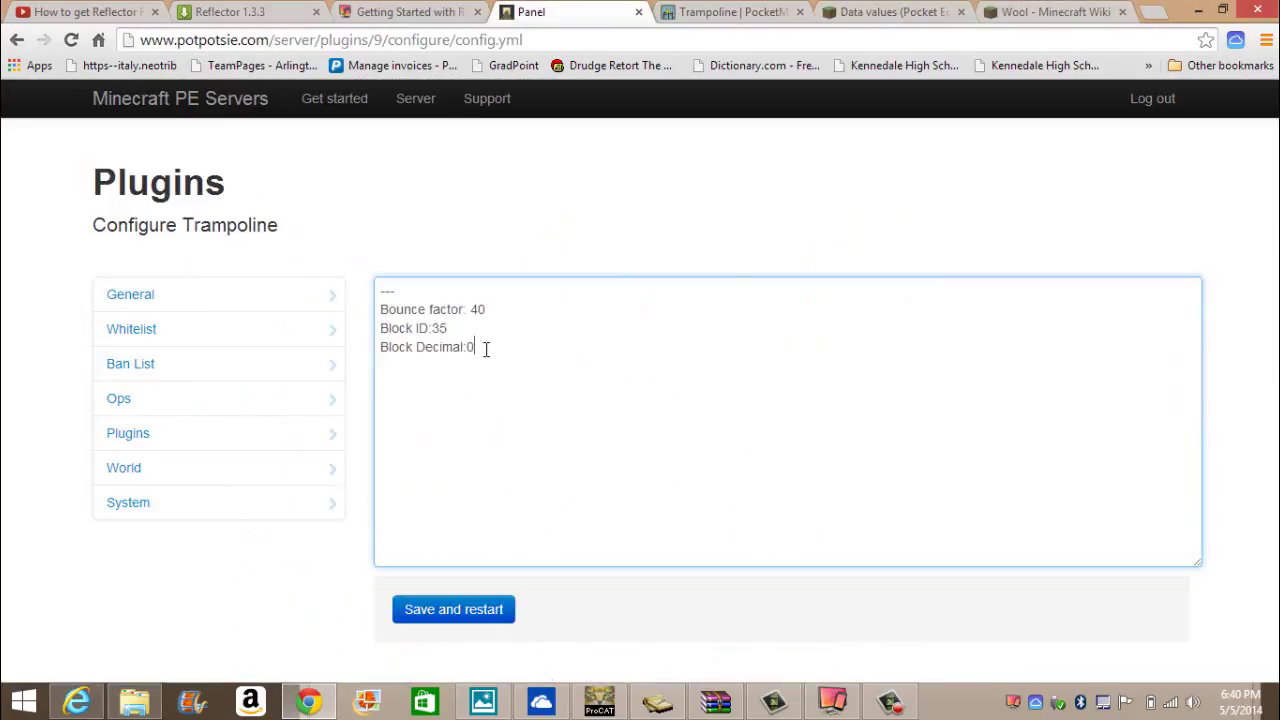
Step: Enter 9 as the Block Decimal and save the config, restarting the server
{"action": "type", "text": "9"}
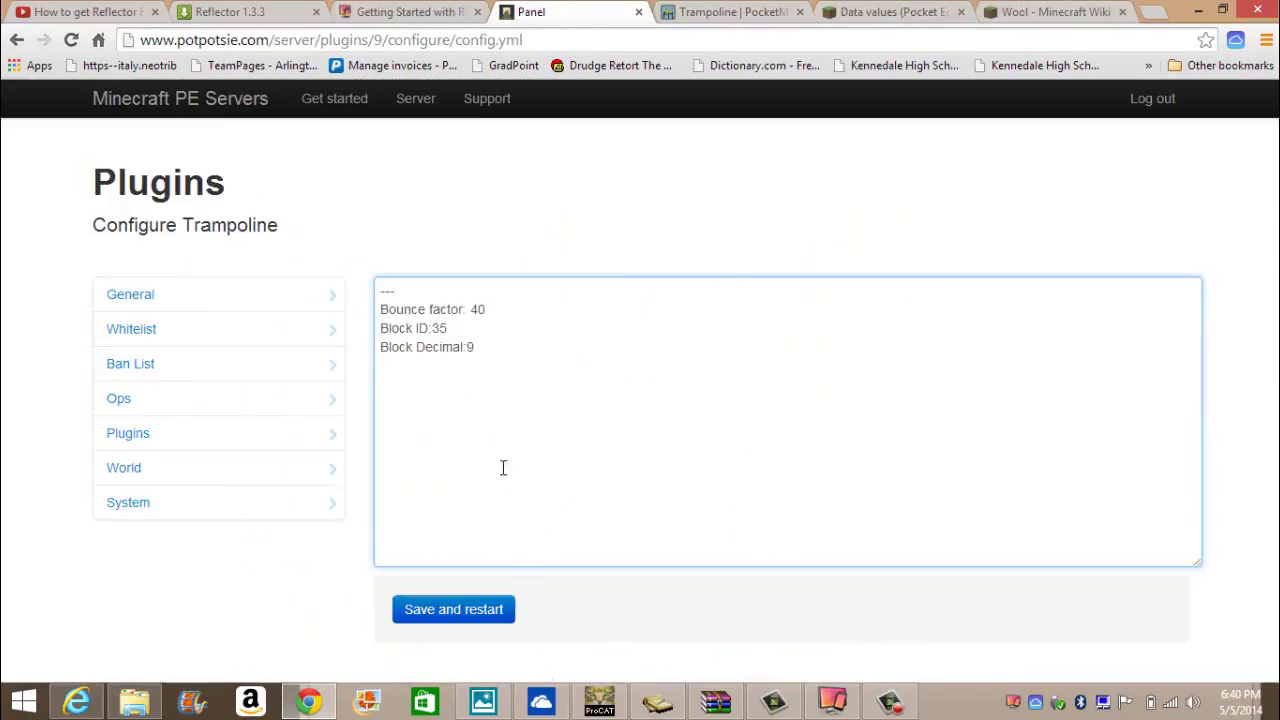
{"action": "left_click", "coordinate": [453, 609]}
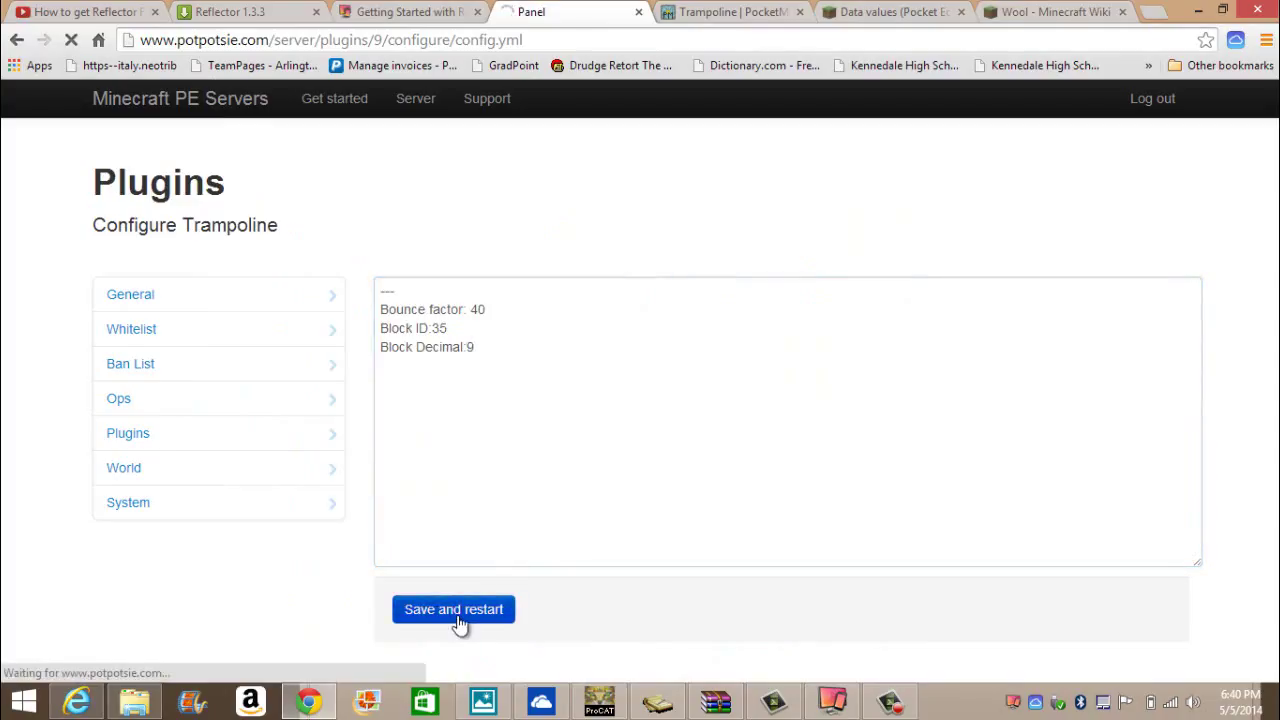
{"action": "left_click", "coordinate": [453, 609]}
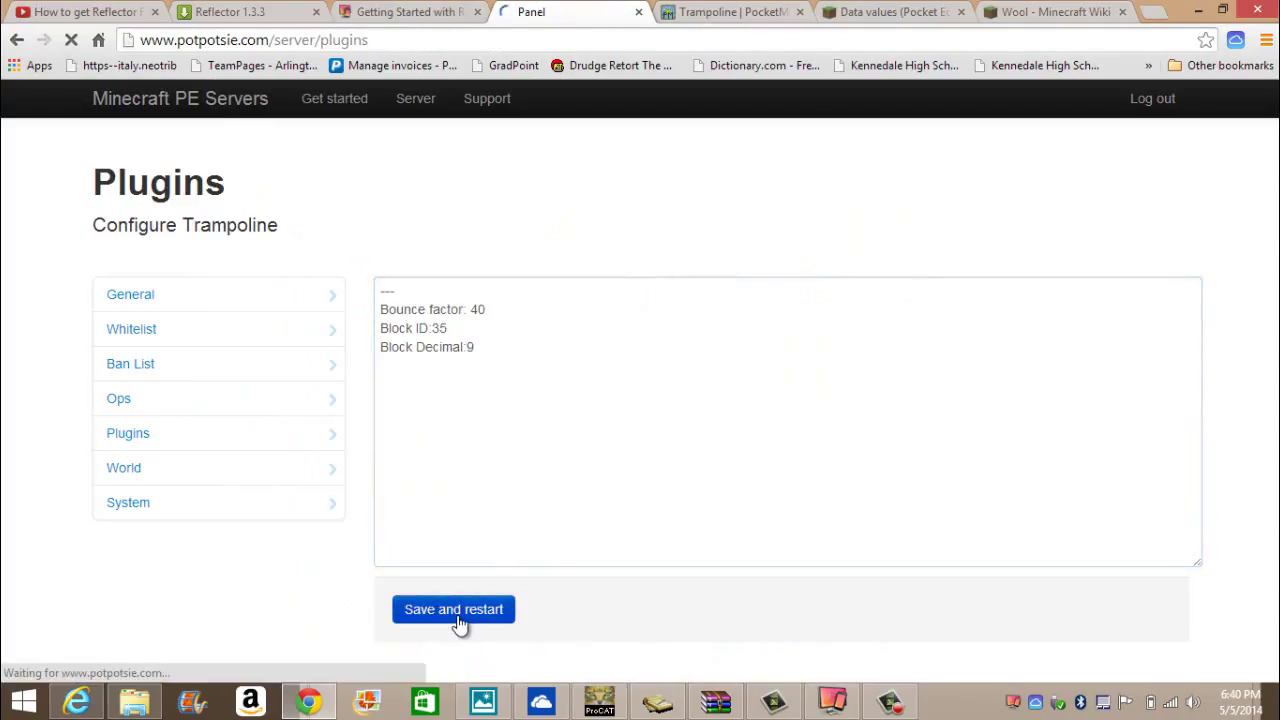
{"action": "left_click", "coordinate": [453, 609]}
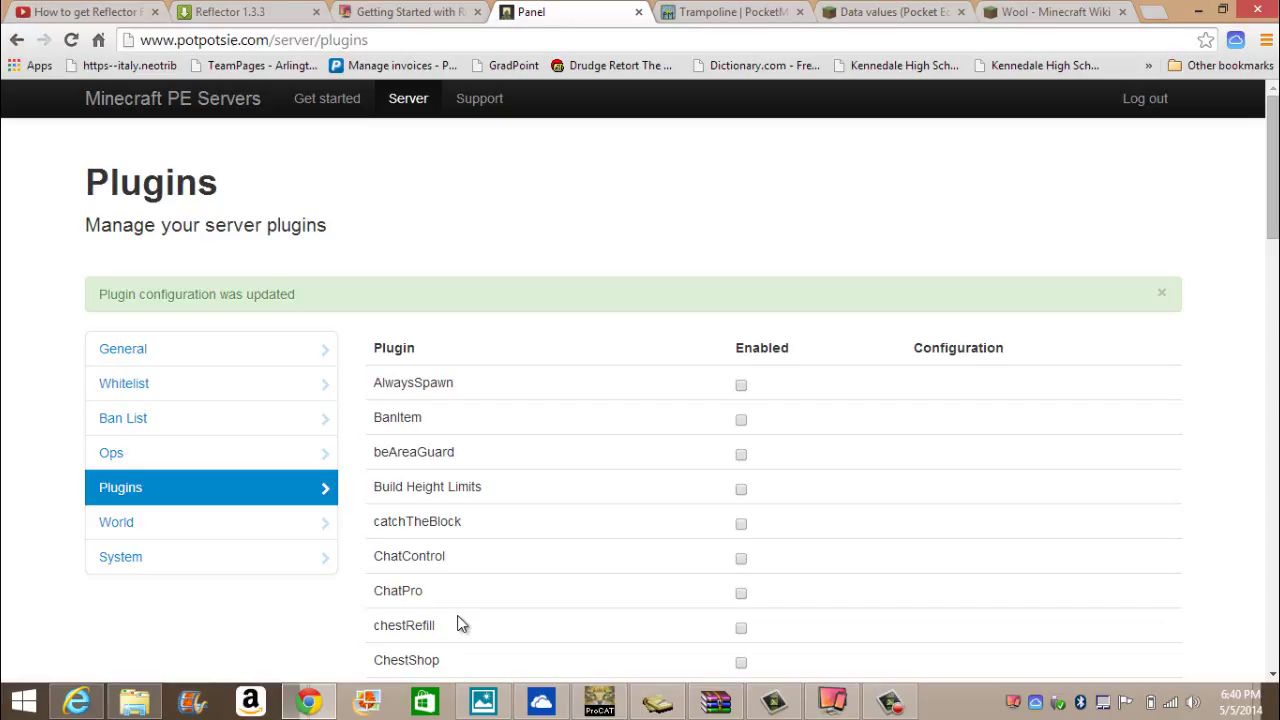
{"action": "mouse_move", "coordinate": [505, 606]}
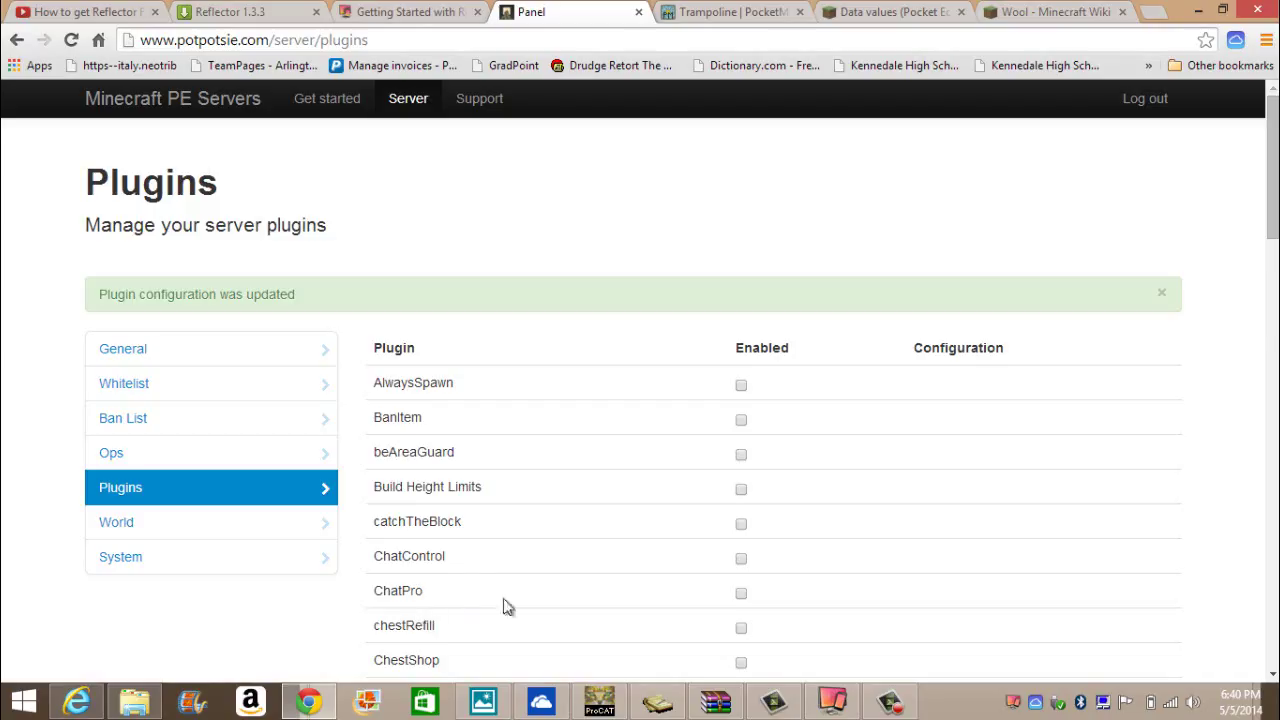
{"action": "mouse_move", "coordinate": [657, 700]}
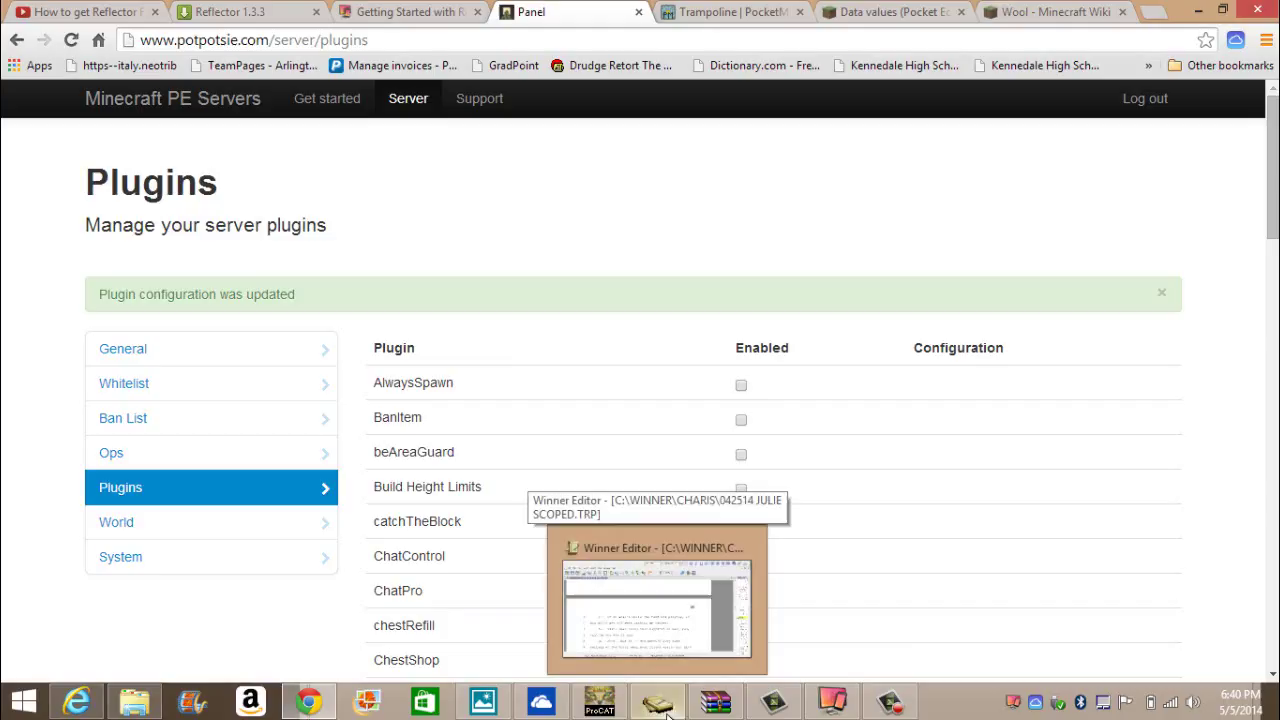
{"action": "mouse_move", "coordinate": [1024, 643]}
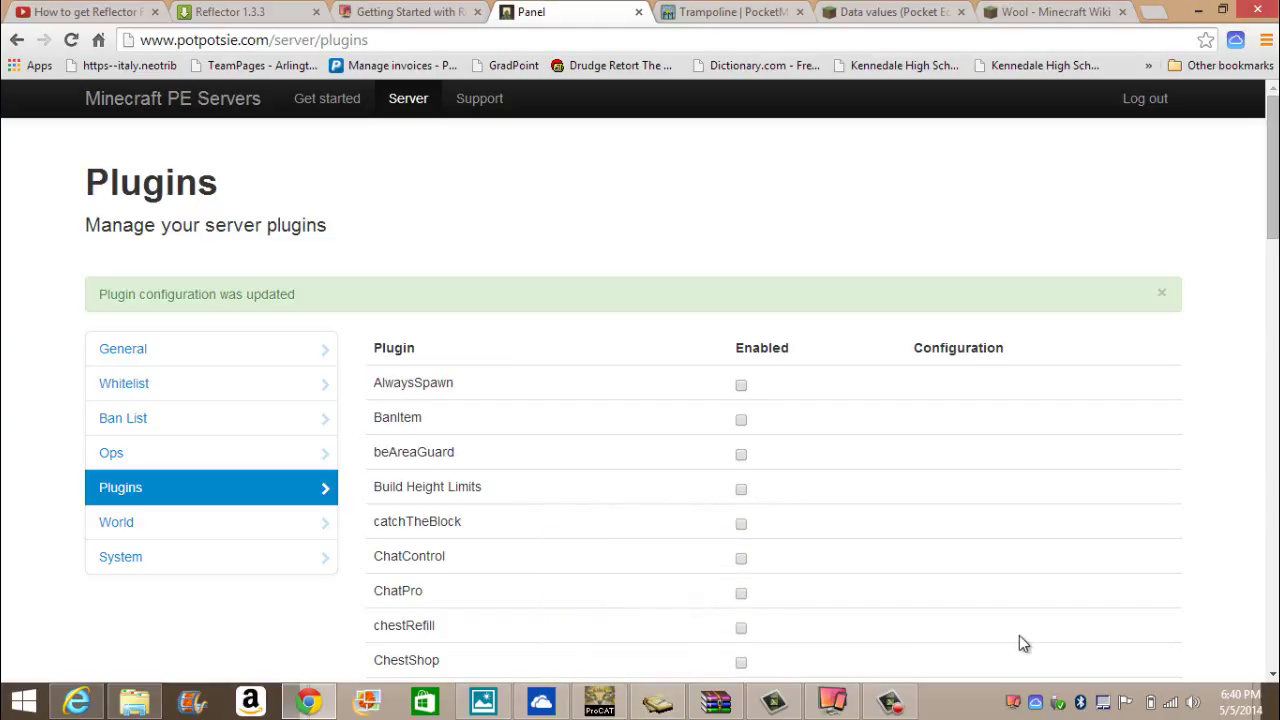
{"action": "mouse_move", "coordinate": [830, 603]}
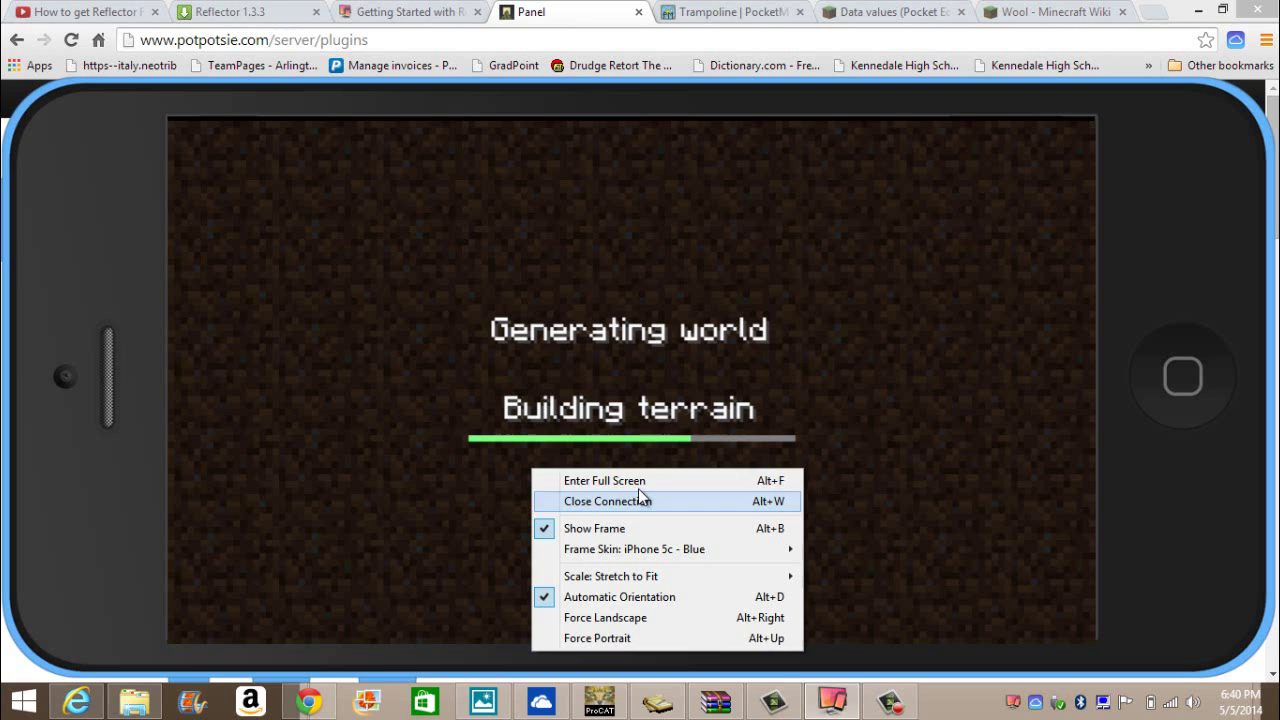
Step: Mirror the game full screen to watch the server welcome, then hide the Reflector window
{"action": "left_click", "coordinate": [605, 480]}
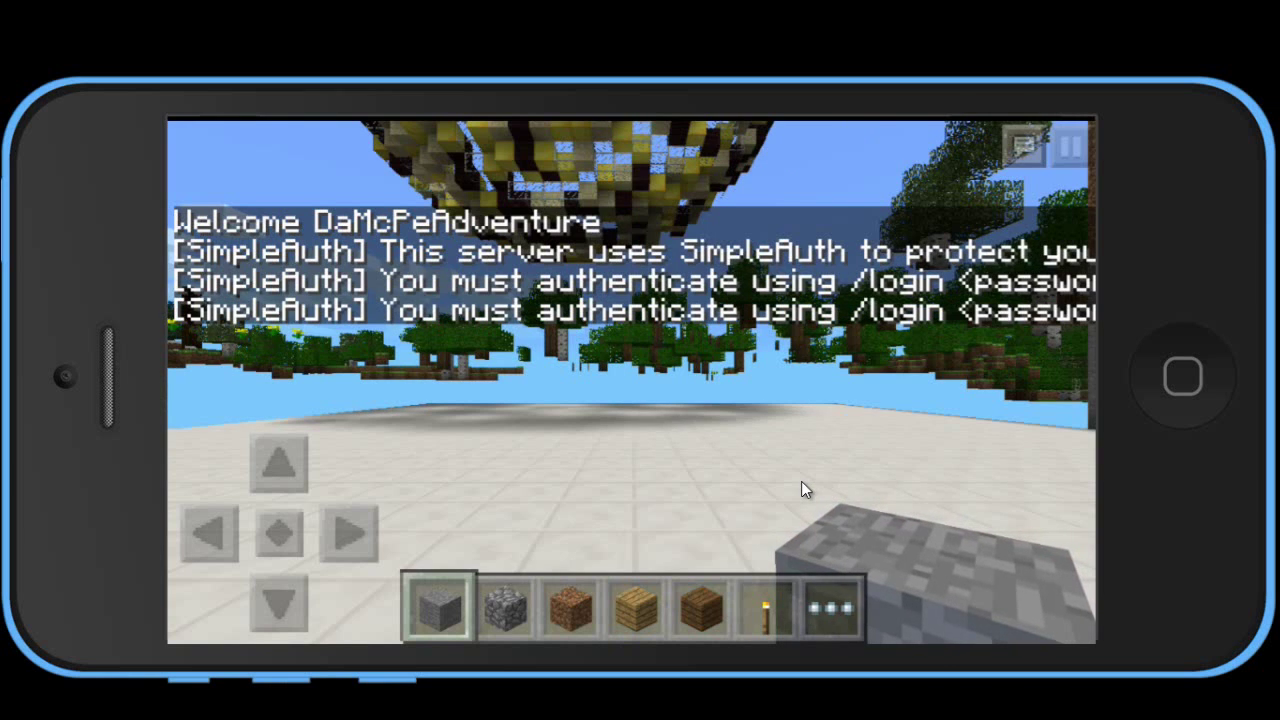
{"action": "right_click", "coordinate": [805, 488]}
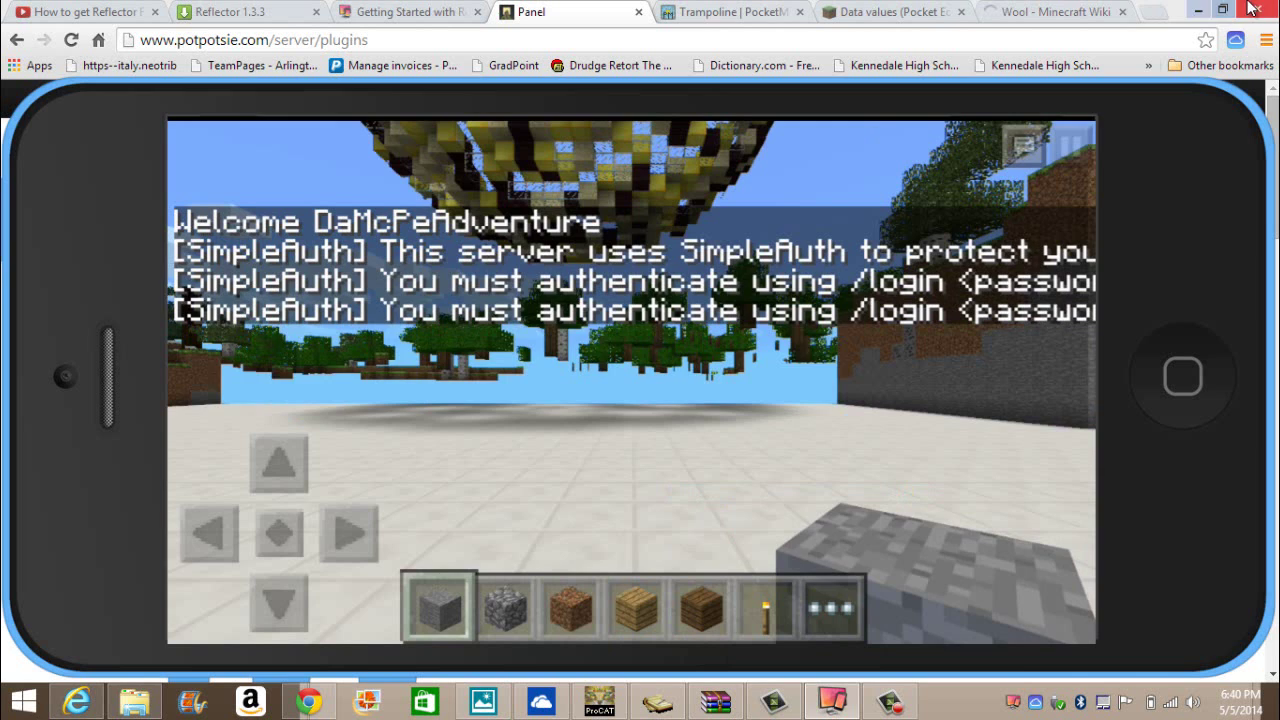
{"action": "left_click", "coordinate": [1050, 11]}
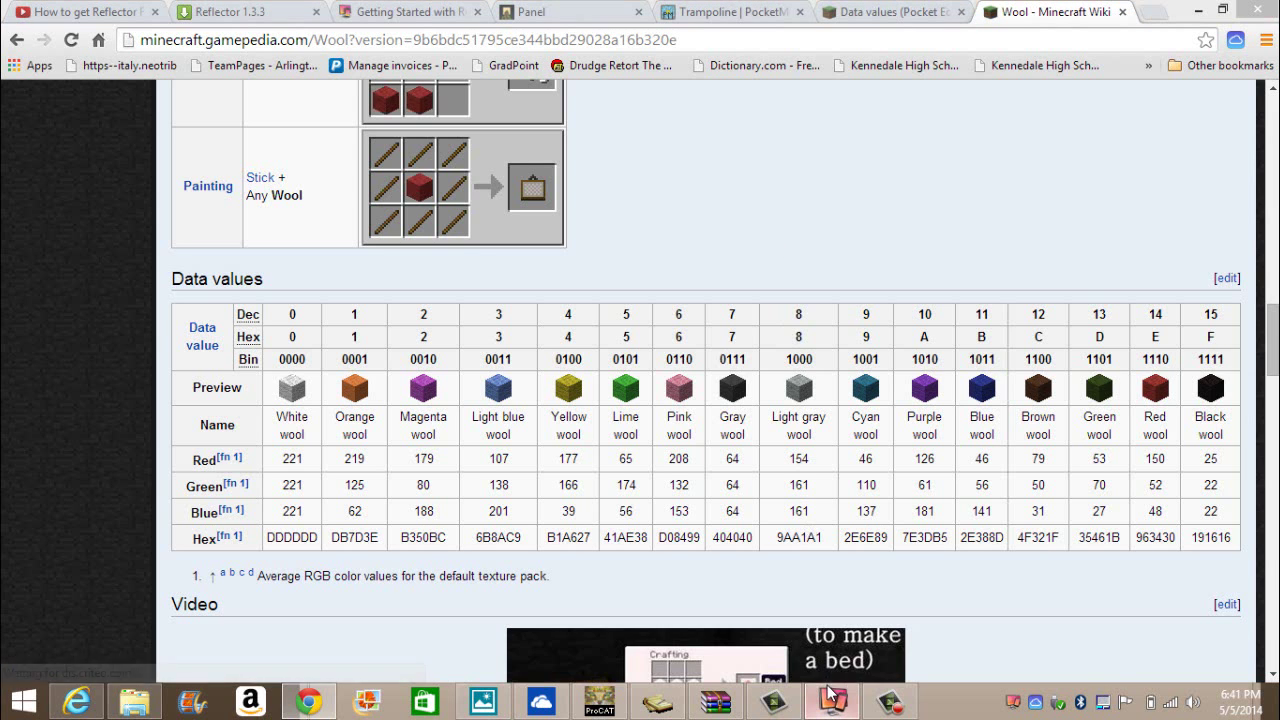
Step: Show the authenticated game full screen from Reflector's menu and scroll the block inventory
{"action": "right_click", "coordinate": [765, 442]}
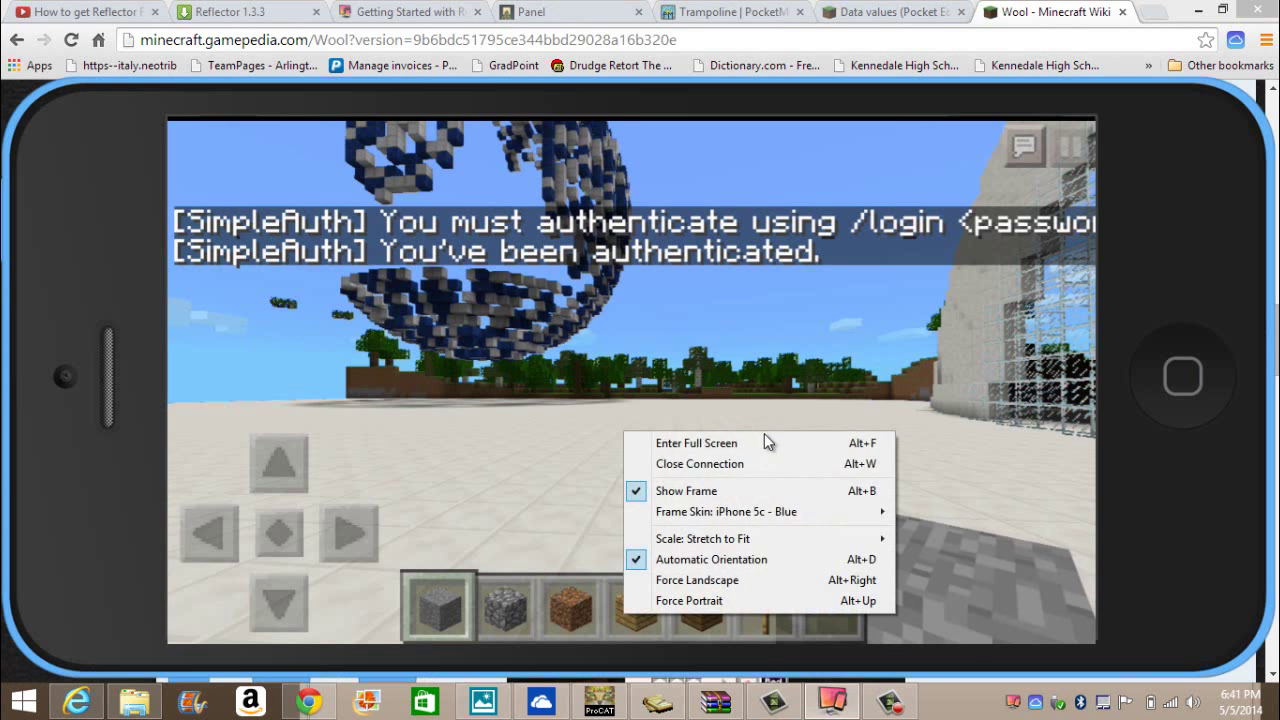
{"action": "left_click", "coordinate": [697, 442]}
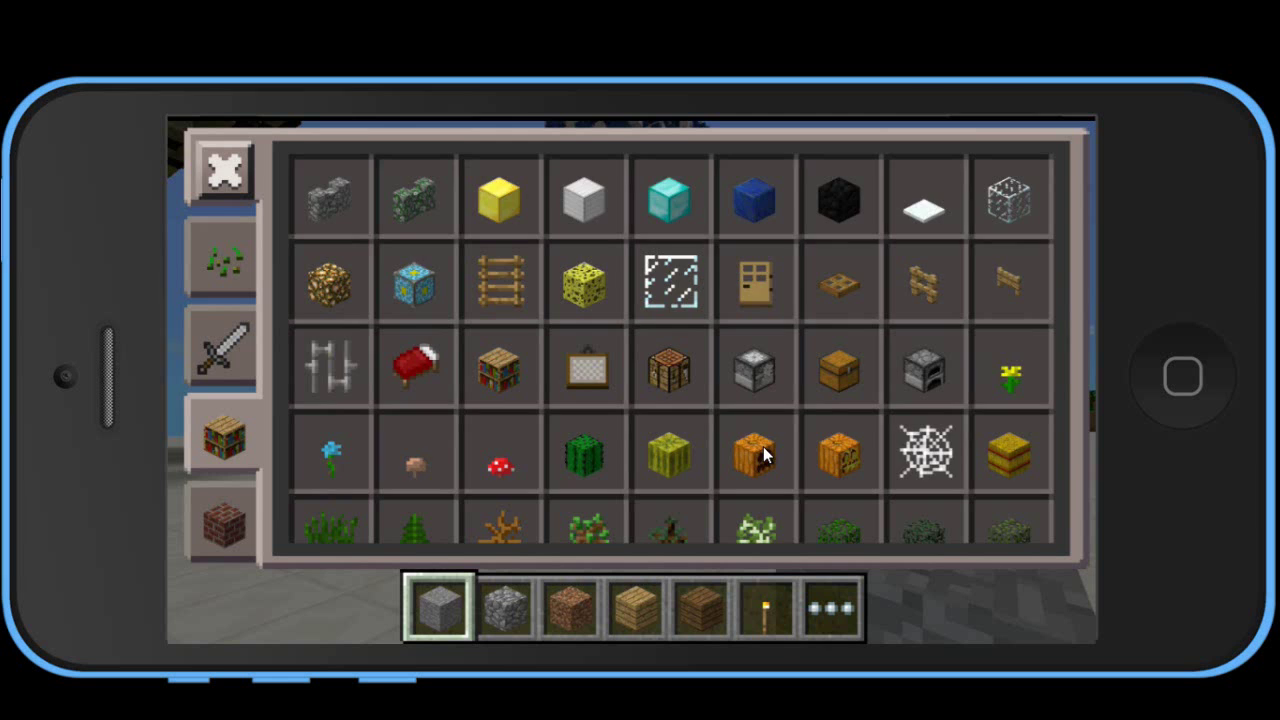
{"action": "scroll", "scroll_direction": "down", "scroll_amount": 3}
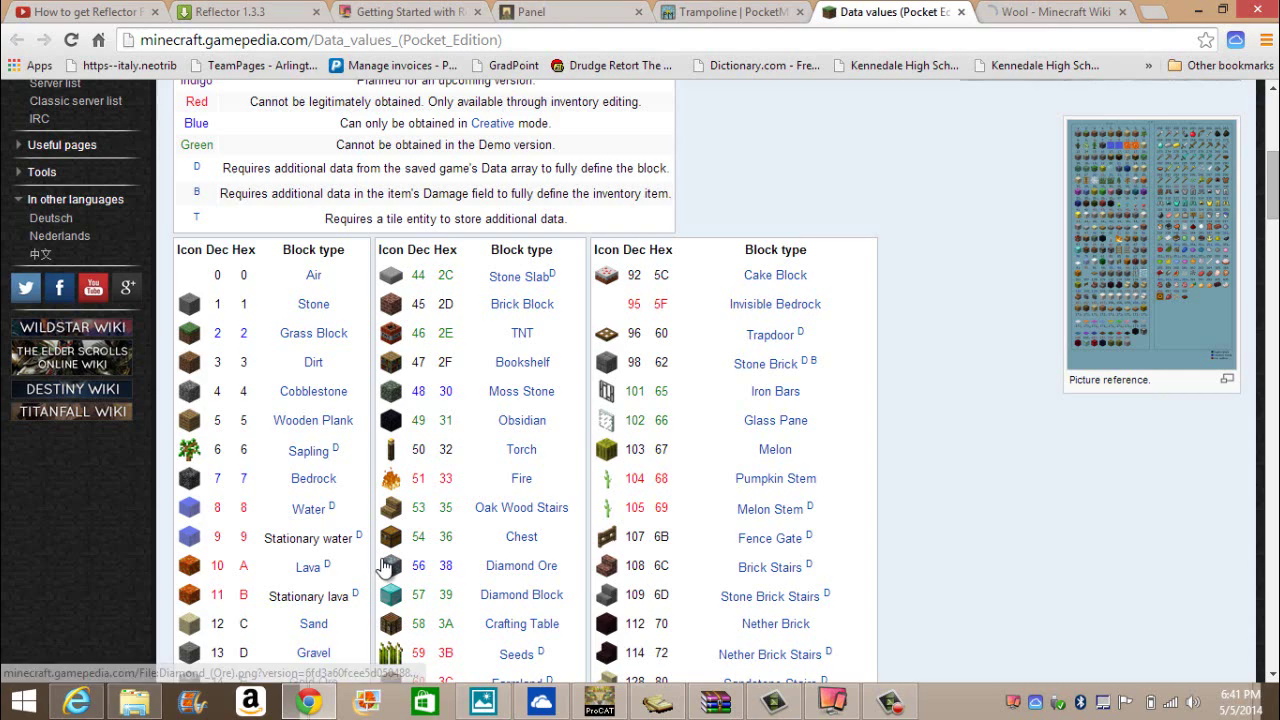
Step: Scroll the Pocket Edition data values to Wool (ID 35), then return to the Wool page
{"action": "scroll", "scroll_direction": "down", "scroll_amount": 3}
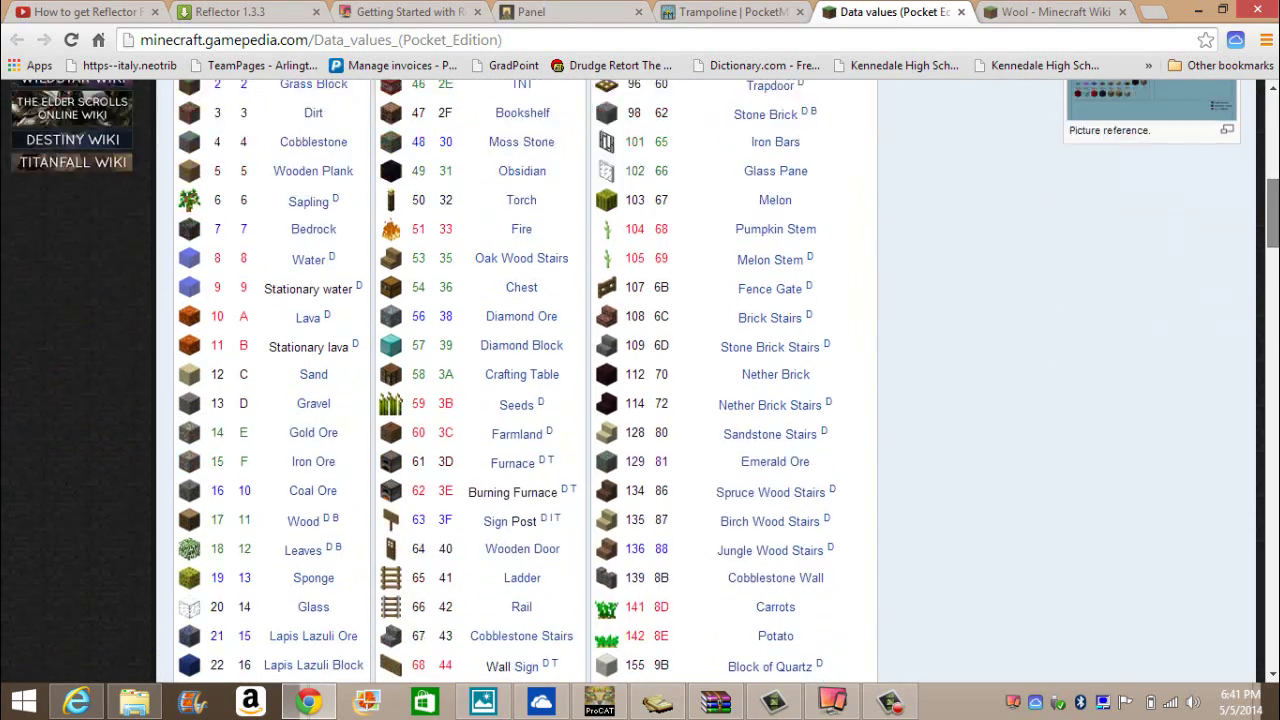
{"action": "scroll", "scroll_direction": "down", "scroll_amount": 3}
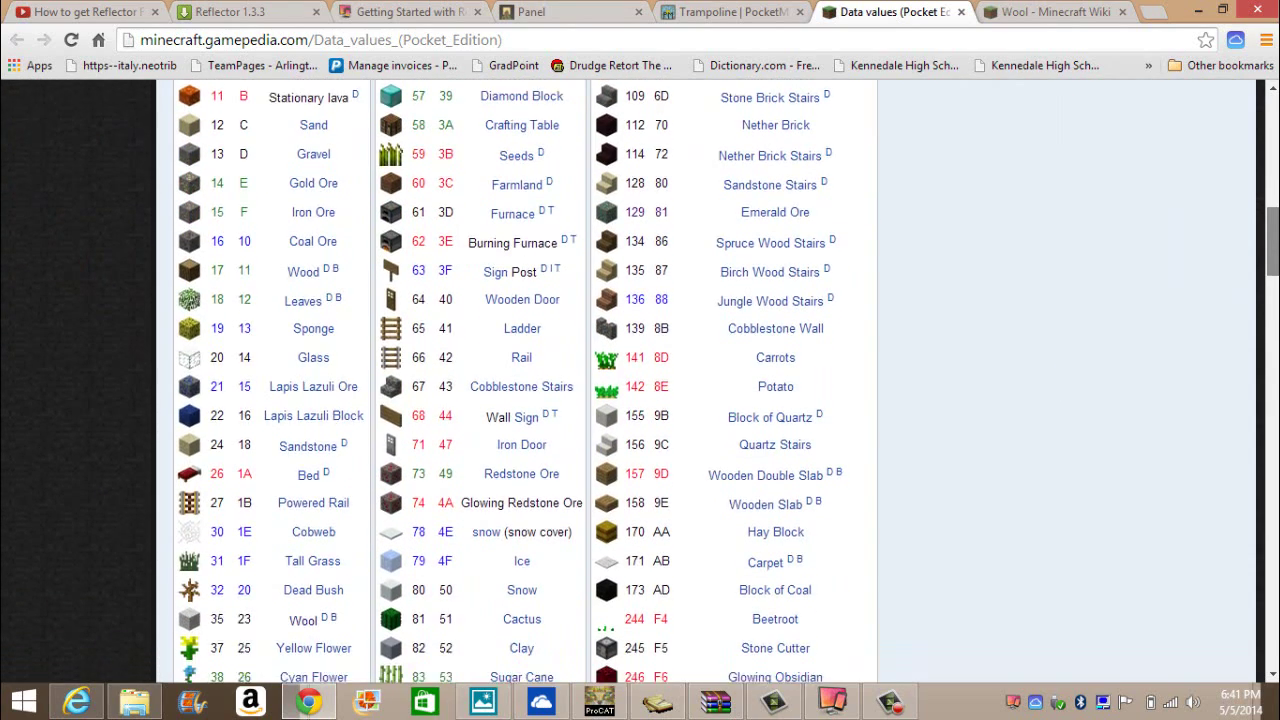
{"action": "scroll", "scroll_direction": "down", "scroll_amount": 3}
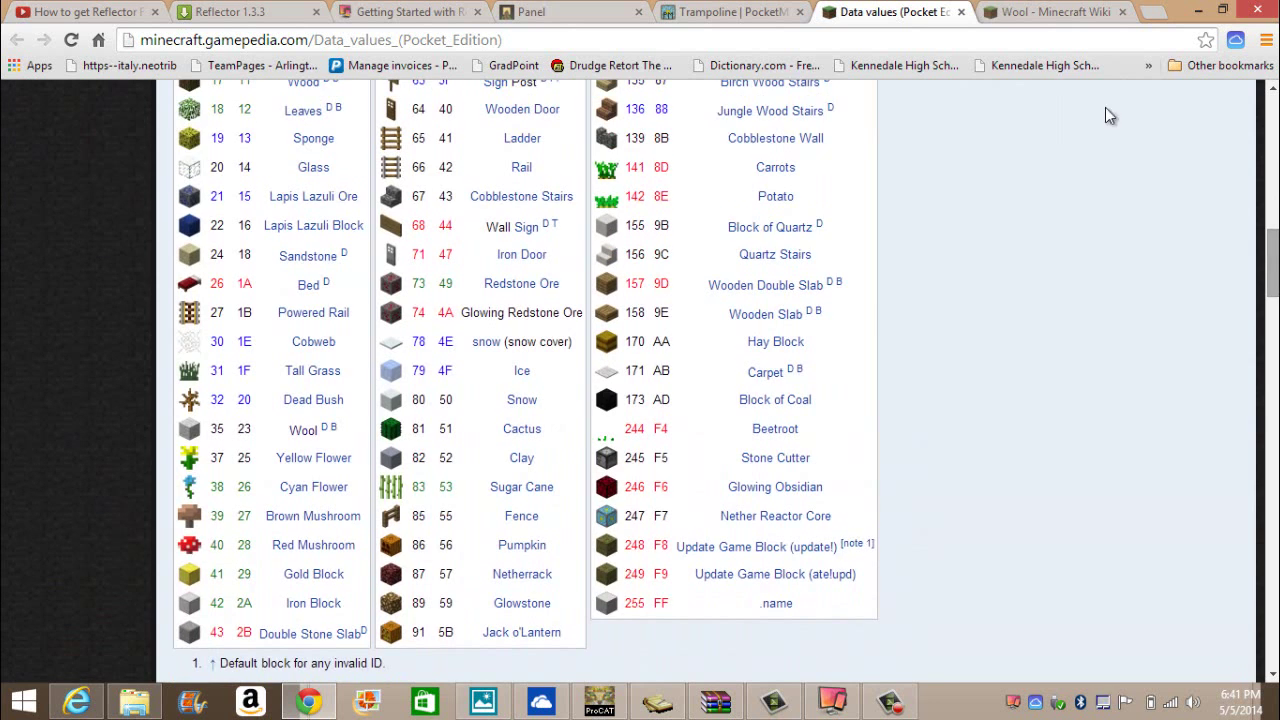
{"action": "left_click", "coordinate": [1050, 11]}
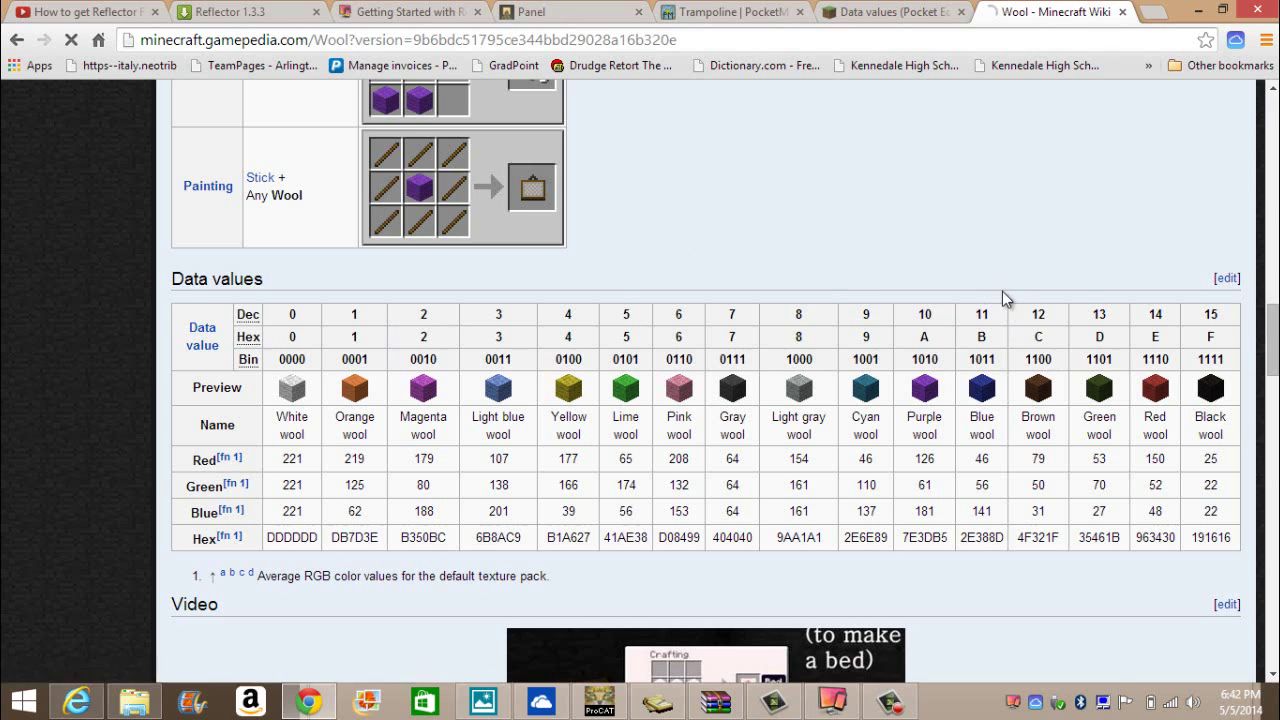
Step: Scroll to the wool colour table, then reopen Pocket Edition data values and scroll to Item IDs
{"action": "scroll", "scroll_direction": "down", "scroll_amount": 3}
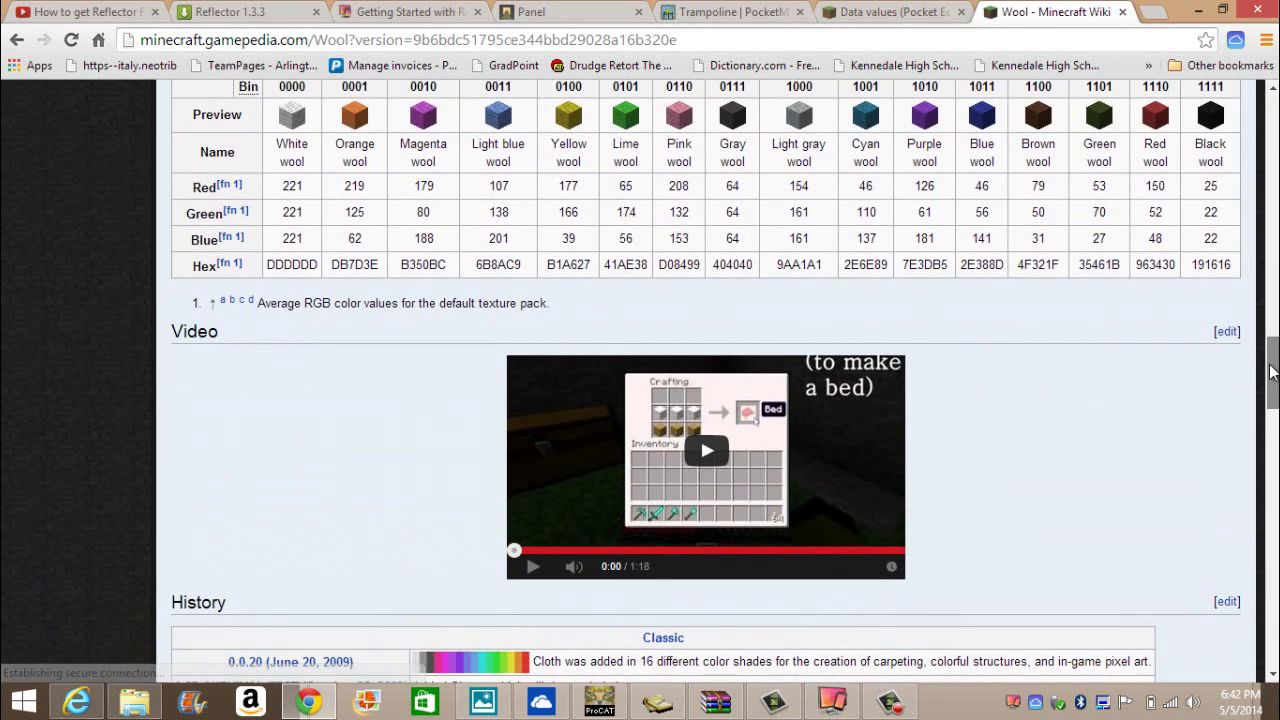
{"action": "scroll", "scroll_direction": "down", "scroll_amount": 3}
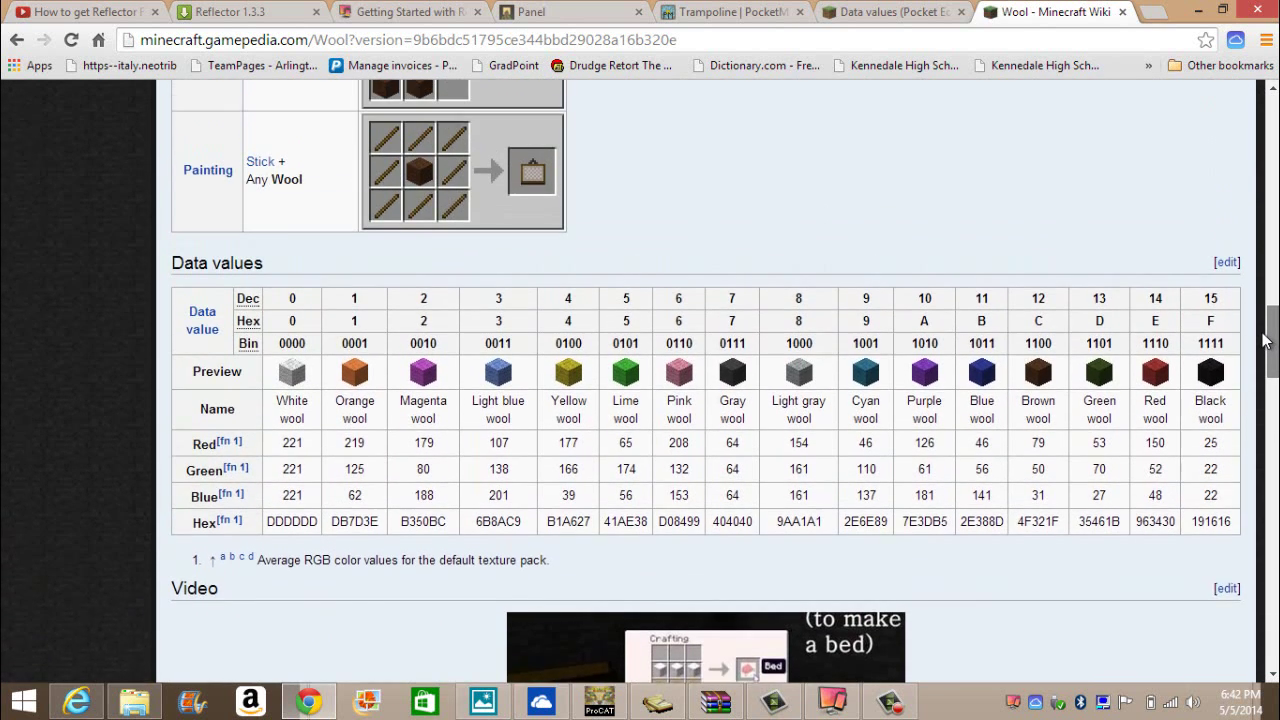
{"action": "scroll", "scroll_direction": "down", "scroll_amount": 3}
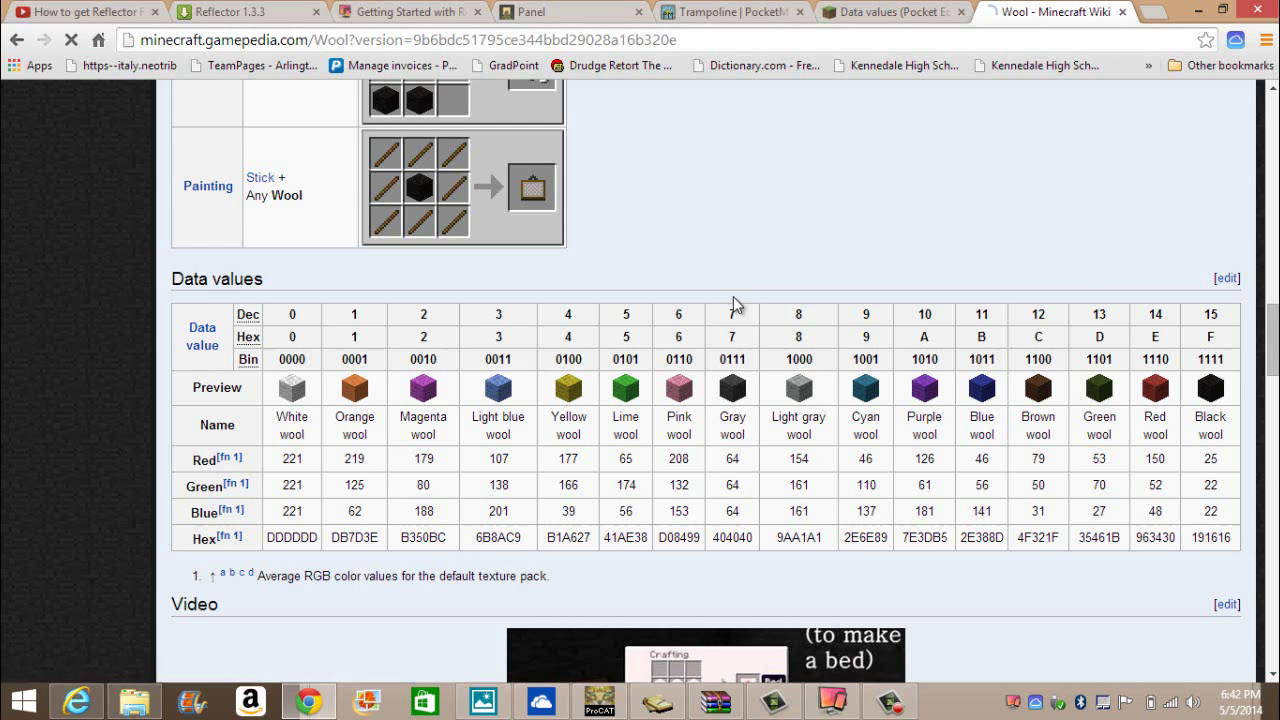
{"action": "left_click", "coordinate": [70, 40]}
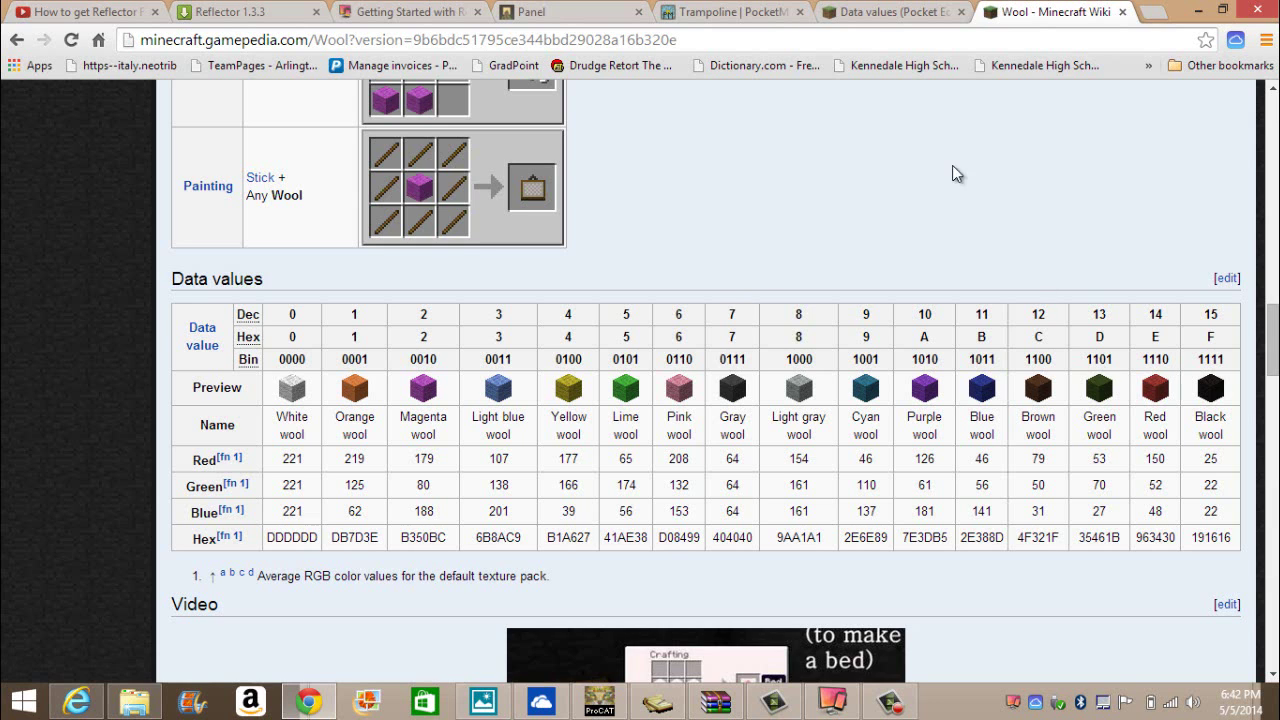
{"action": "left_click", "coordinate": [890, 11]}
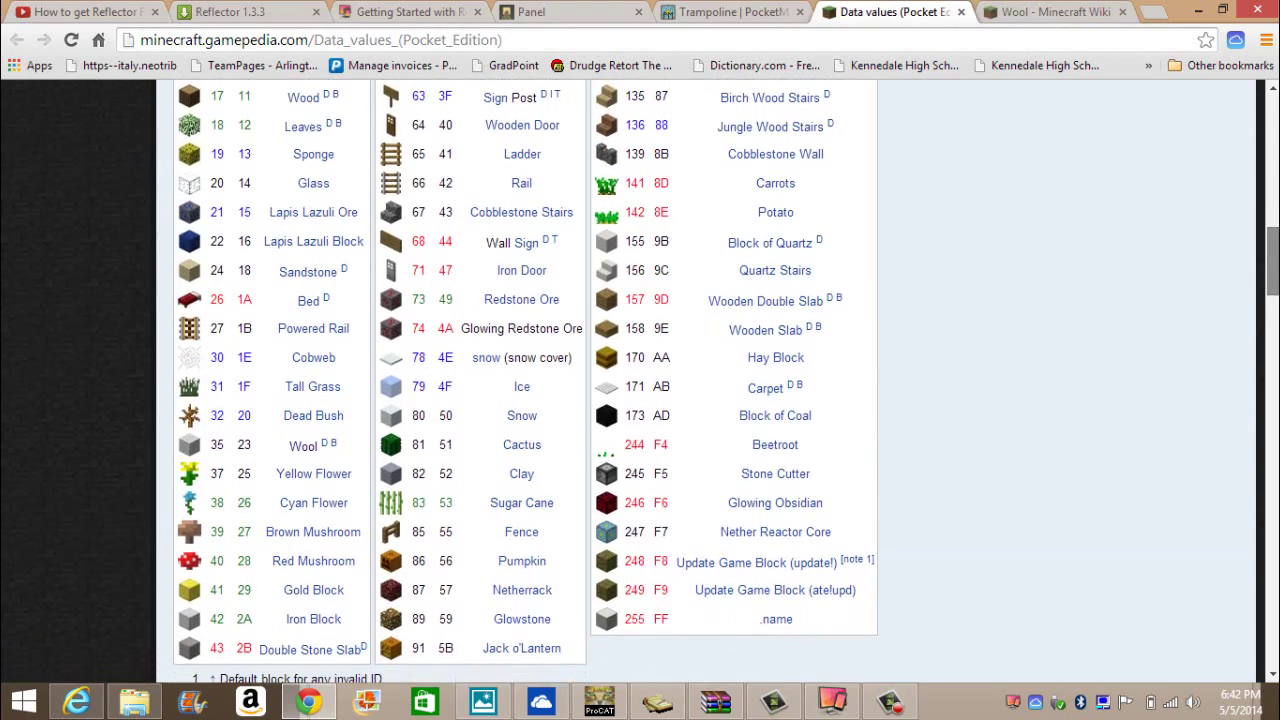
{"action": "scroll", "scroll_direction": "down", "scroll_amount": 3}
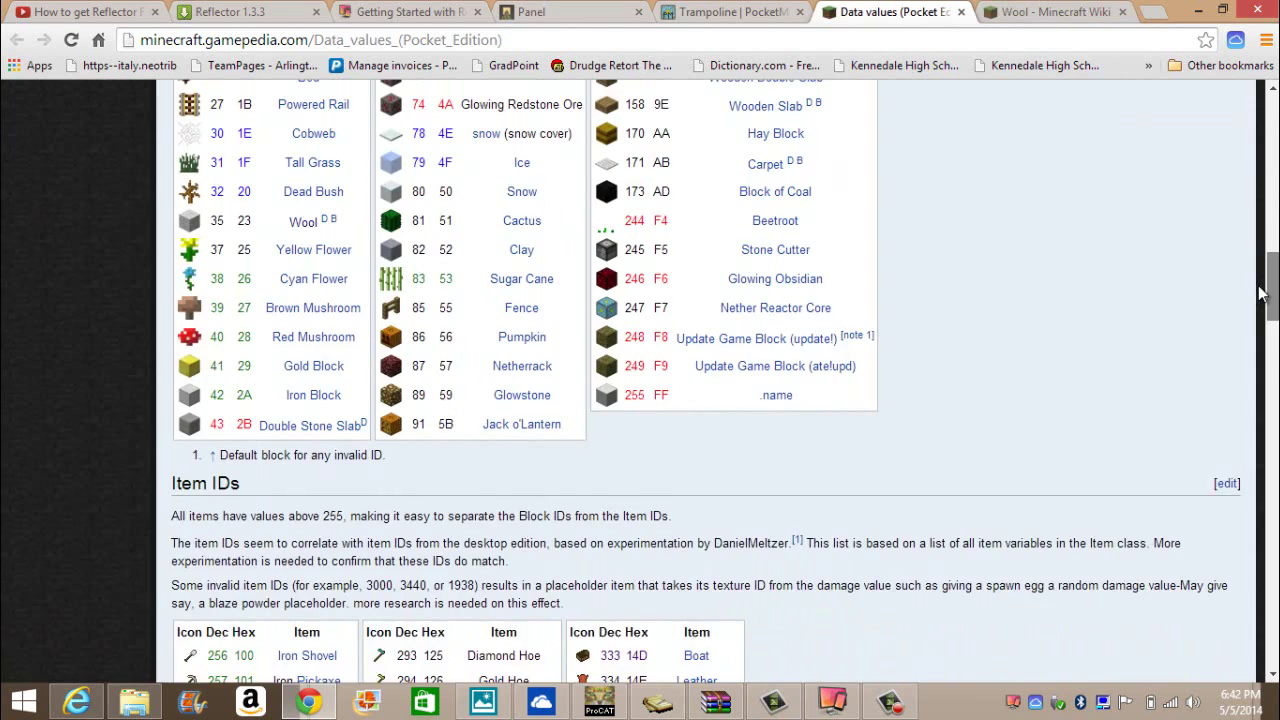